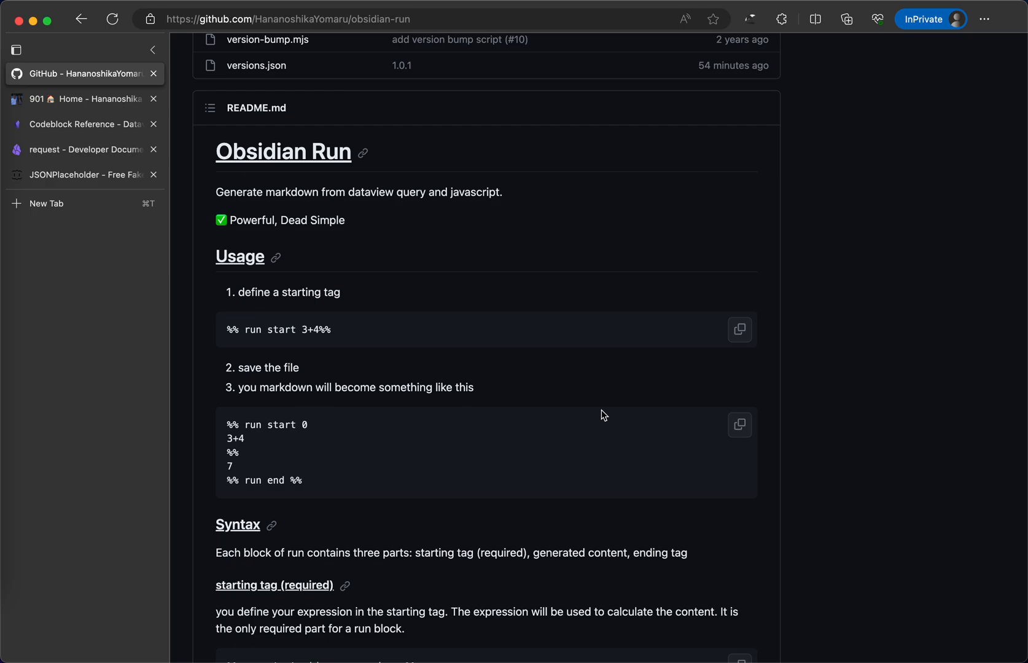
mouse_move(298, 254)
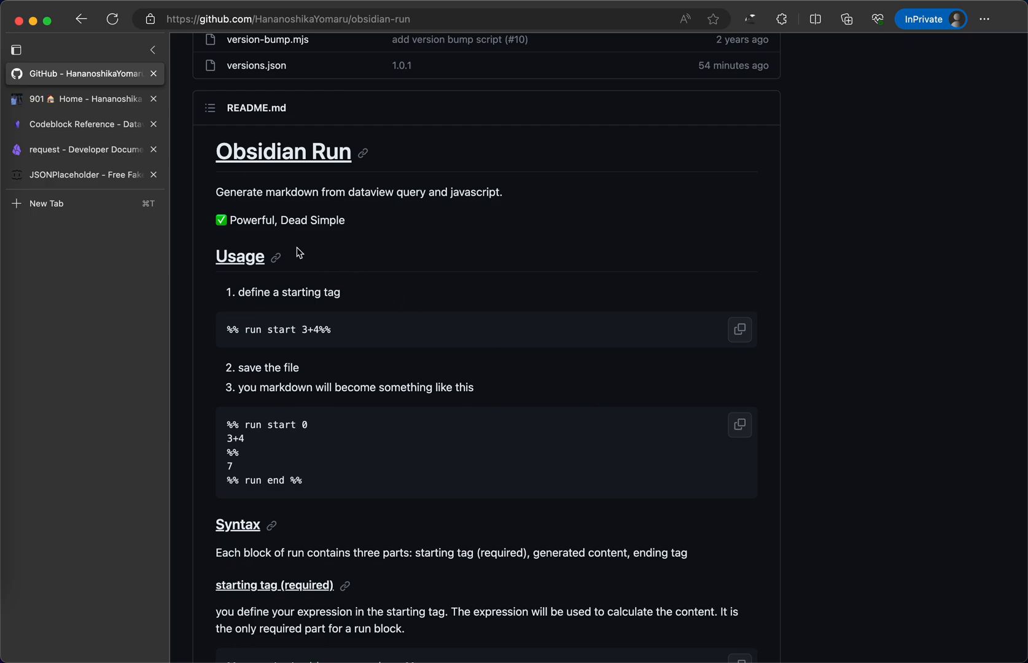
mouse_move(220, 206)
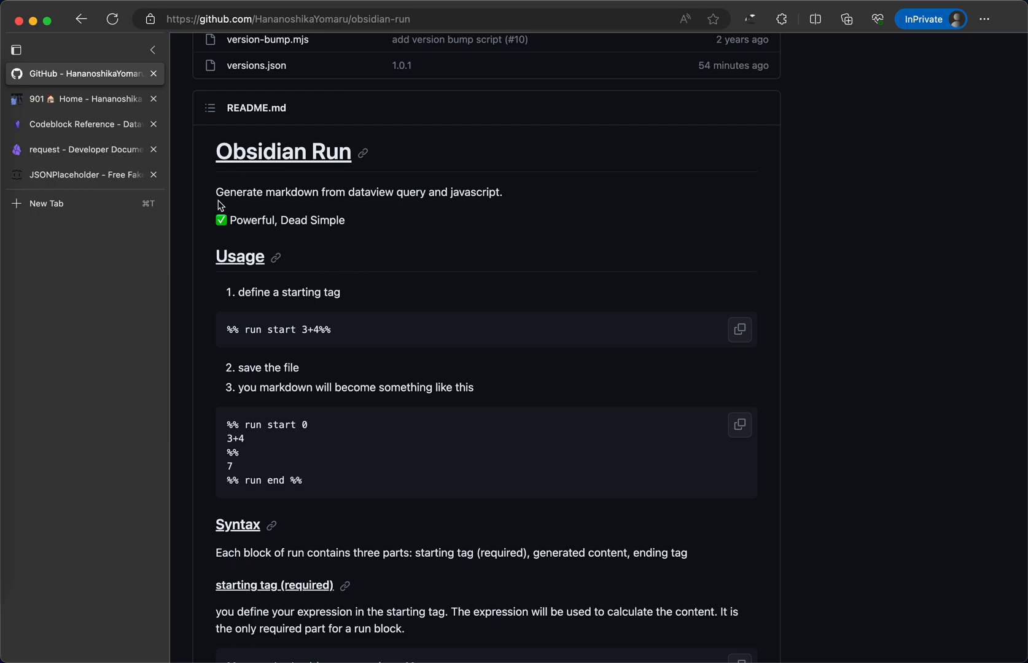
- Browse the published yomaru.dev site's About me and 904 Index pages, down to the website-structure section
left_click(78, 98)
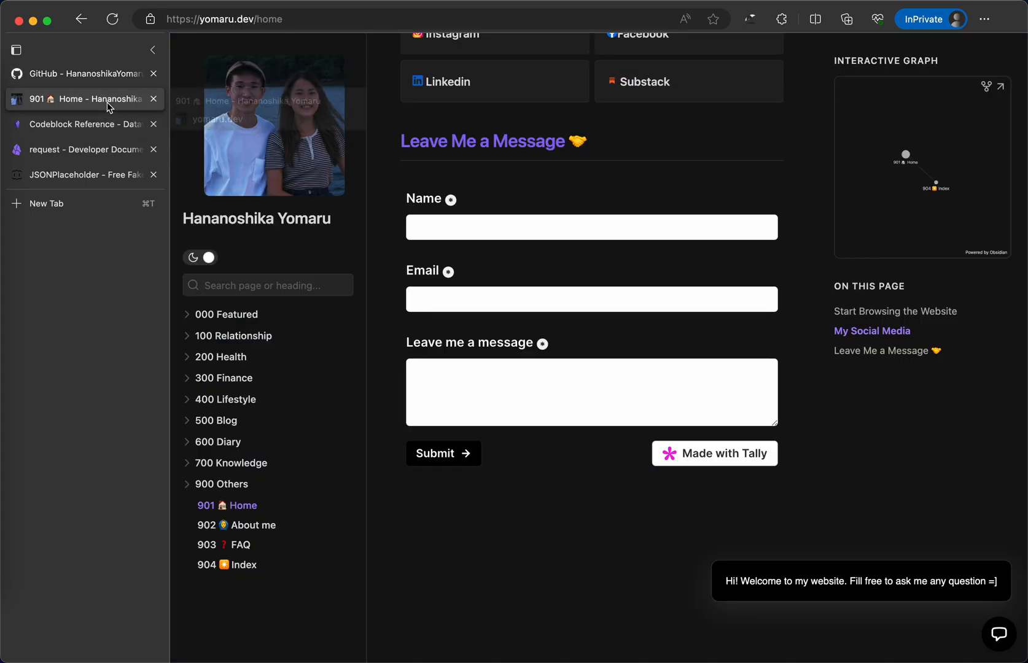
scroll("up", 3)
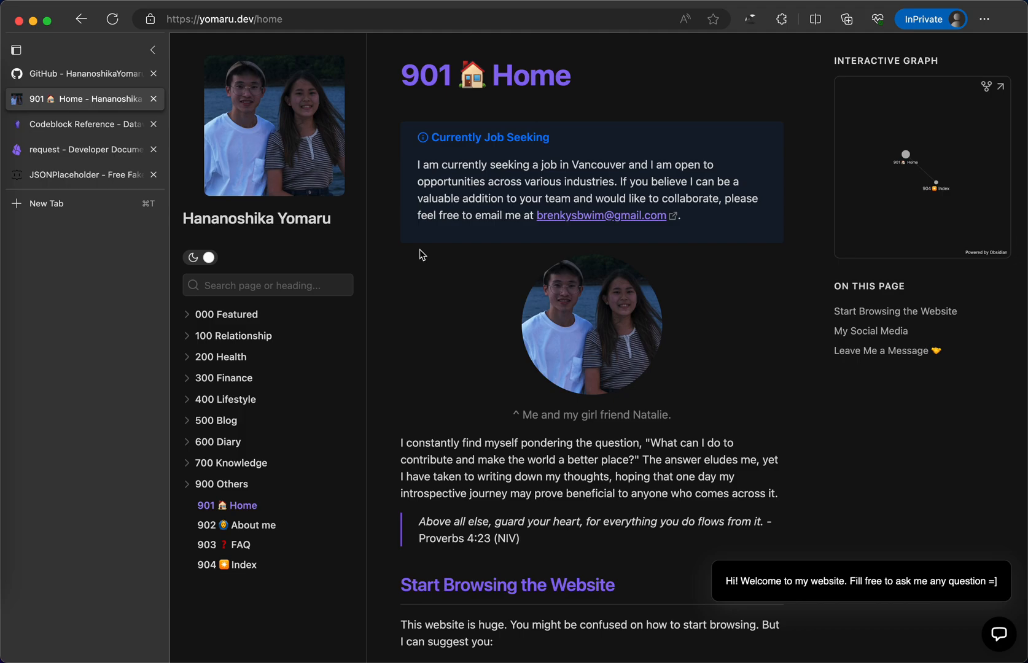
mouse_move(342, 440)
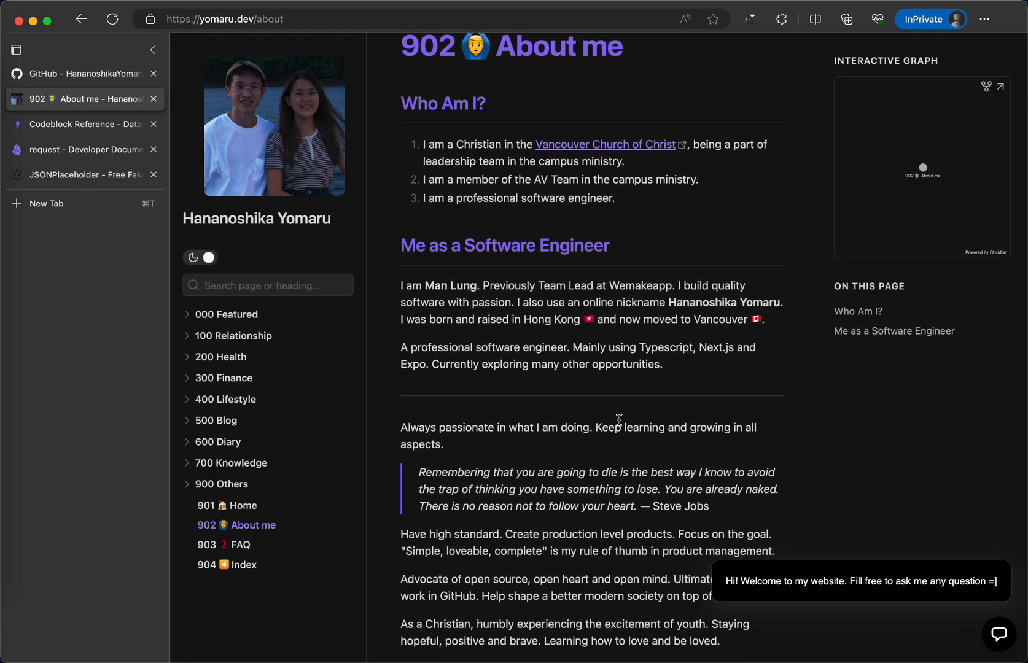
mouse_move(242, 564)
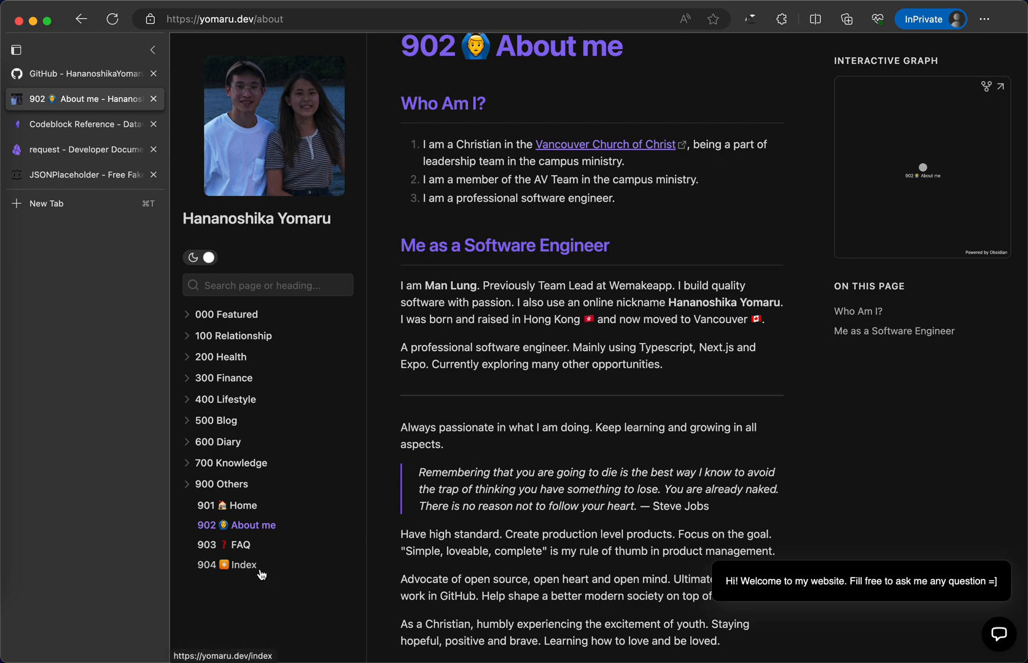
left_click(237, 564)
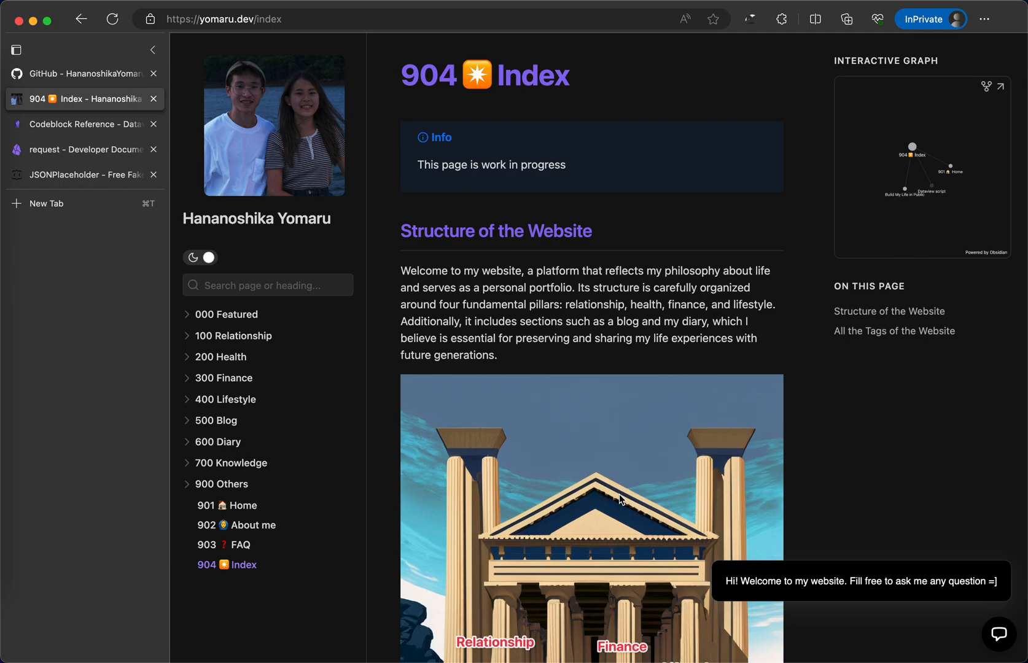
scroll("down", 3)
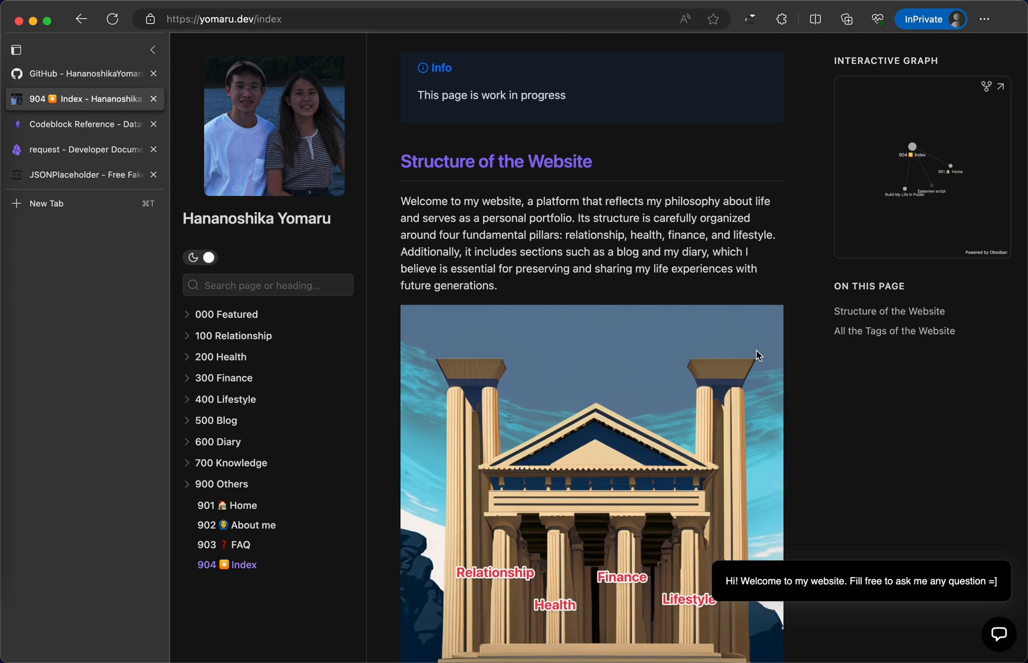
mouse_move(583, 338)
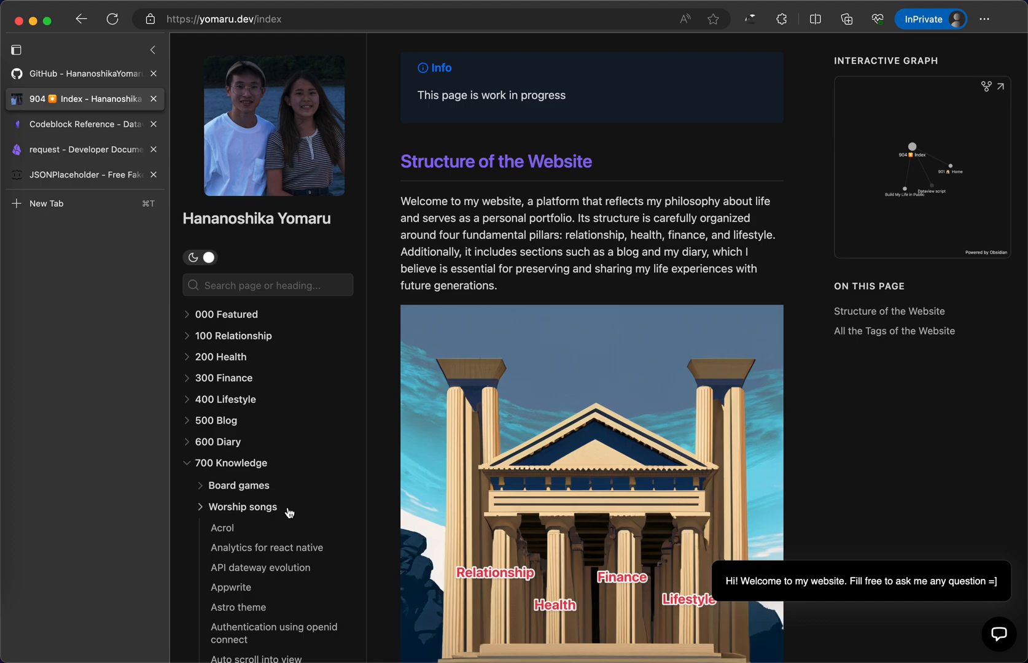
mouse_move(273, 497)
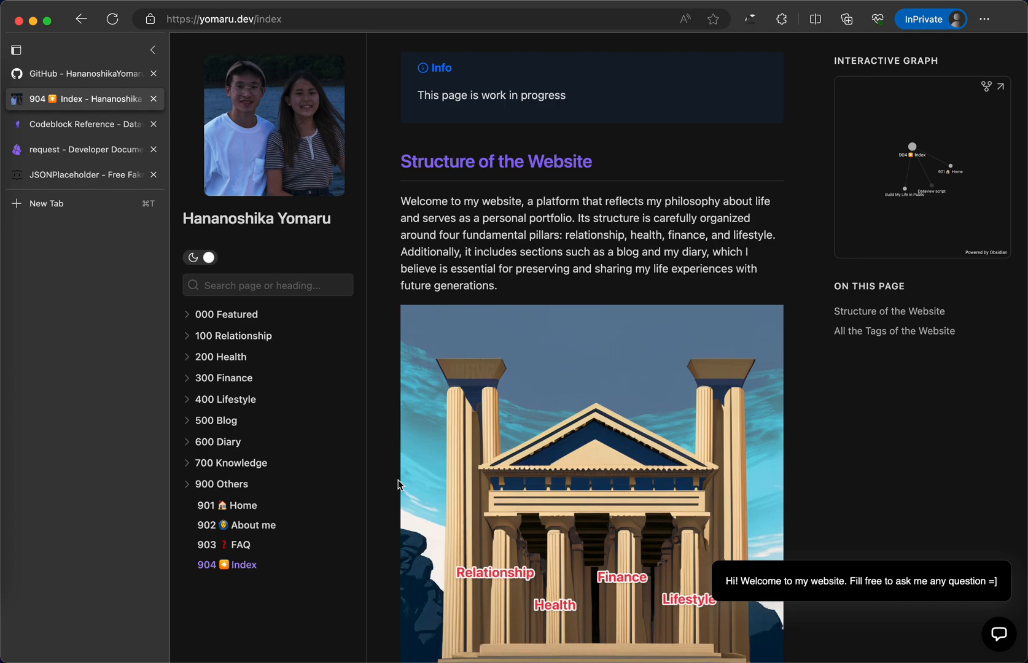
mouse_move(406, 438)
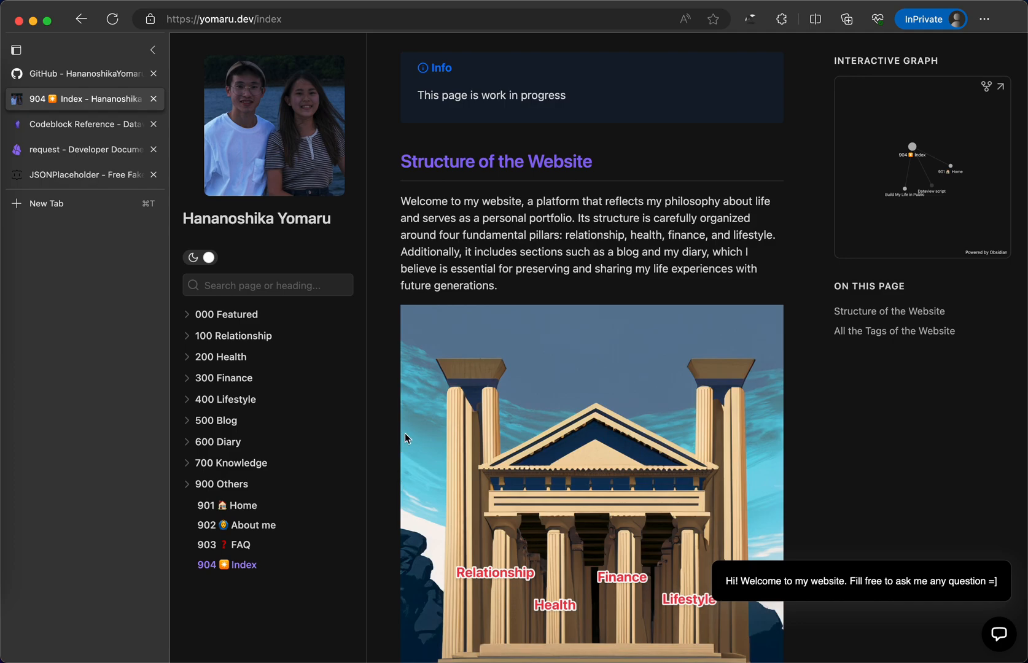
mouse_move(425, 401)
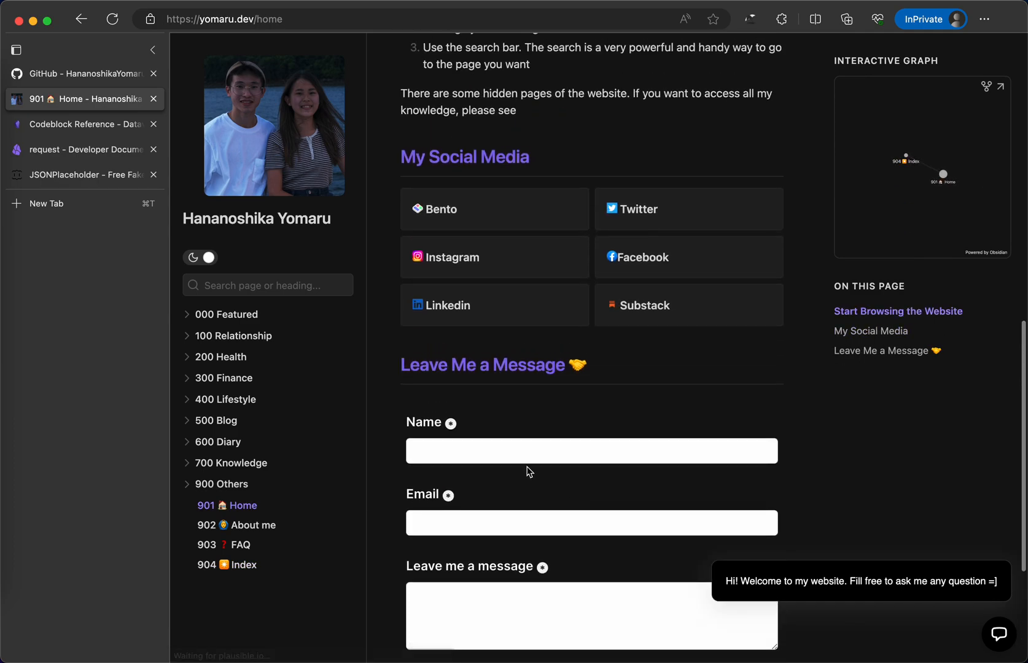
mouse_move(109, 125)
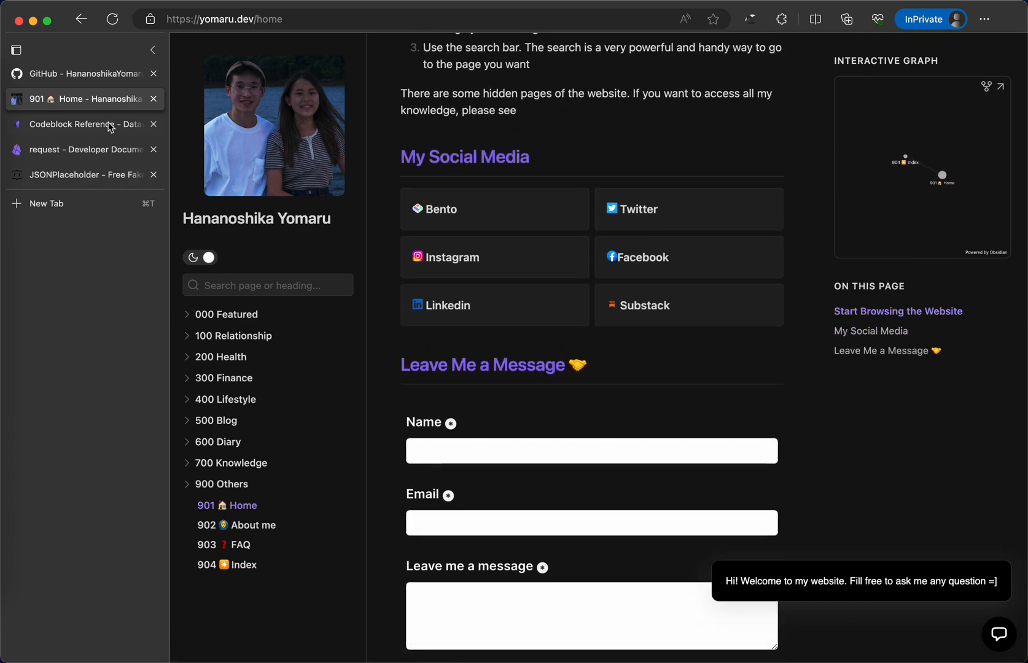
- Review the Templates options, the installed community plugins list and the Run plugin's options, then return to the note
left_click(78, 74)
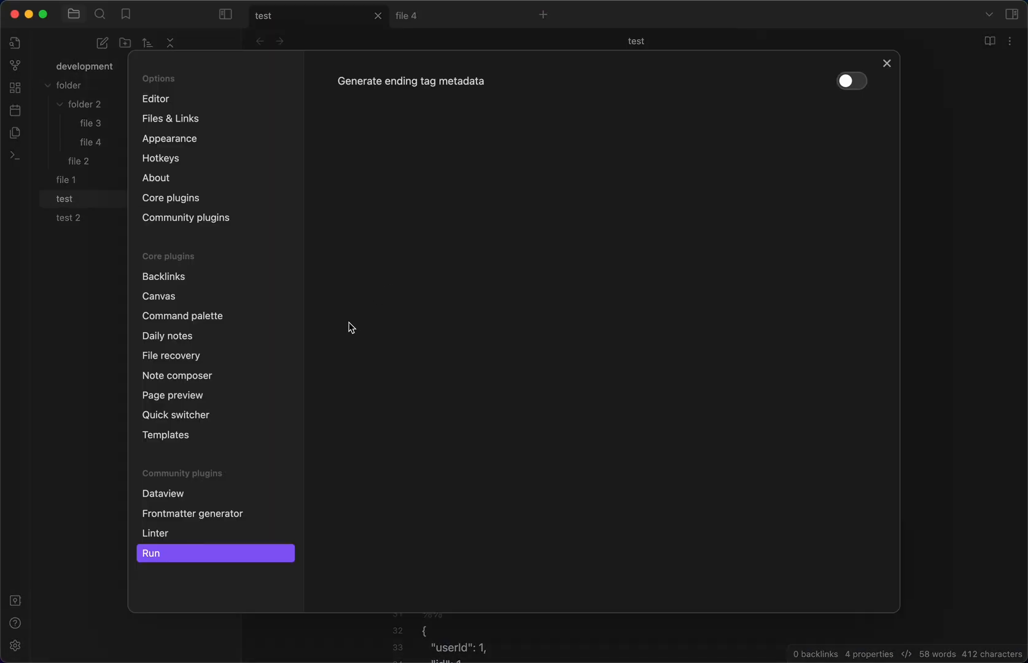
left_click(164, 435)
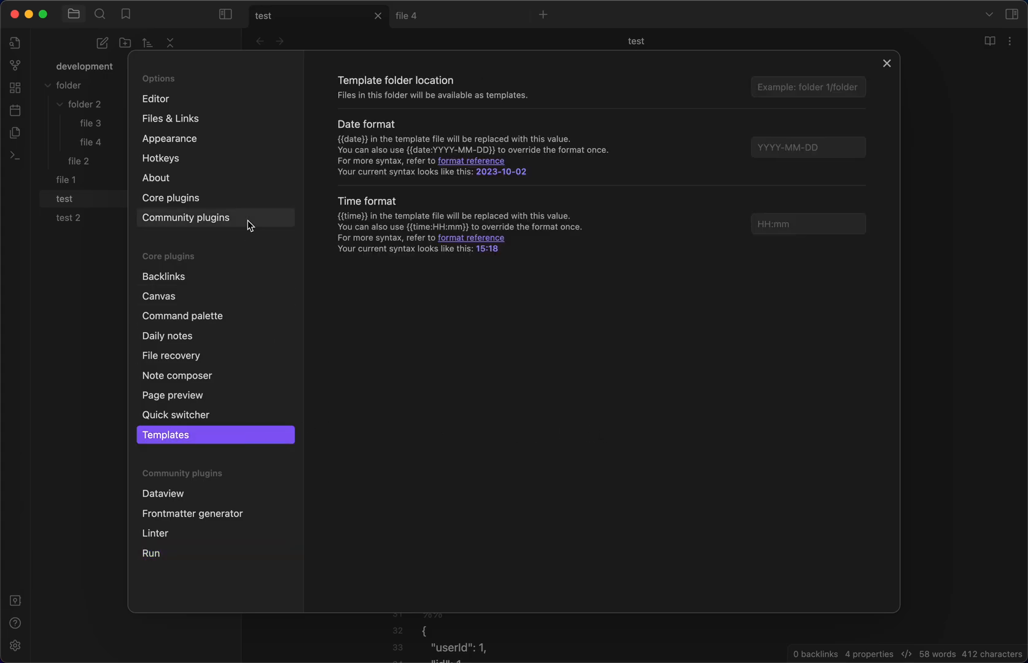
left_click(185, 217)
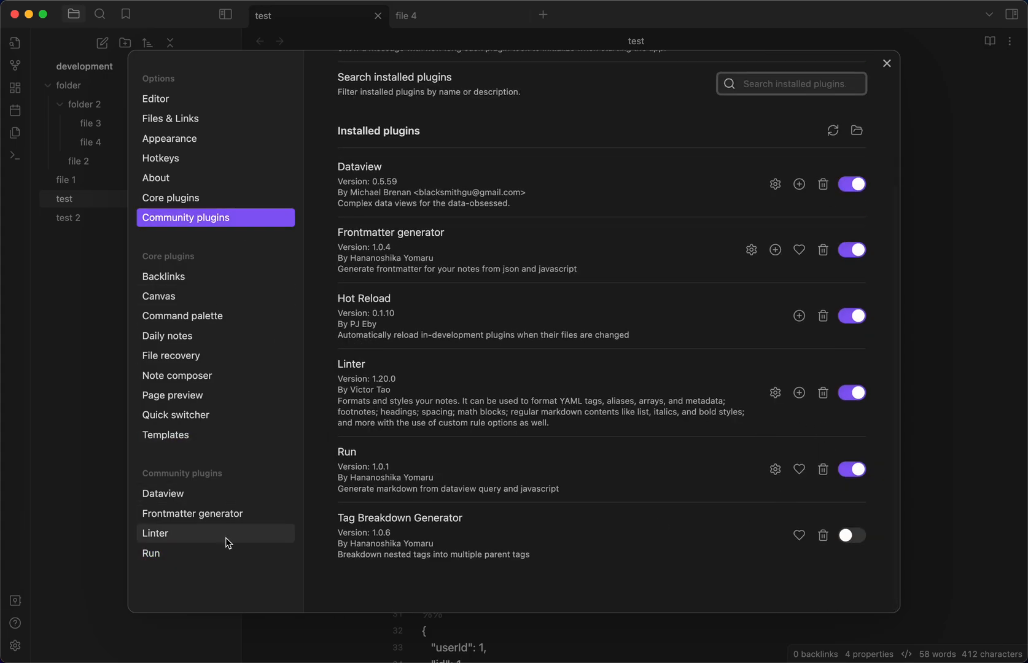
left_click(149, 553)
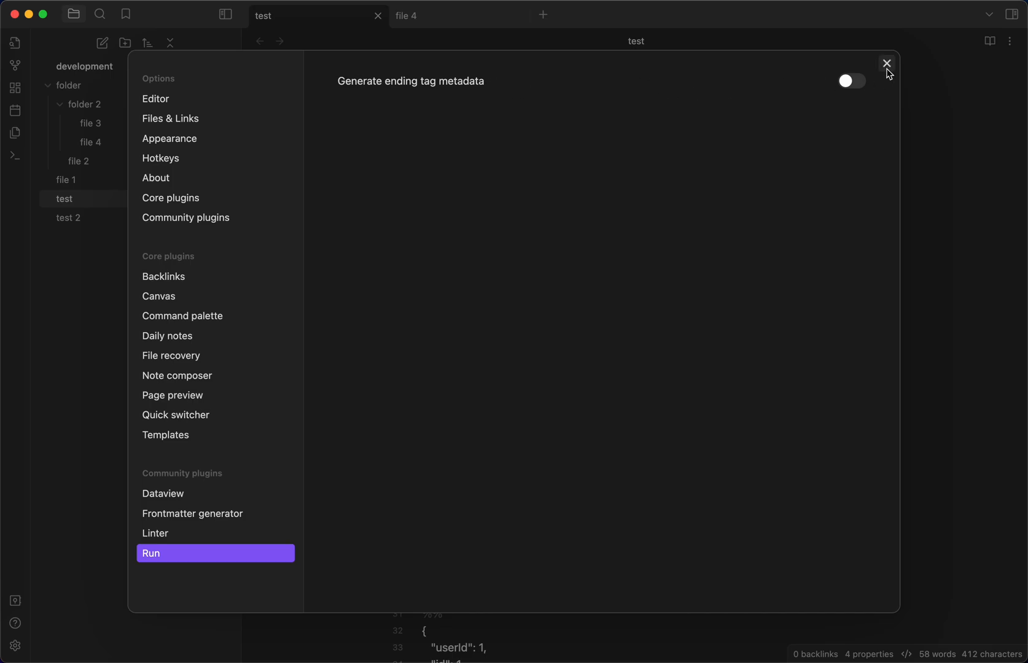
left_click(885, 64)
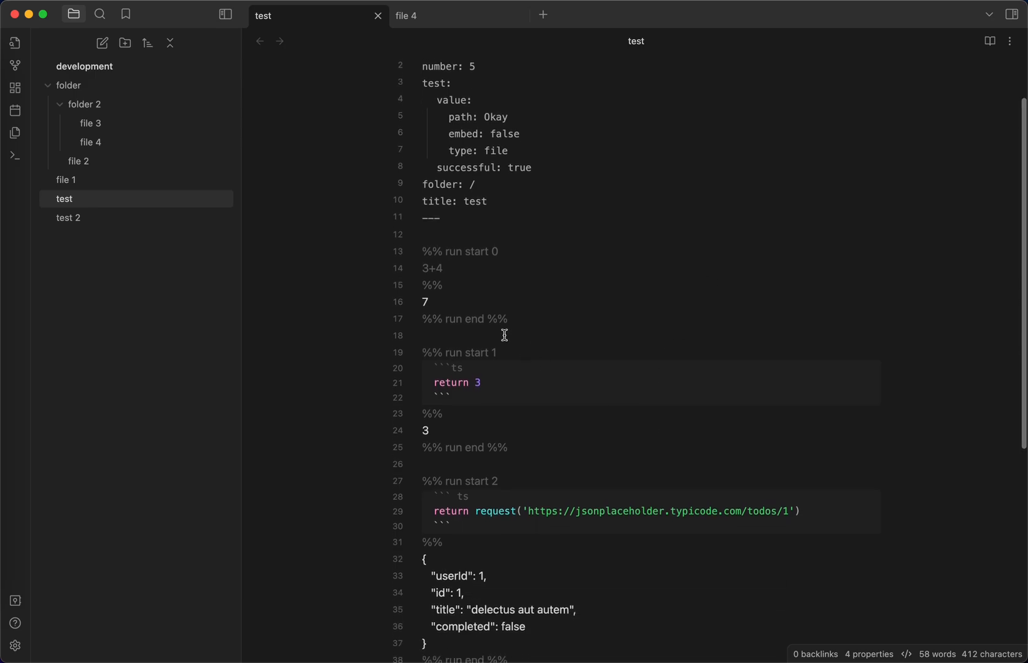
scroll("down", 3)
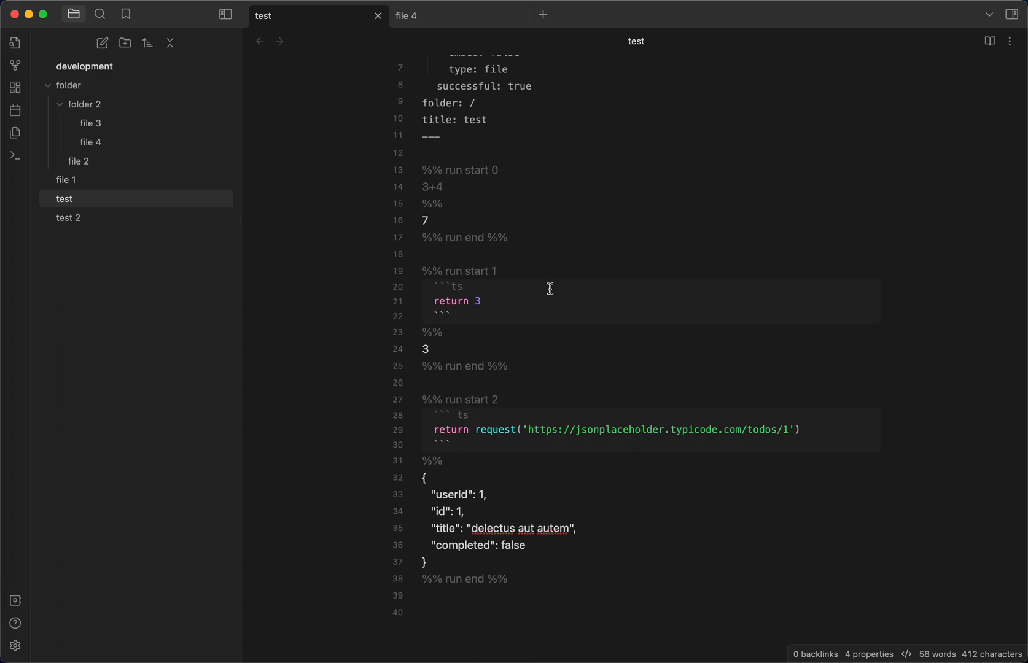
scroll("down", 3)
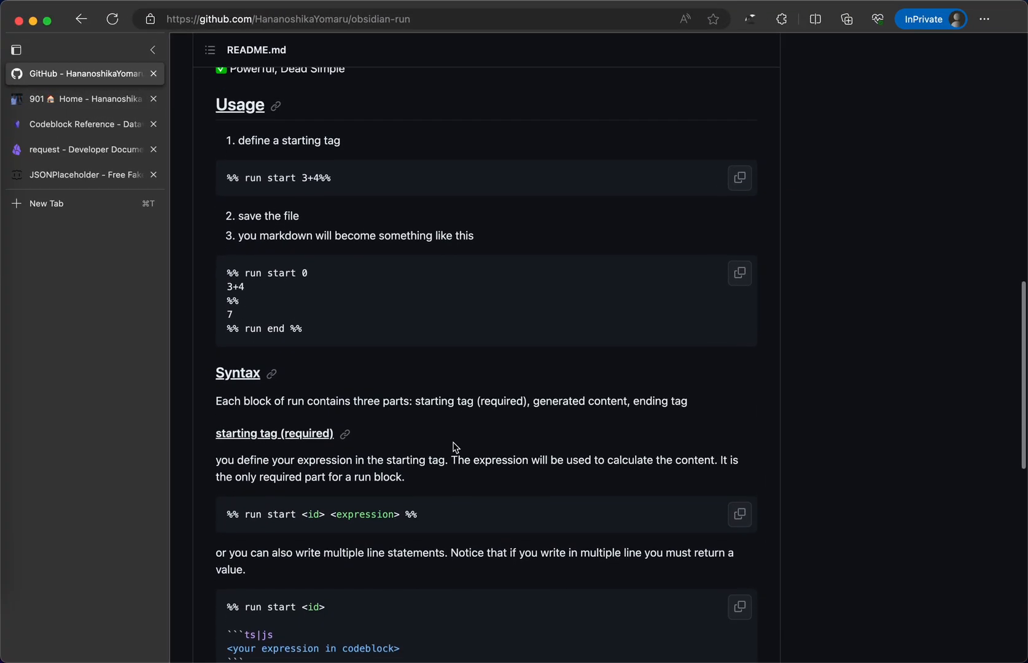
- Highlight the 3+4 expression in the usage example and the whole starting-tag syntax line in the README
scroll("down", 3)
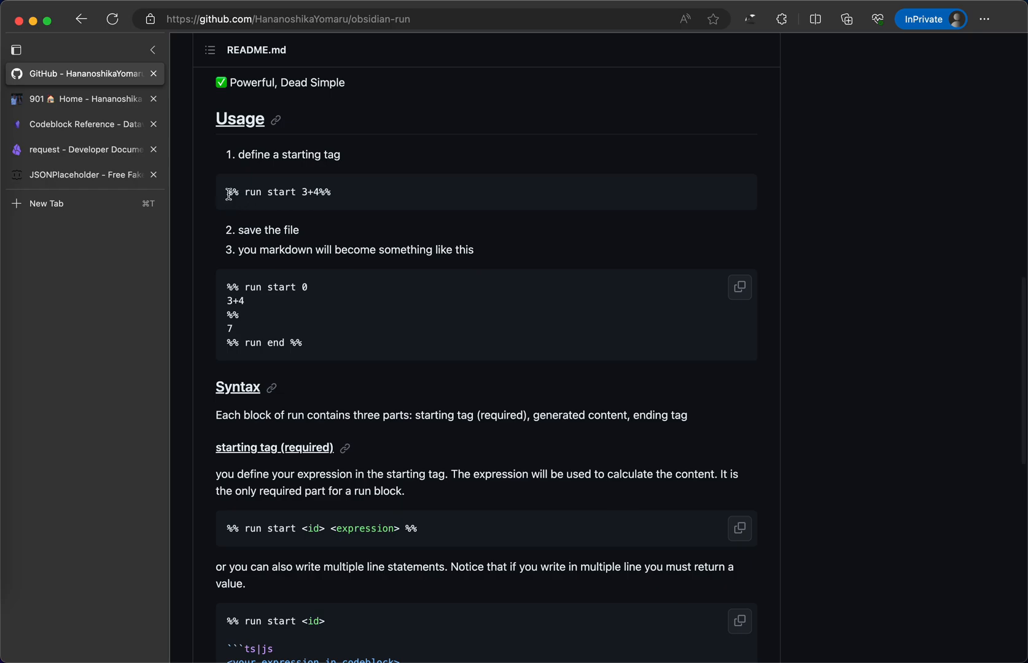
double_click(308, 155)
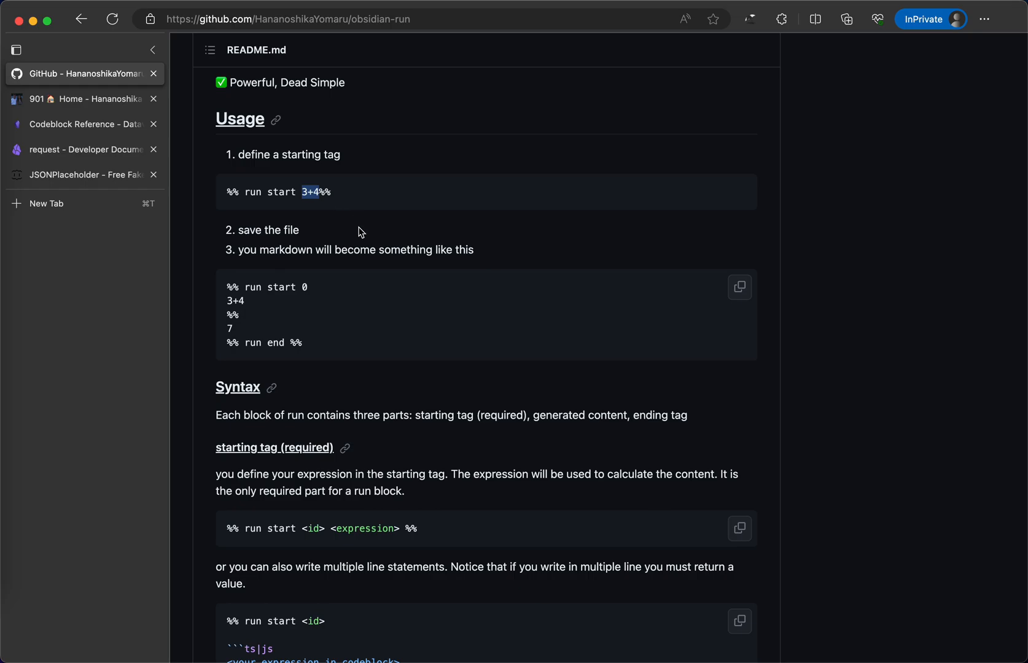
scroll("down", 3)
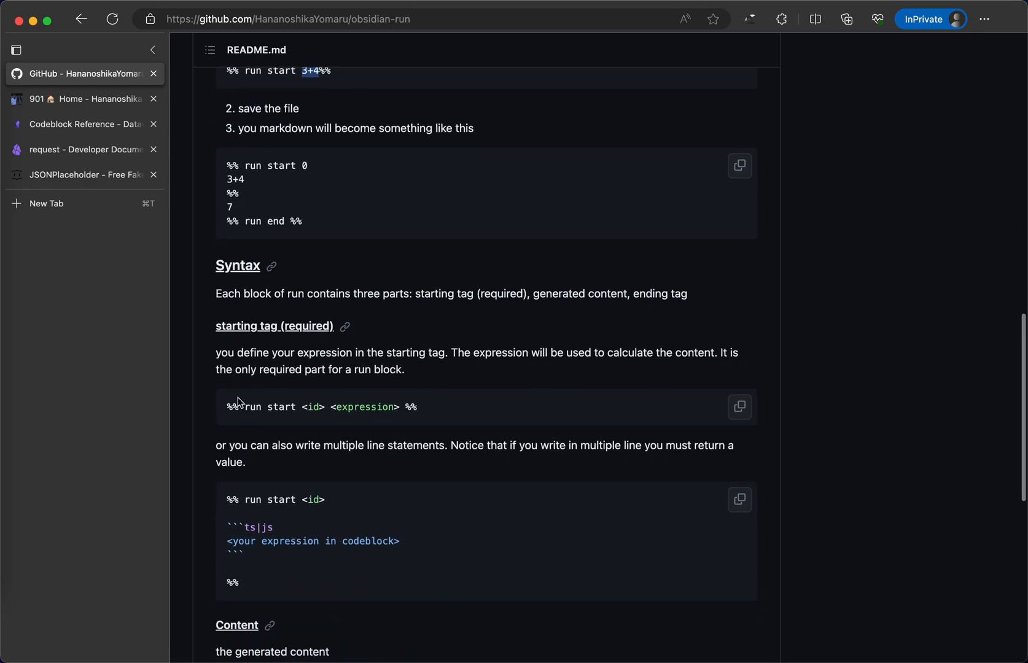
triple_click(322, 407)
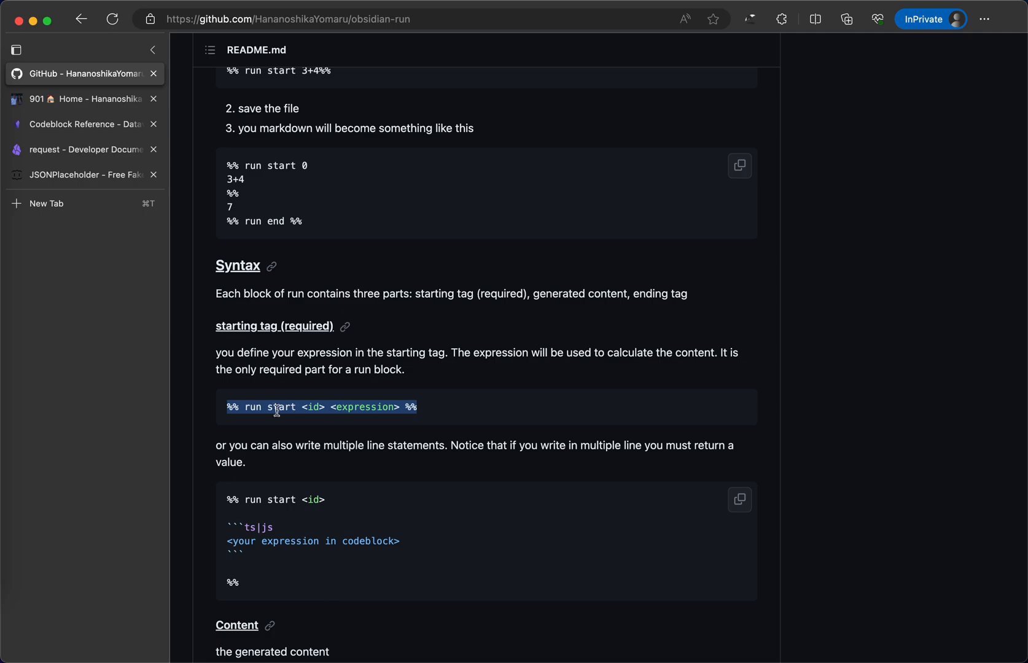
mouse_move(368, 407)
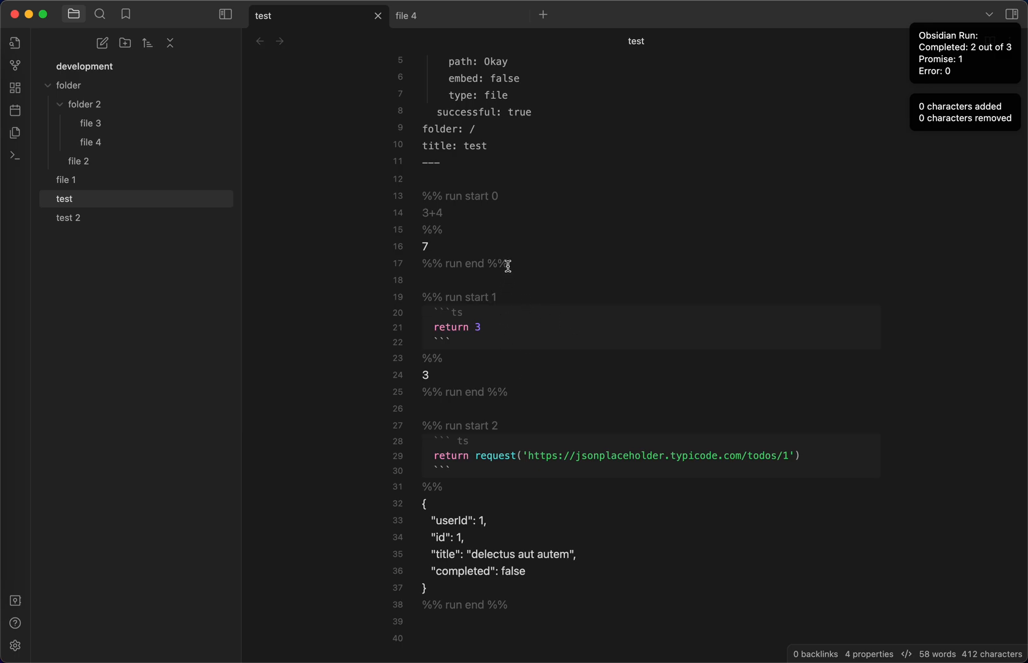
mouse_move(514, 363)
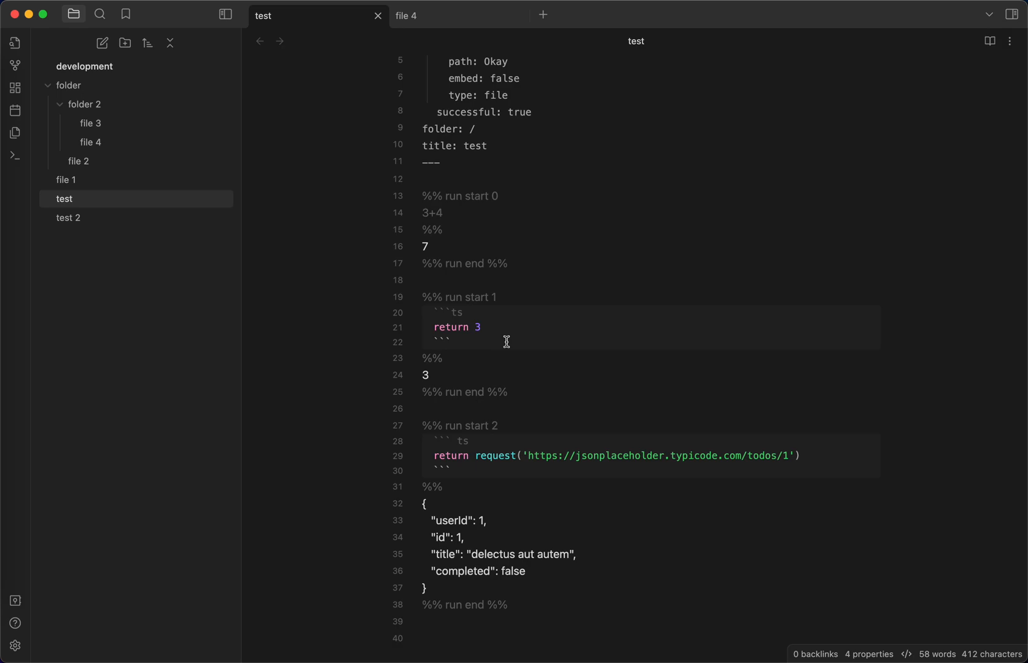
mouse_move(560, 318)
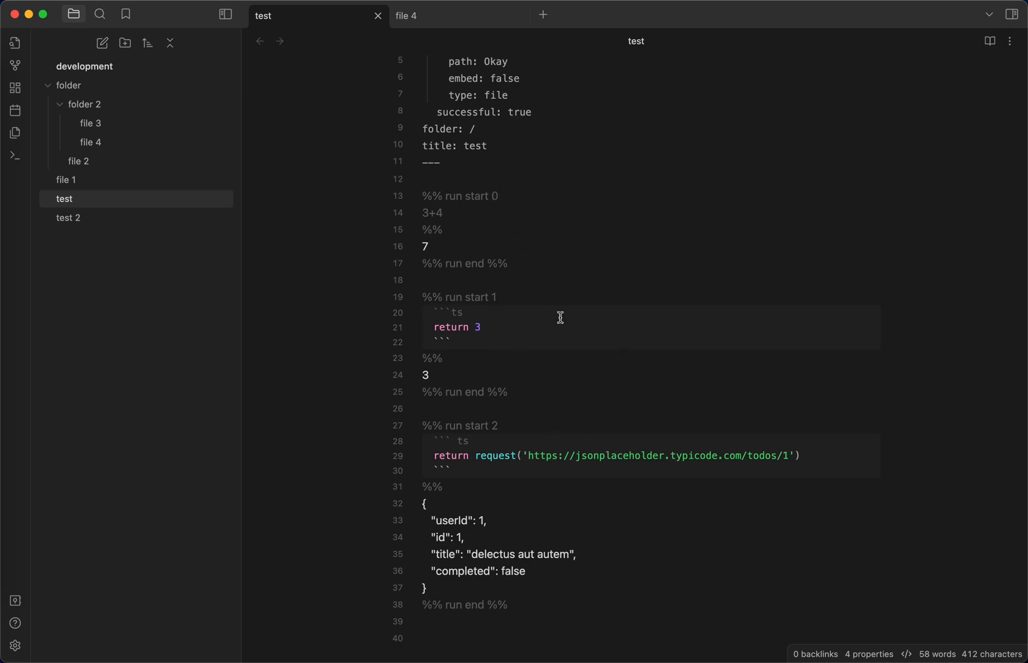
mouse_move(510, 296)
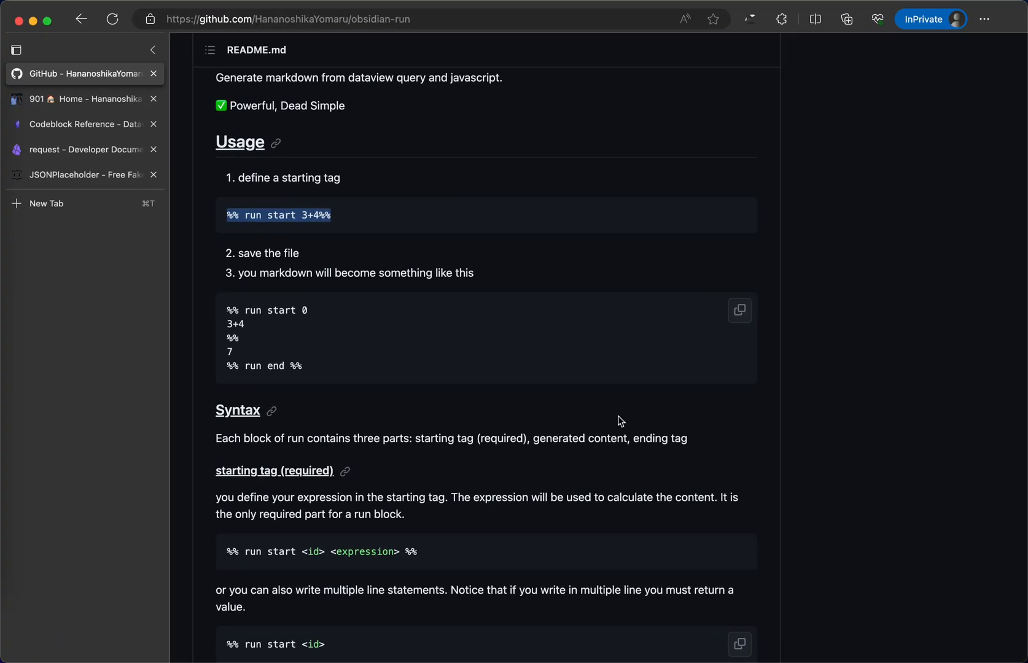
- Scroll the README down to its Syntax section
scroll("down", 3)
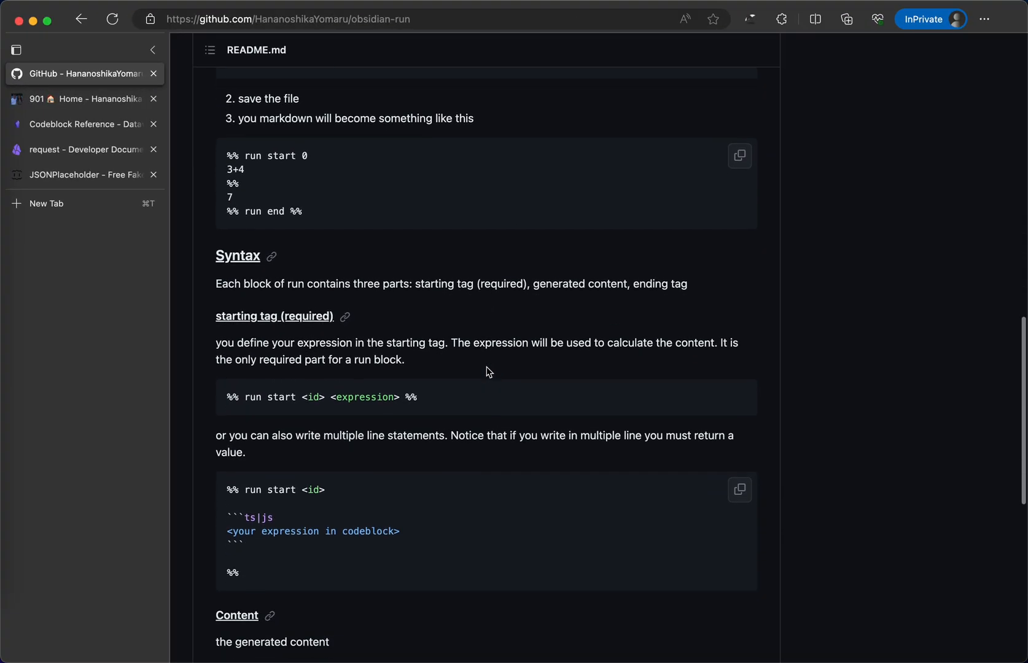
scroll("down", 3)
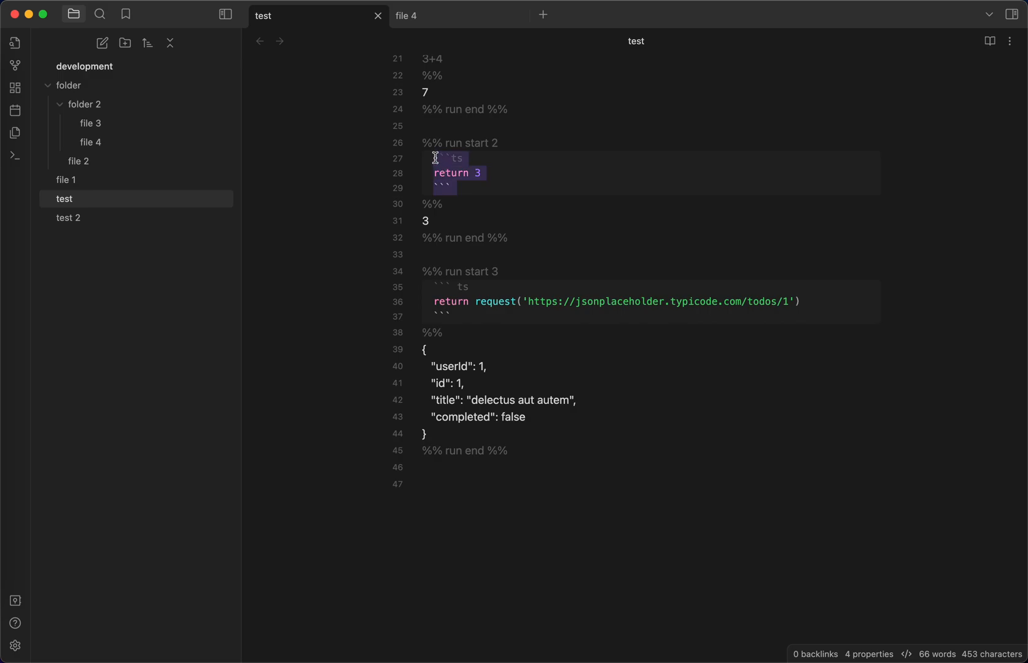
- Add const temp =3; to run block 2 and replace its return line with return temp;
type("cos")
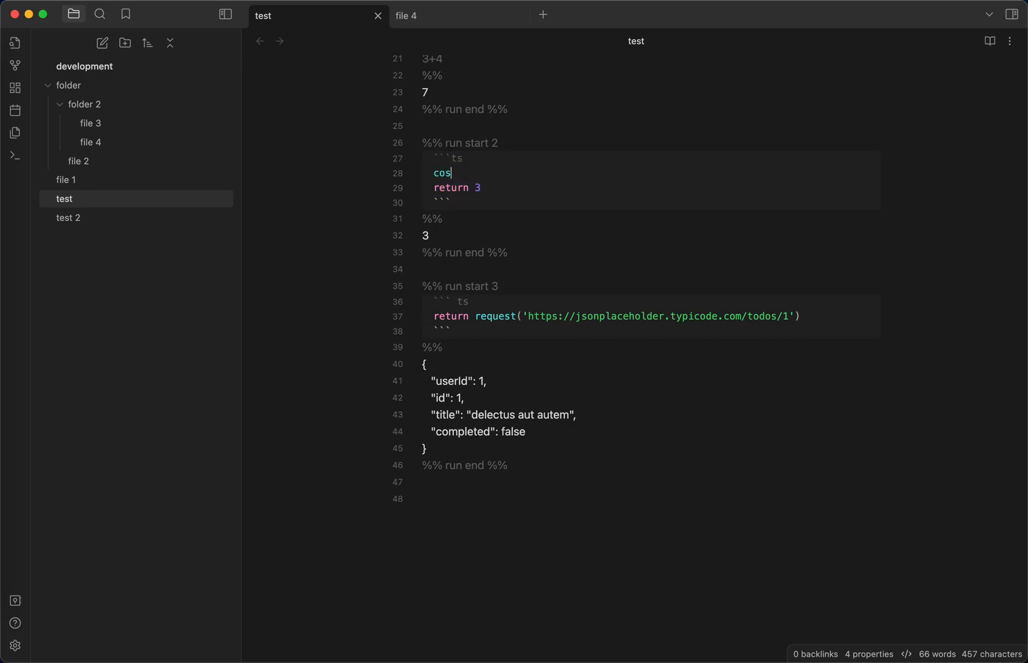
type("const")
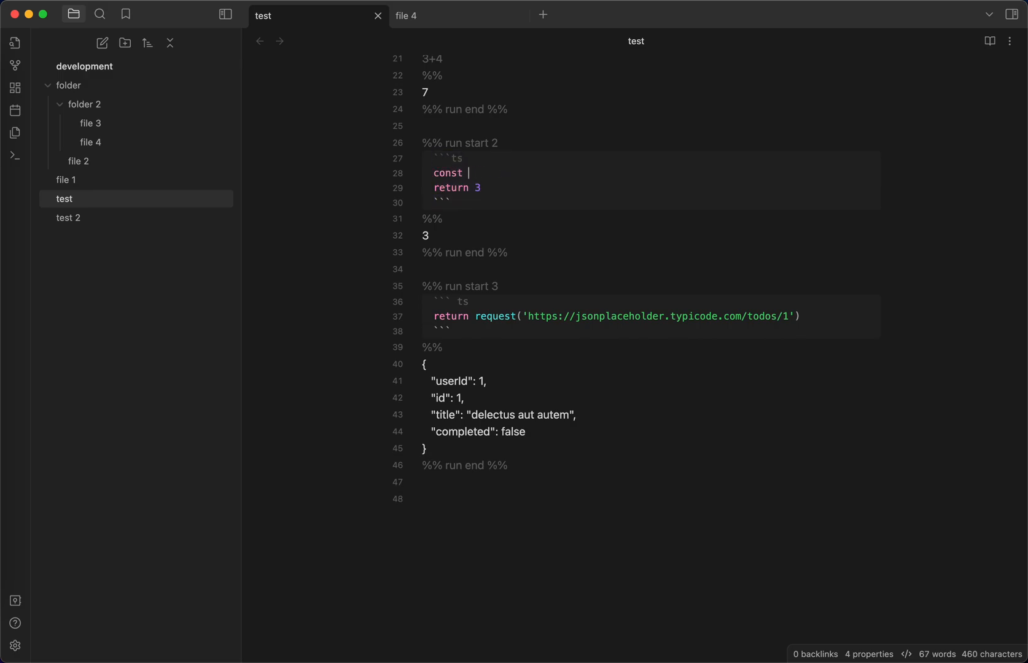
type("temp =3 ;")
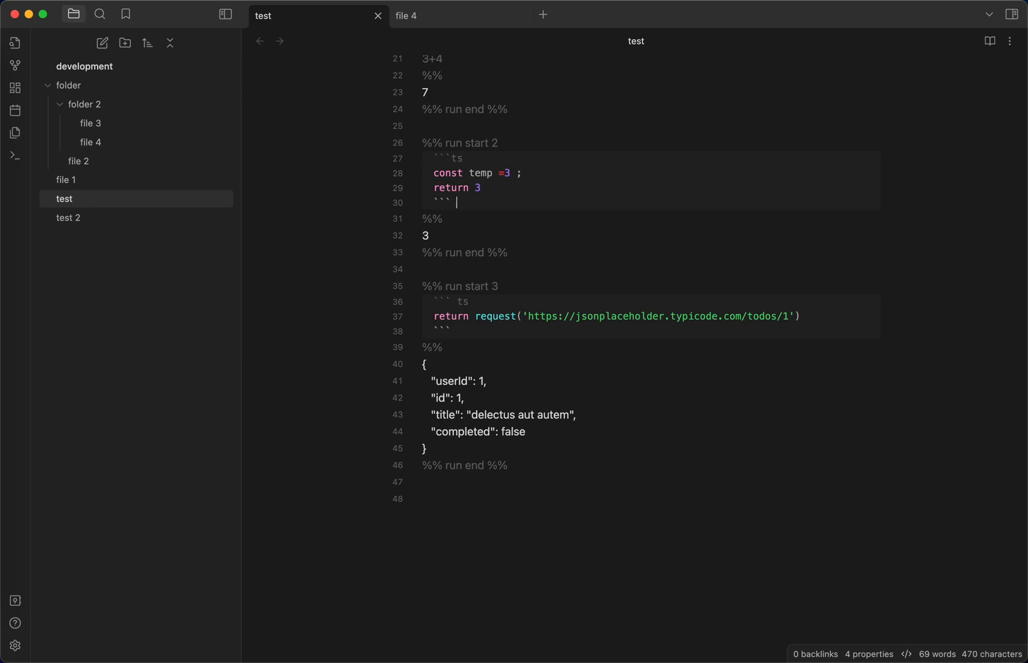
type("temp ;")
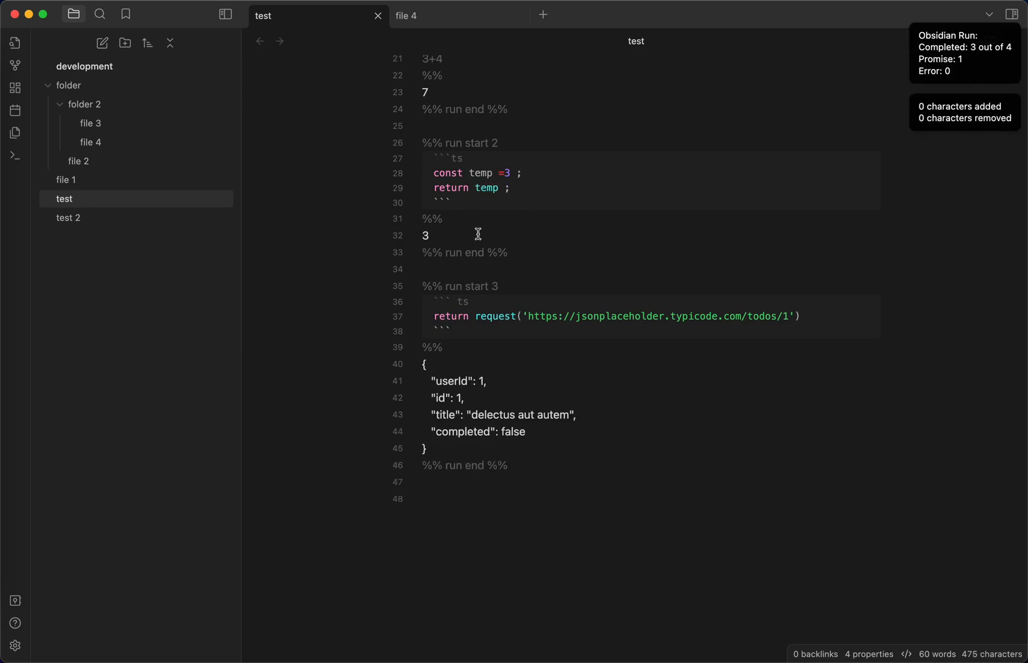
left_click_drag(460, 188, 439, 218)
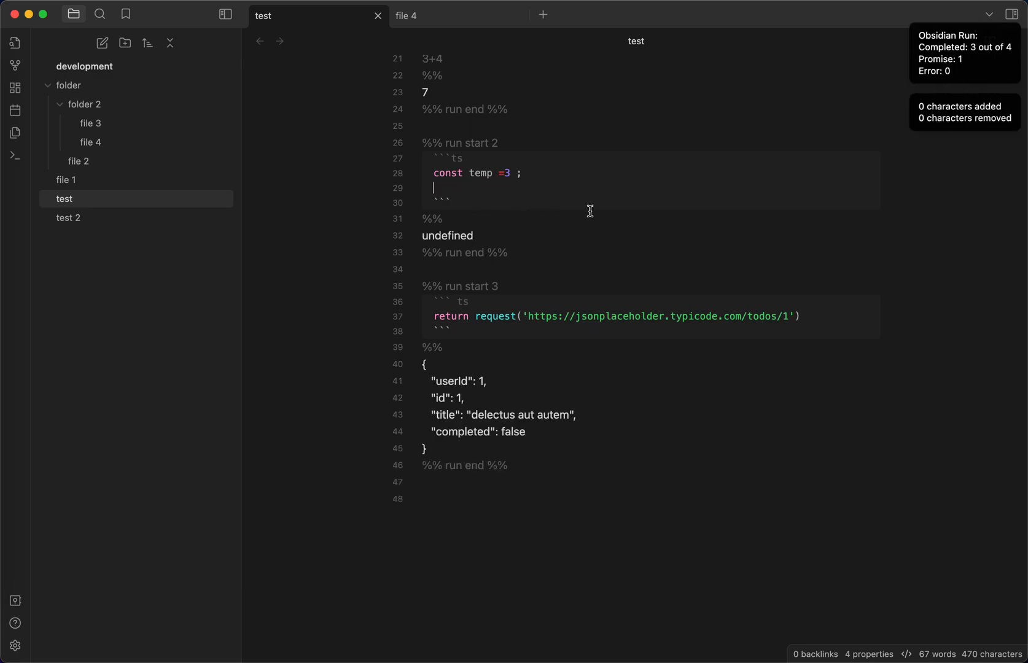
type("ret")
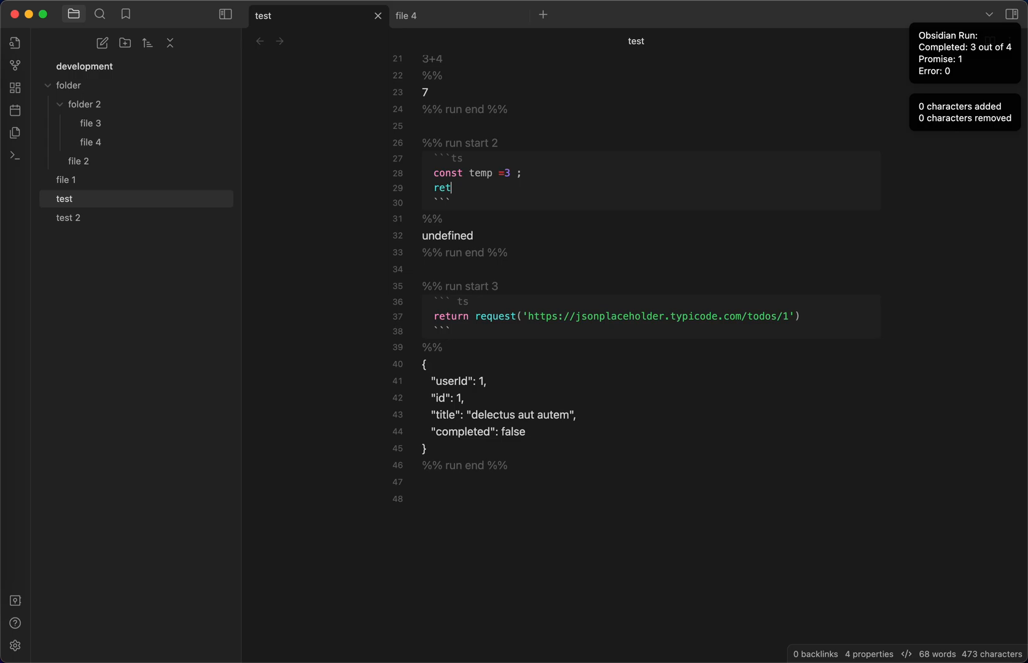
type("urn temp ;")
type("%% run start t")
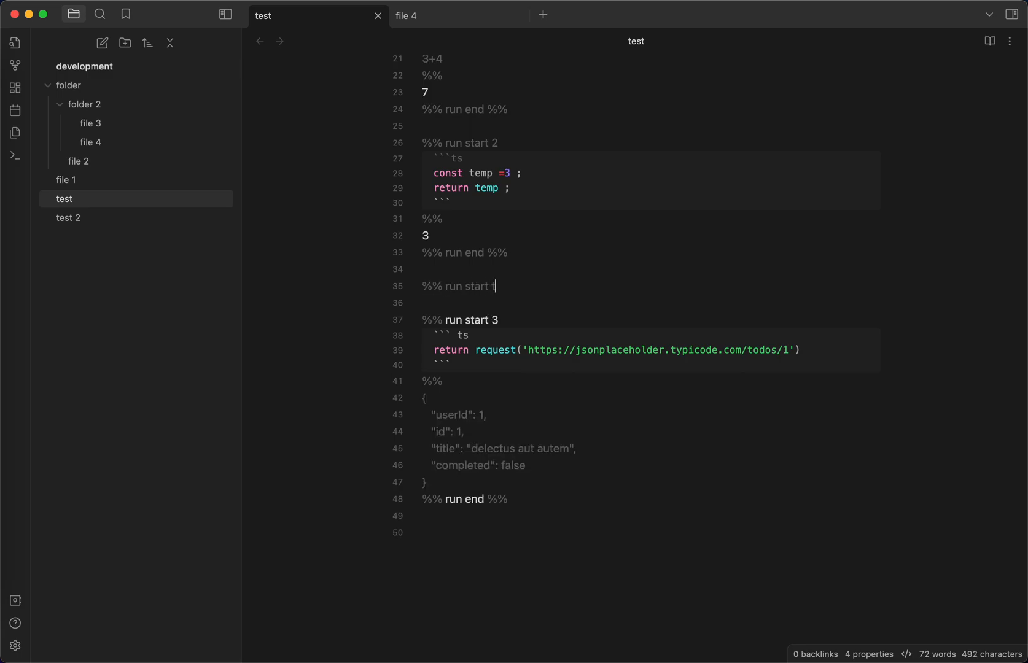
- Write a %% run start 5 block containing the expression file with a closing %% line
type("5")
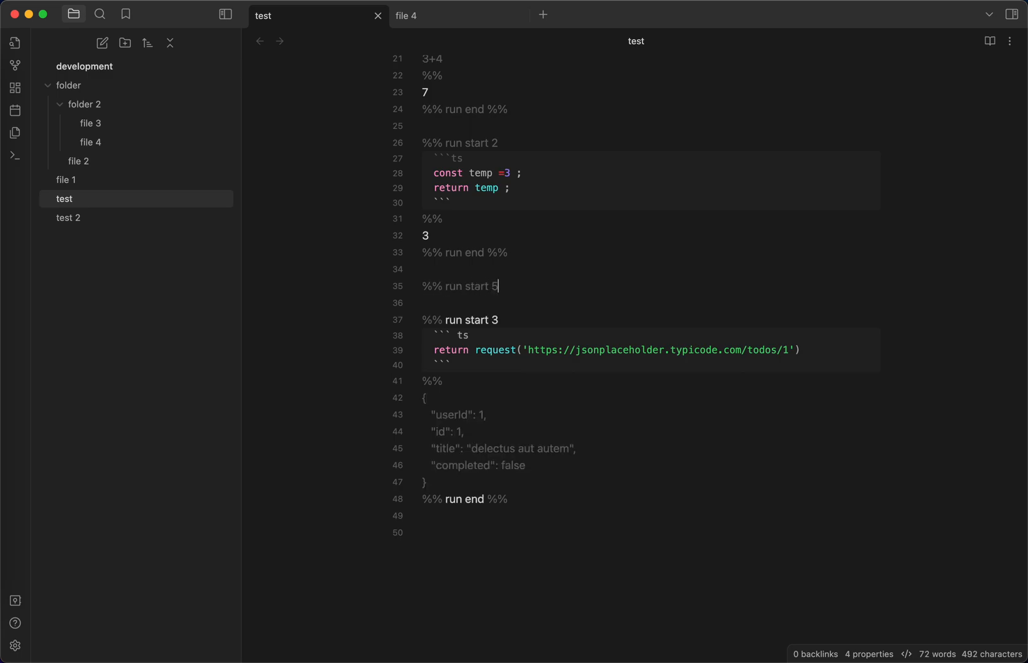
type("%%")
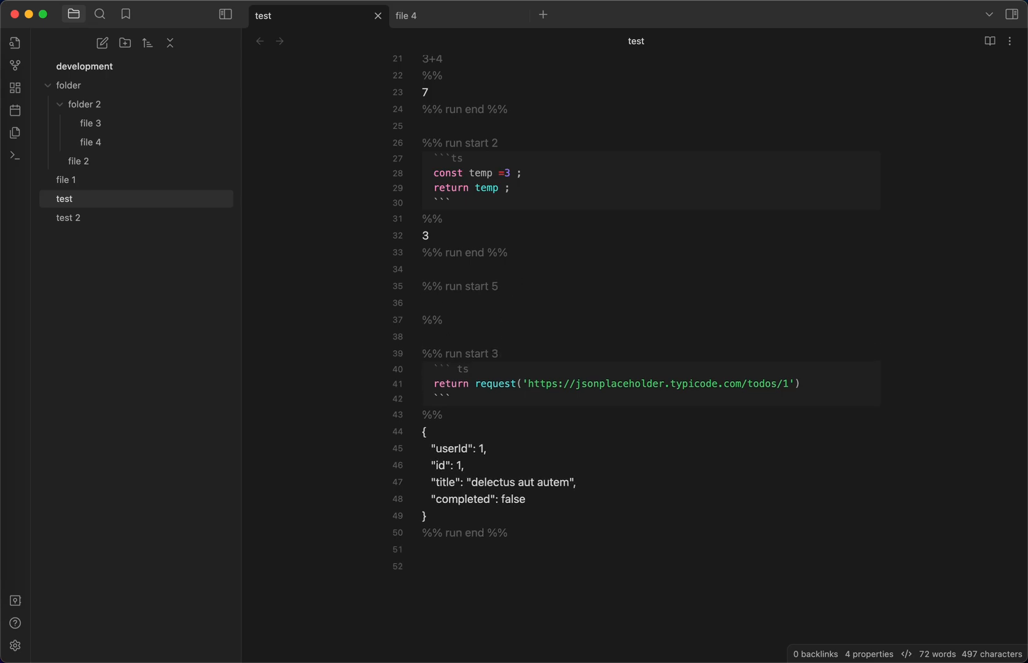
type("file")
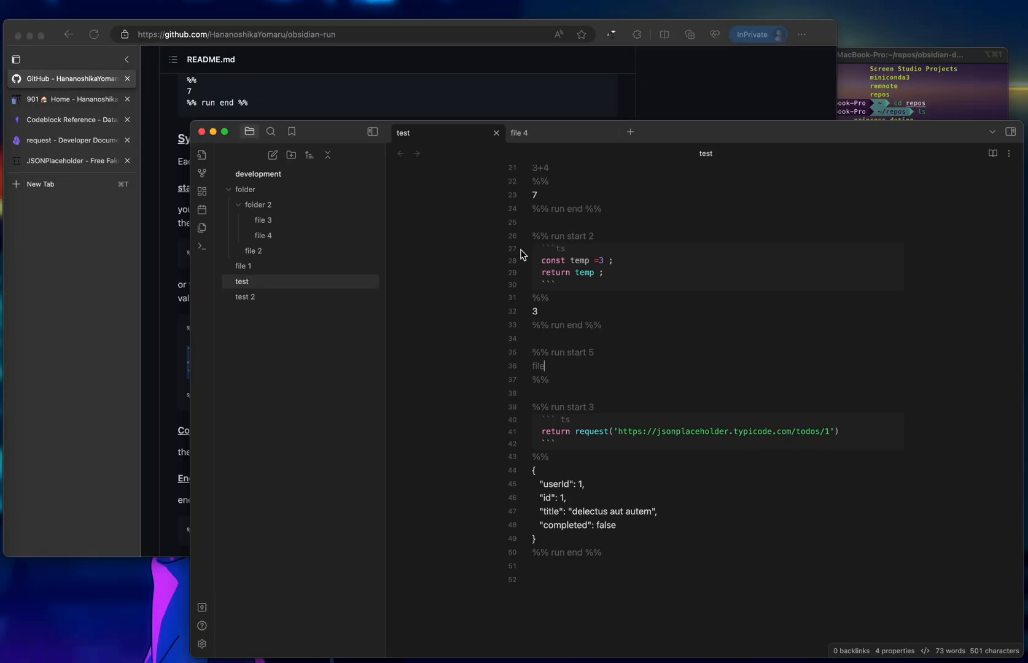
- Search the Obsidian developer docs for TF and open the TFile reference page
left_click(71, 149)
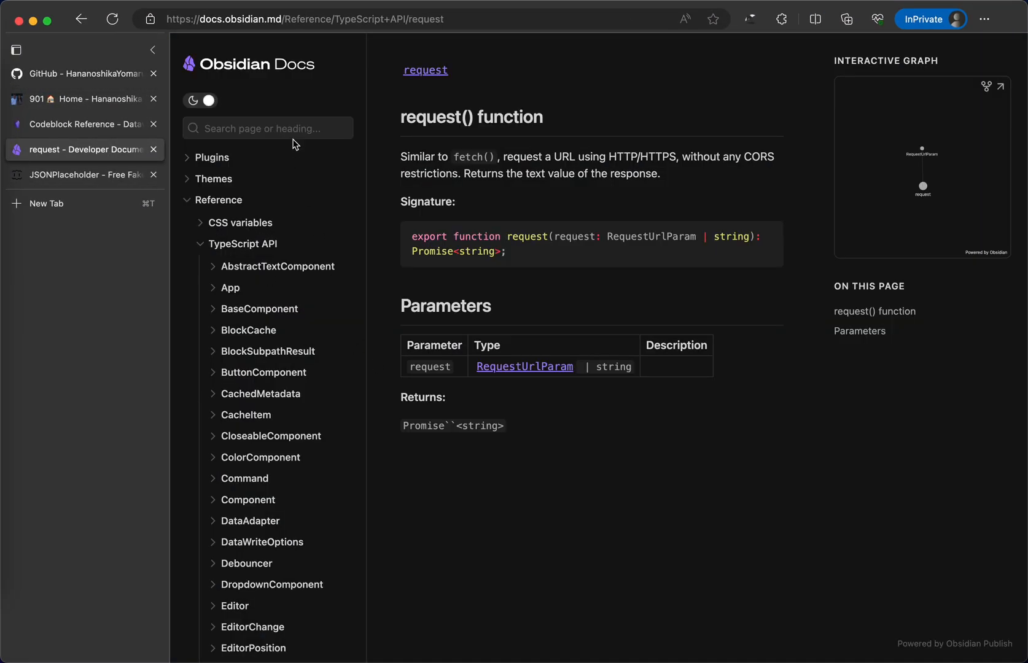
type("TF")
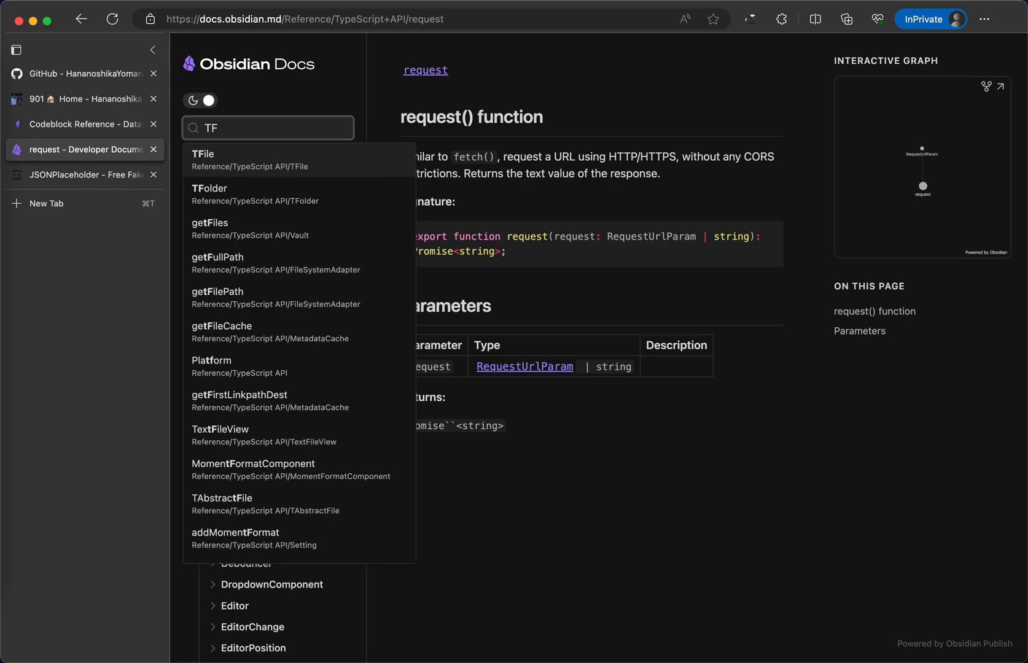
left_click(203, 159)
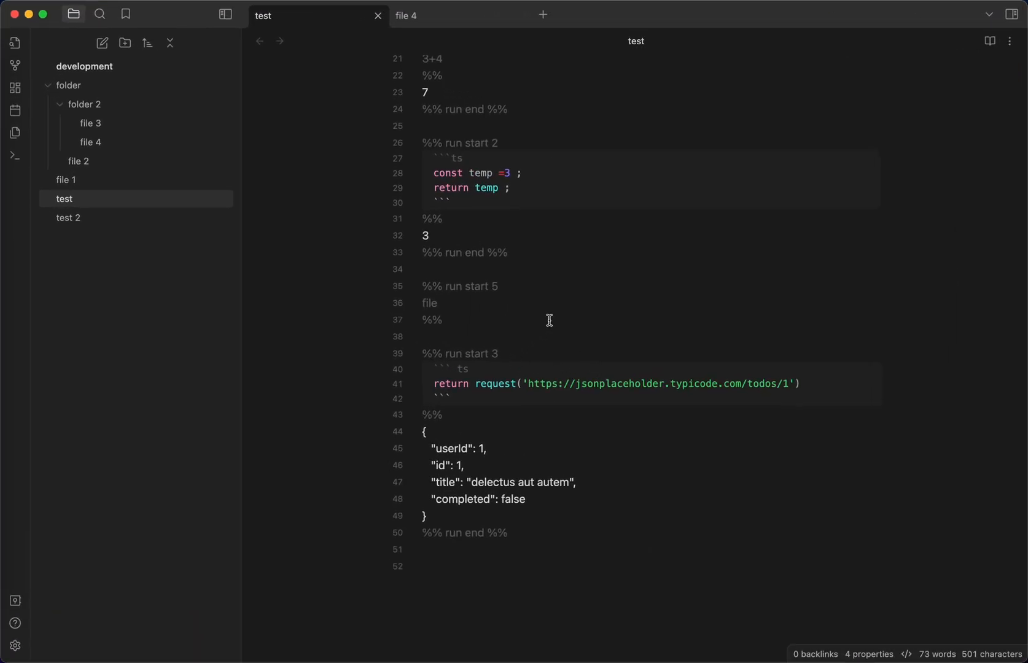
- Change the expression from file.basename to a ts block returning file.parent.path + "haha", giving /haha
type(".basename")
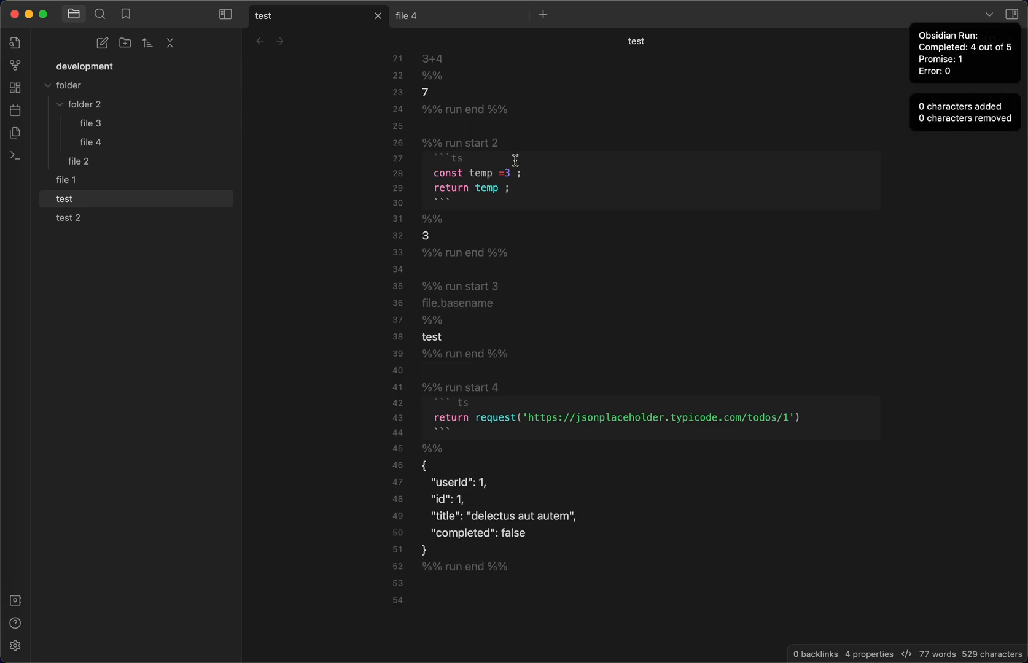
double_click(457, 303)
type("parent.path")
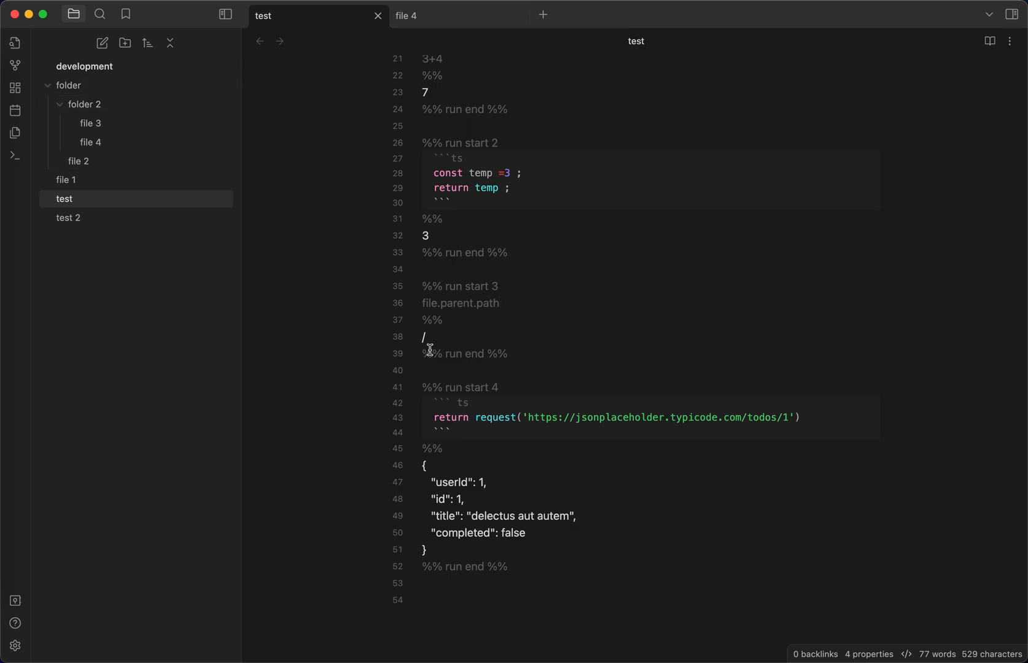
mouse_move(576, 361)
type("`")
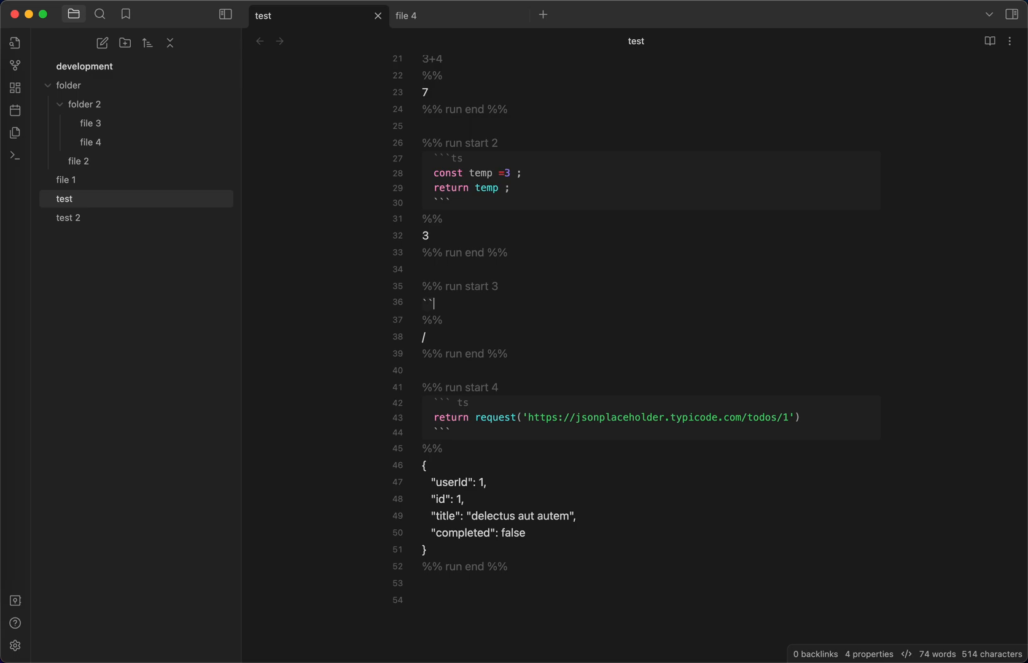
type("file.parent.path")
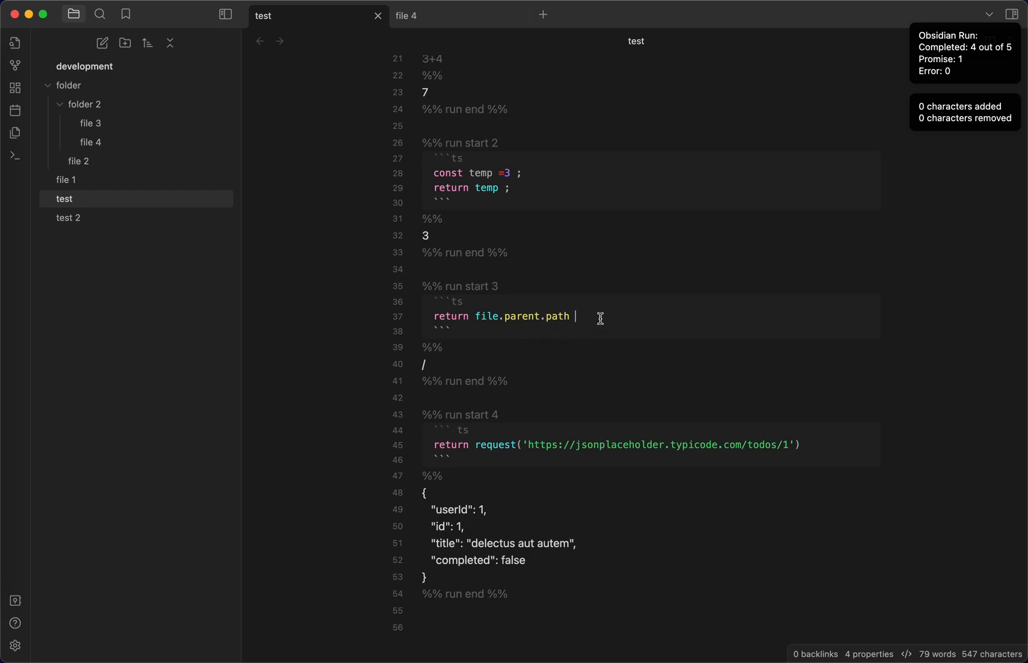
type("+ \"ha\"")
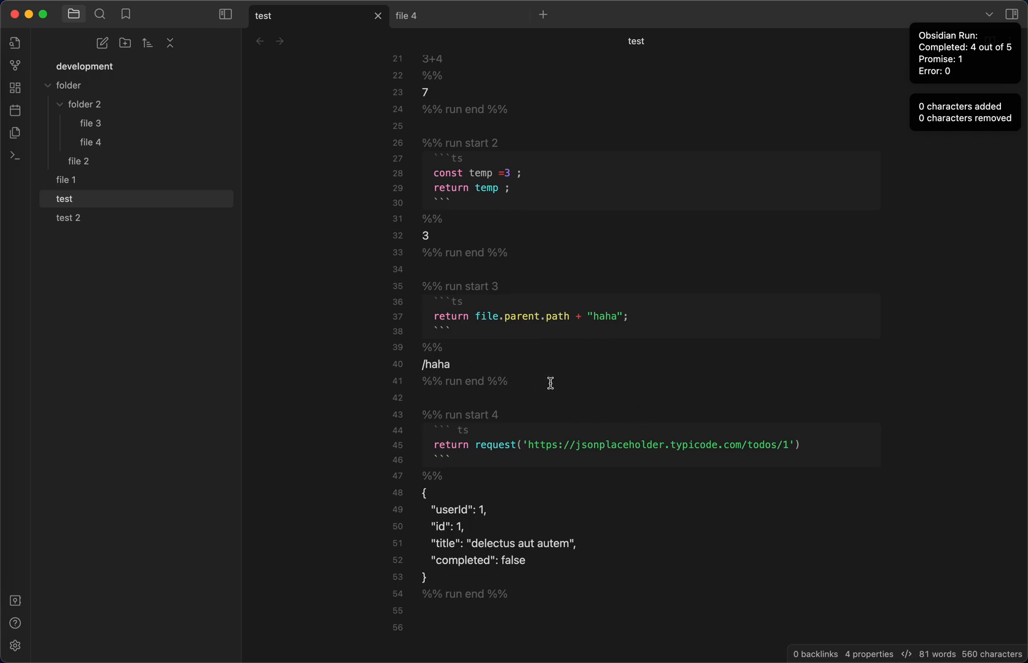
scroll("down", 3)
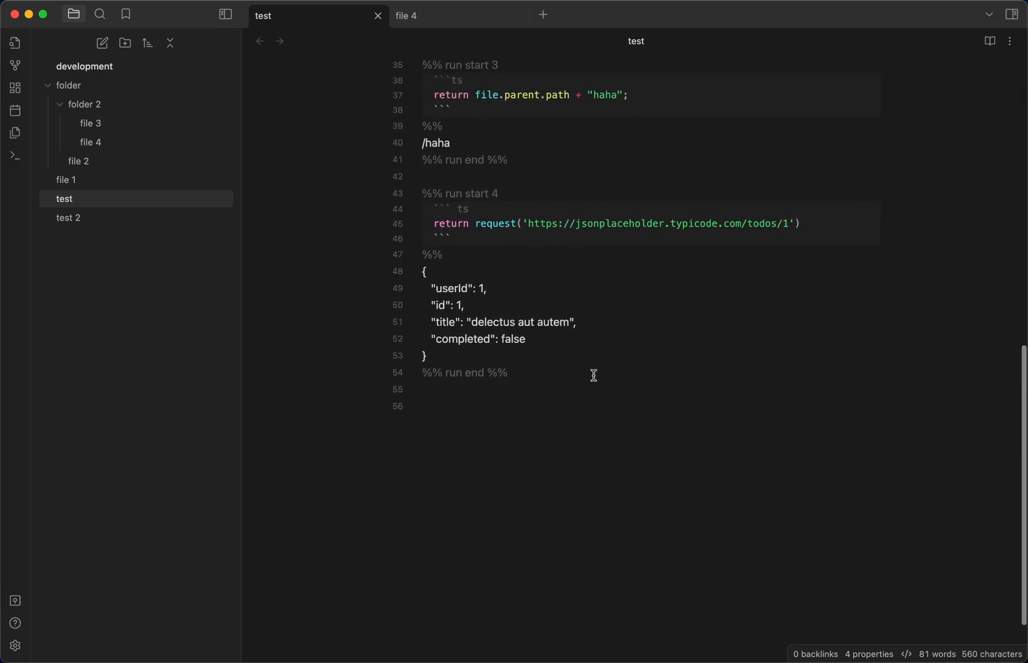
scroll("down", 3)
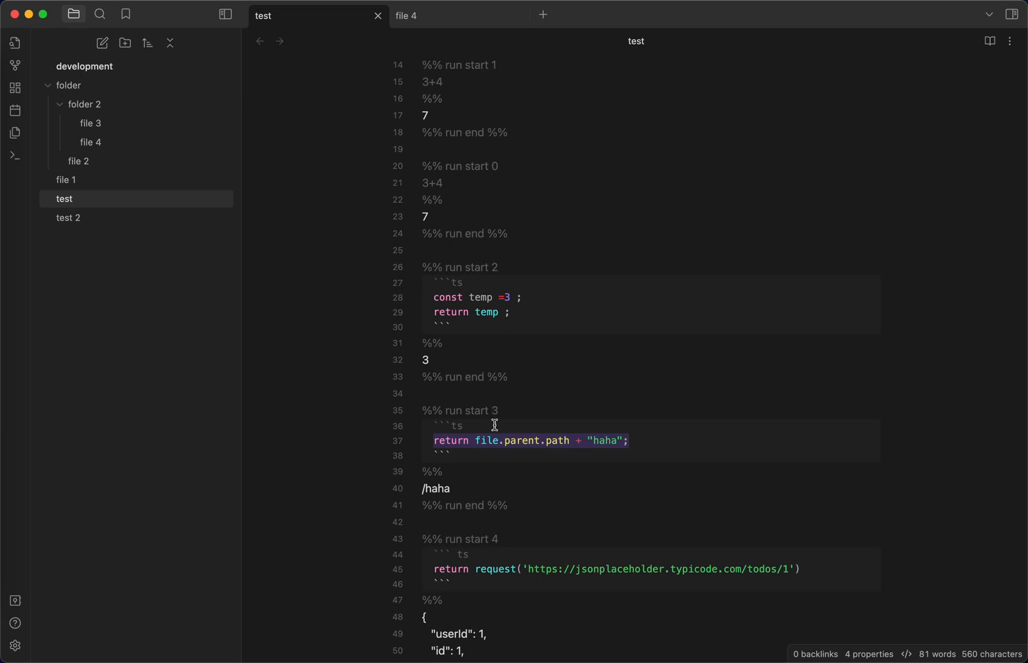
- Replace block 3's return with throw new Error("test") and rerun so one error is reported
type("throw")
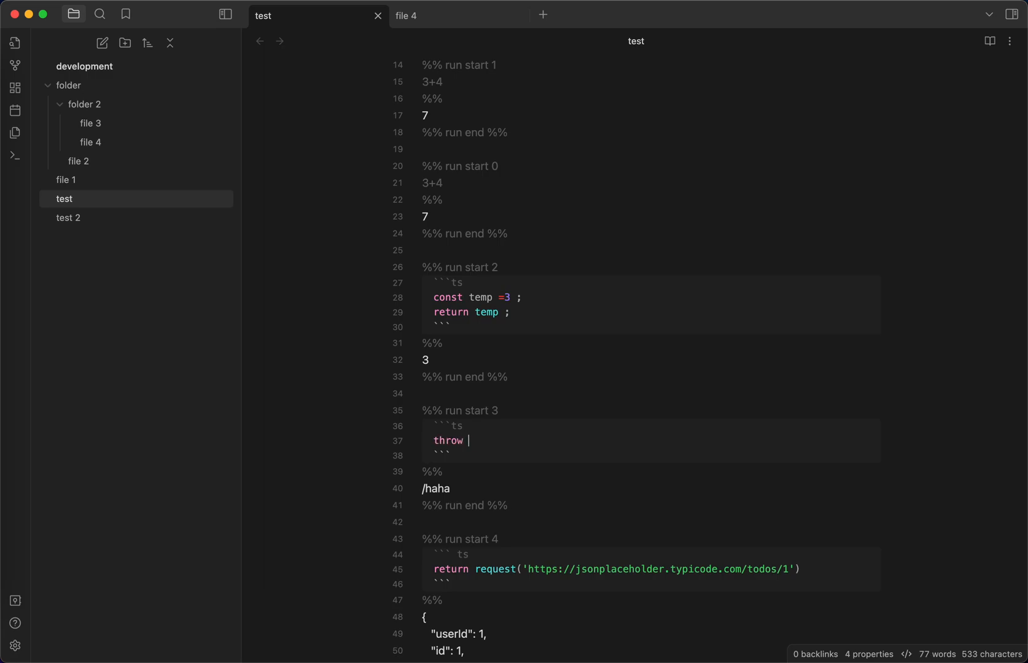
type("new Error")
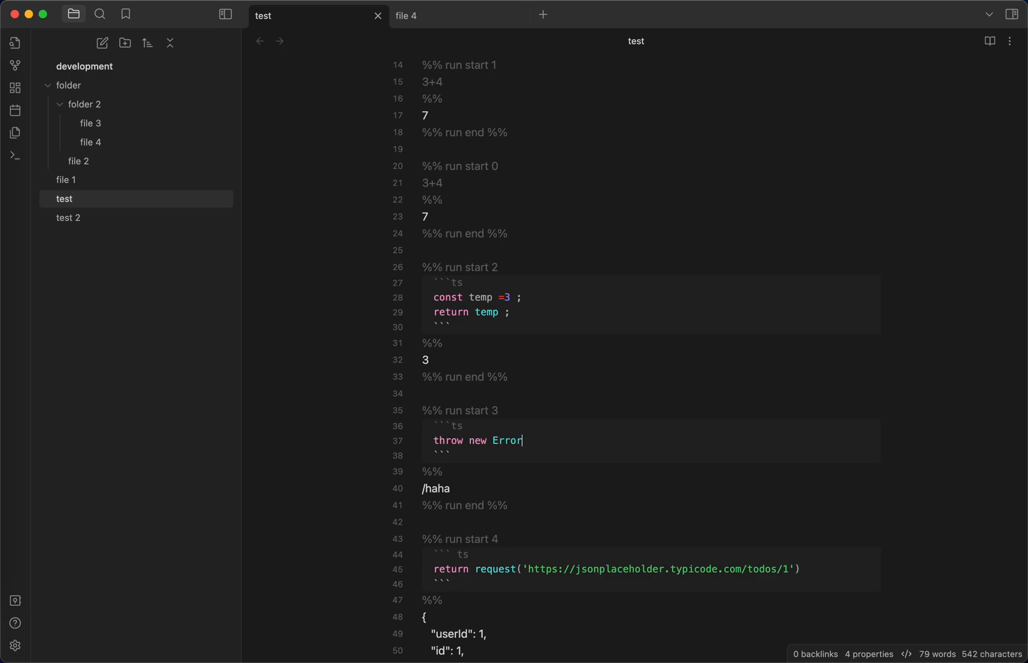
type("(\"test\")")
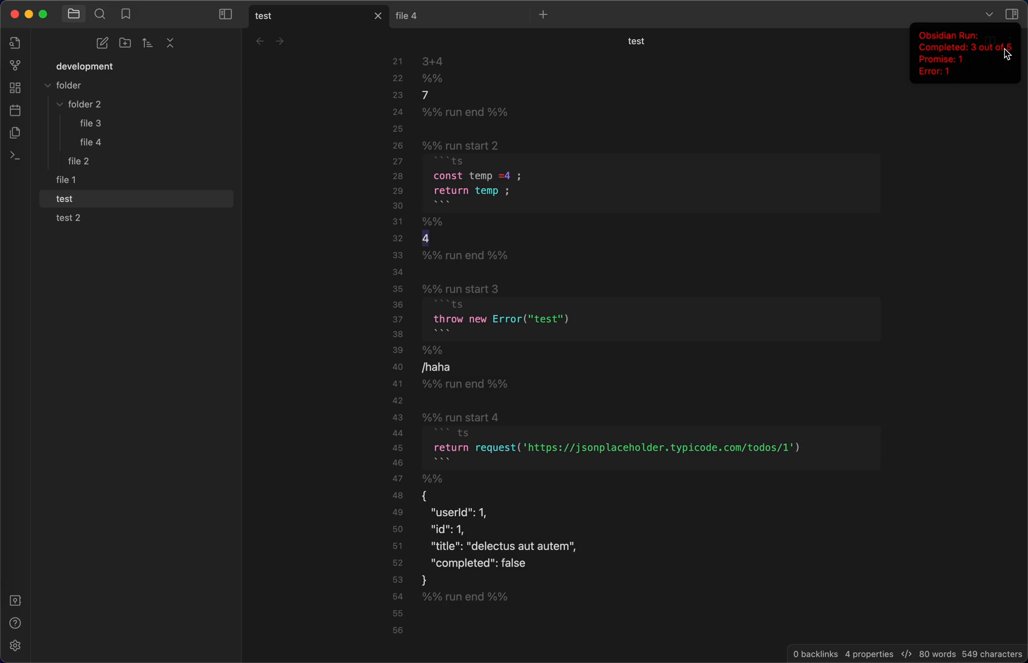
scroll("down", 3)
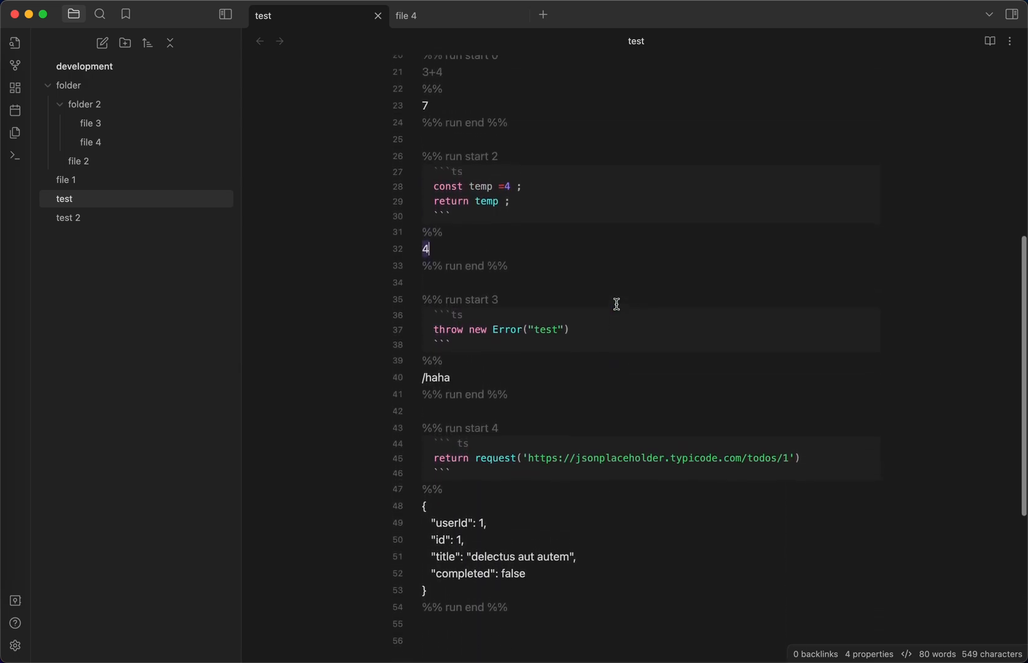
mouse_move(601, 364)
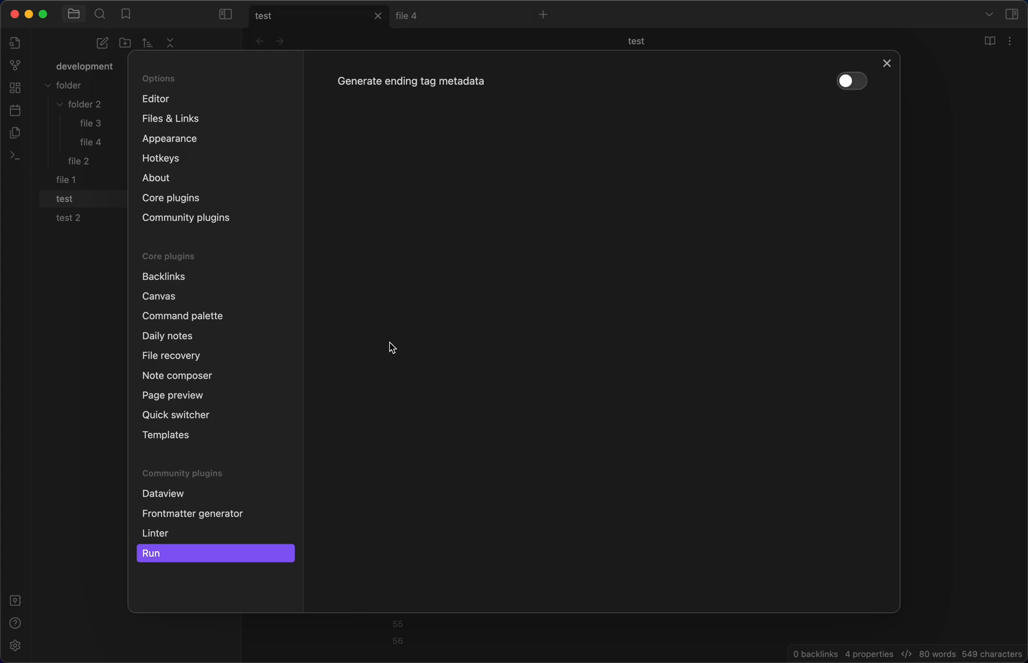
mouse_move(704, 102)
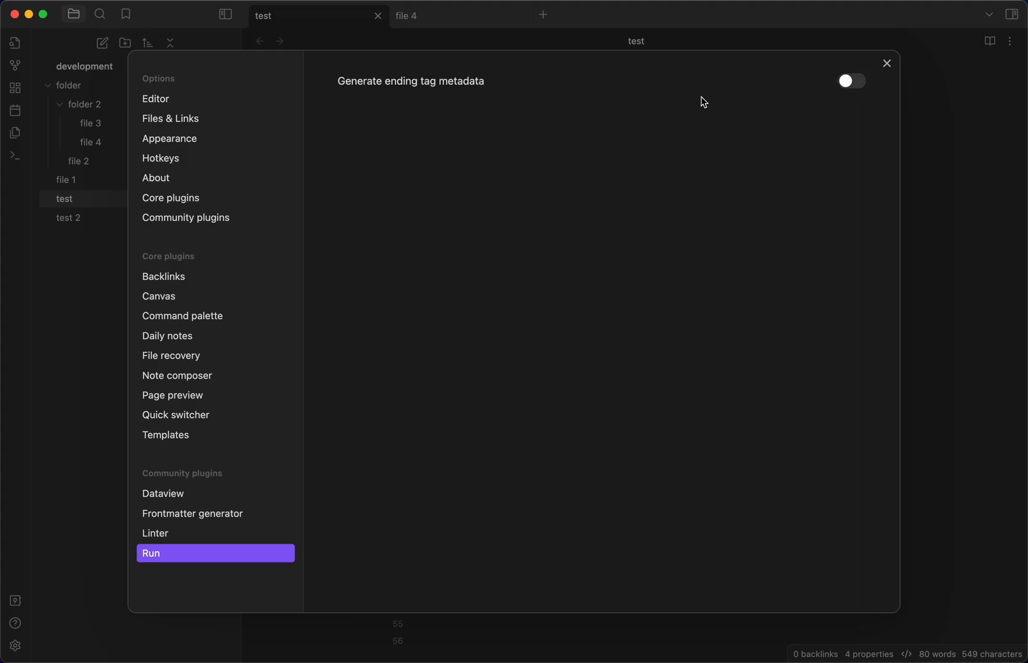
- Enable Generate ending tag metadata for the Run plugin and return to the note
left_click(850, 80)
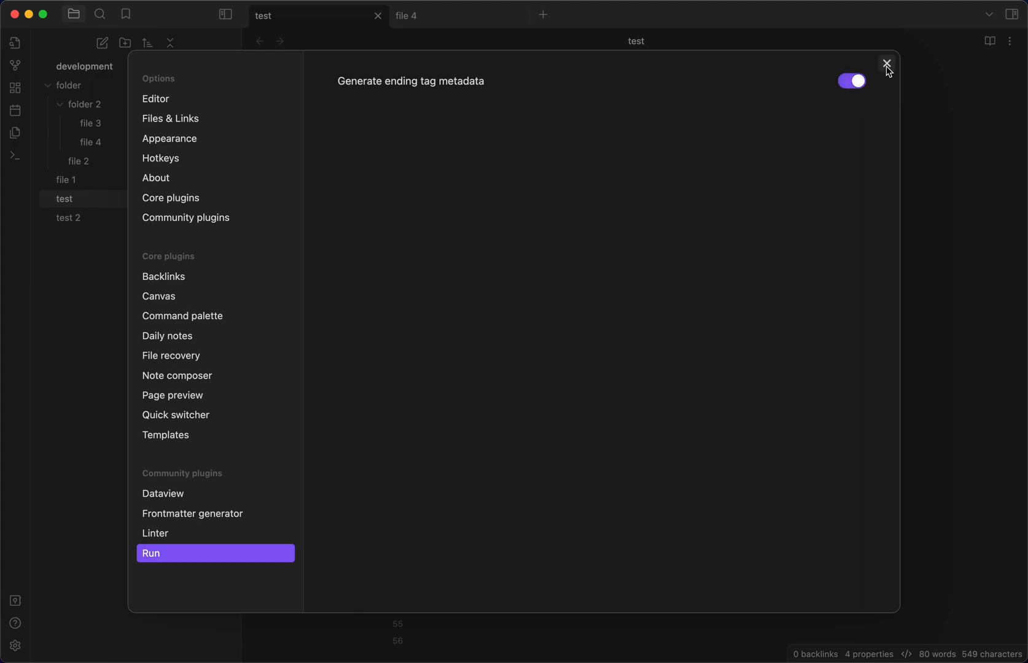
left_click(886, 64)
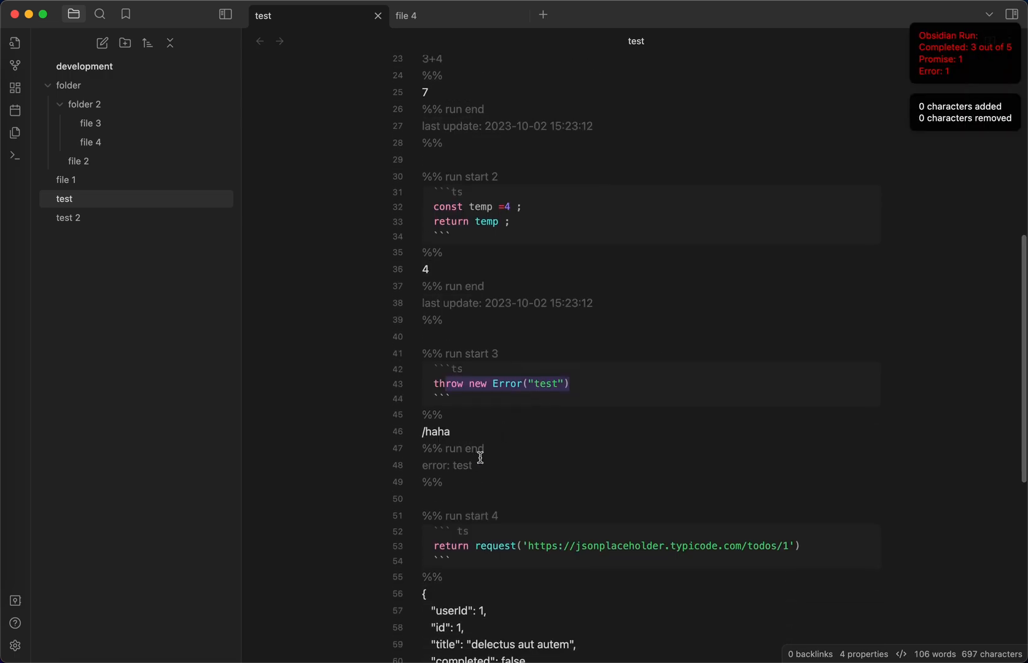
- Review the note's run end tags and select the last update line under run block 0
scroll("down", 3)
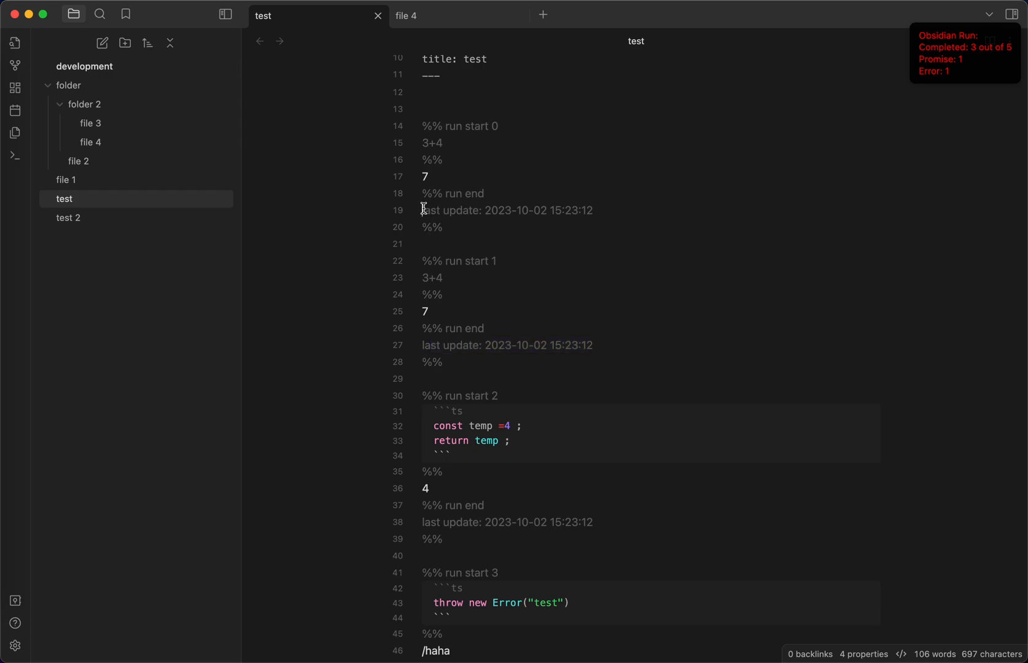
triple_click(506, 211)
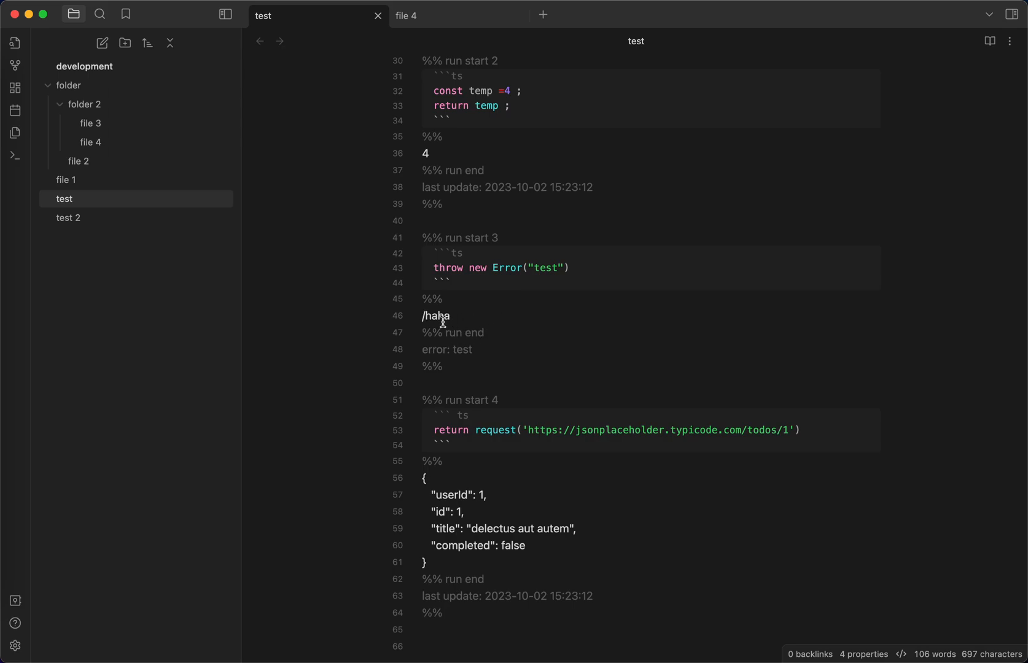
mouse_move(481, 350)
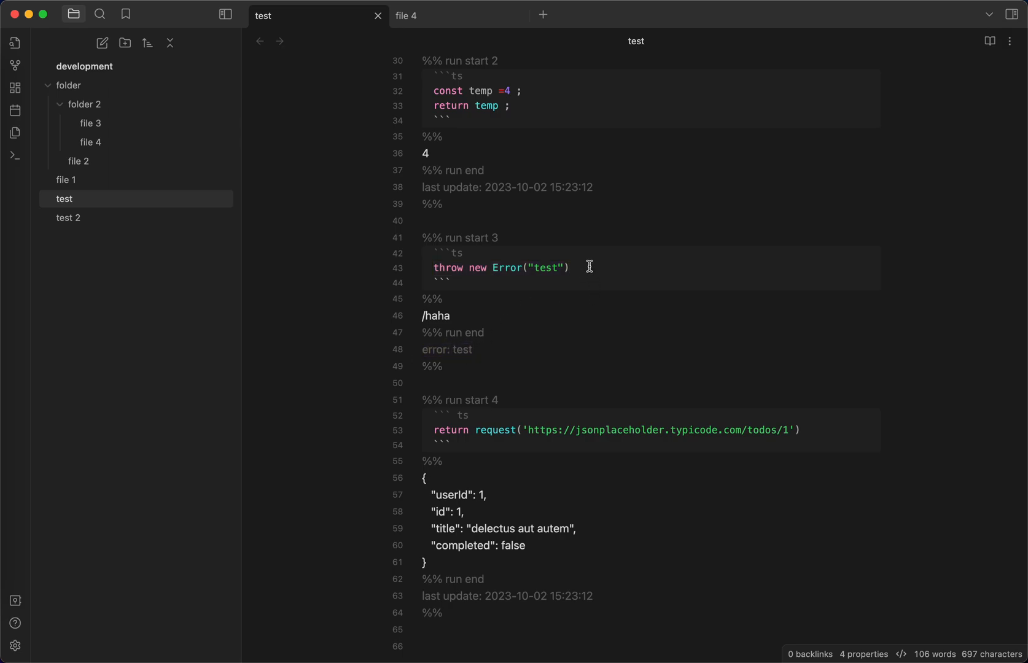
mouse_move(585, 387)
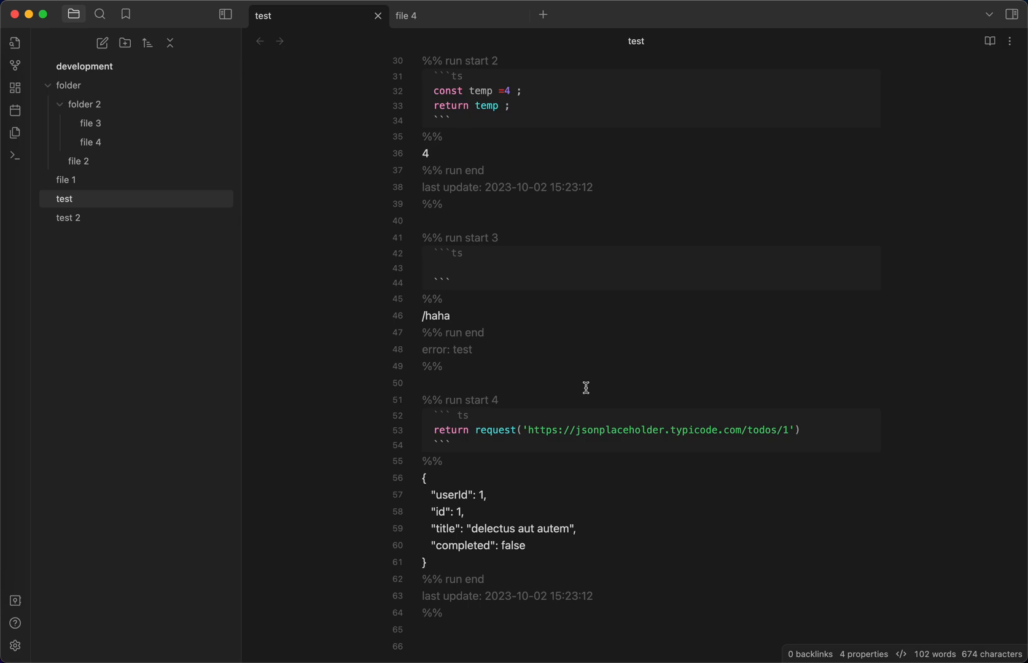
mouse_move(520, 336)
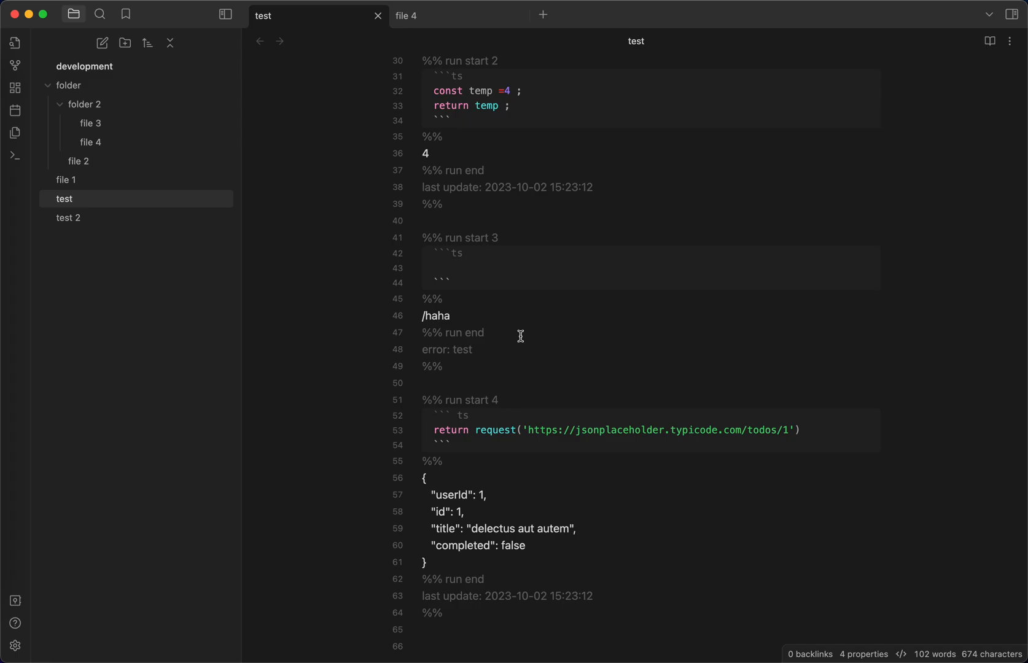
- Rewrite block 3 to throw new Error("new Error") above return "previous content"
type("return")
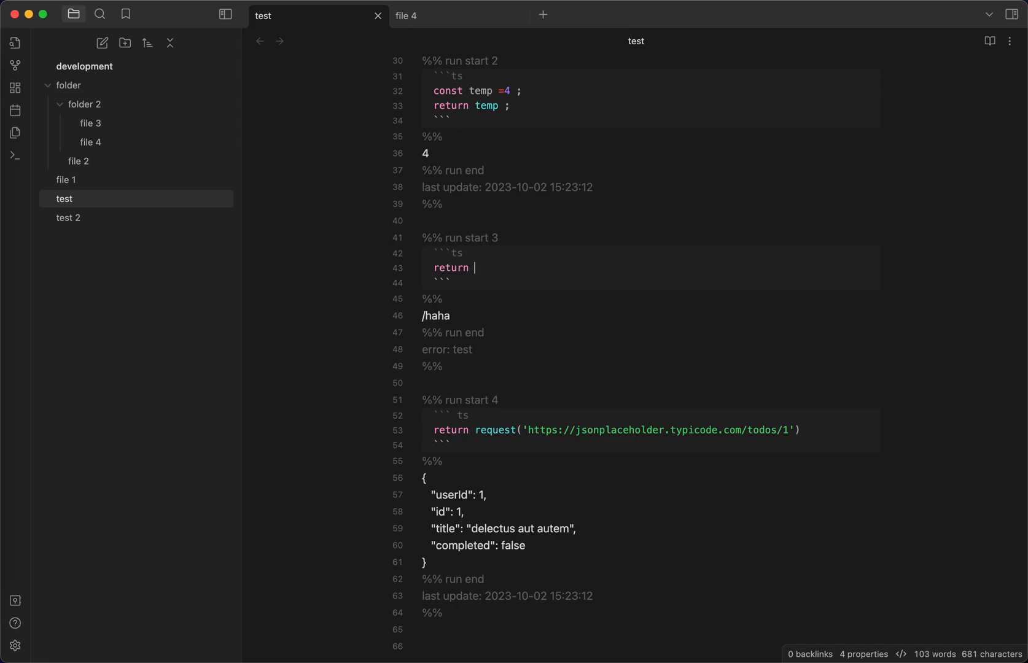
type("\"previous \"")
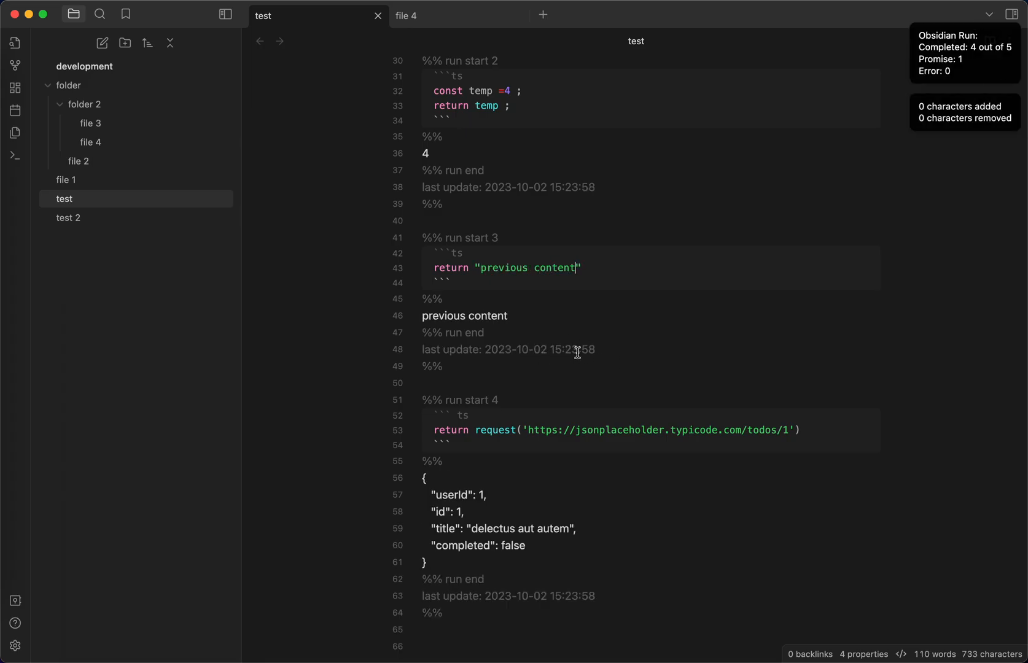
mouse_move(423, 354)
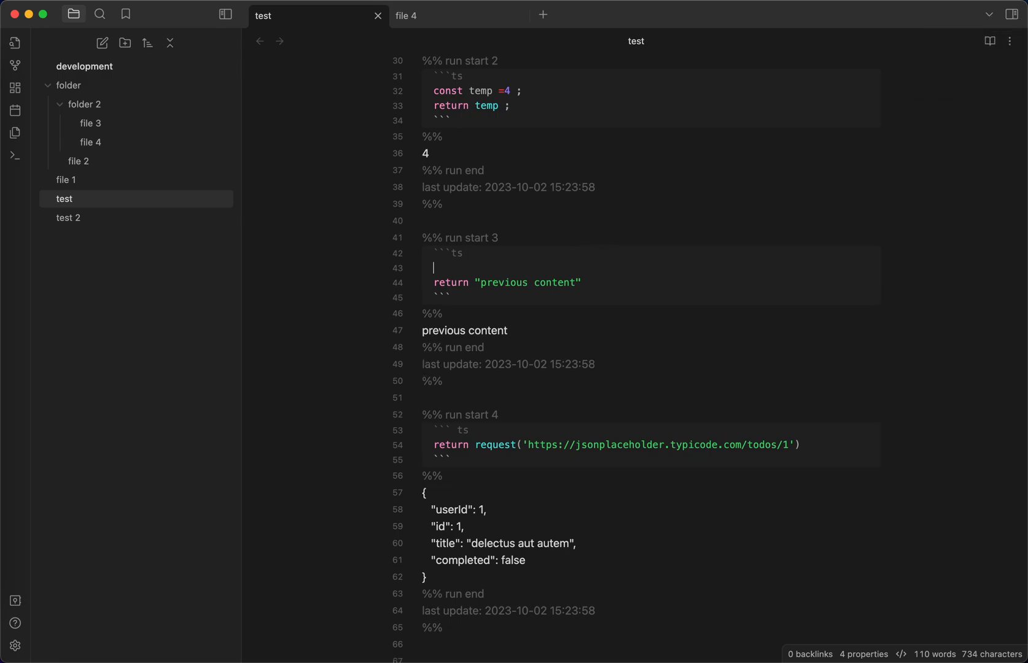
type("throw new")
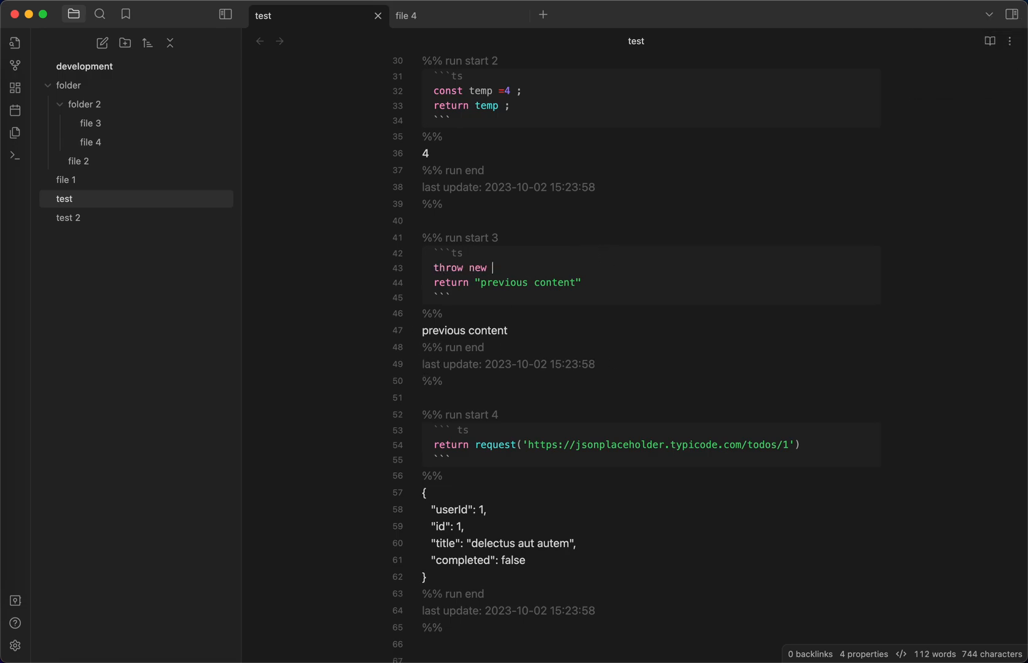
type("Error()")
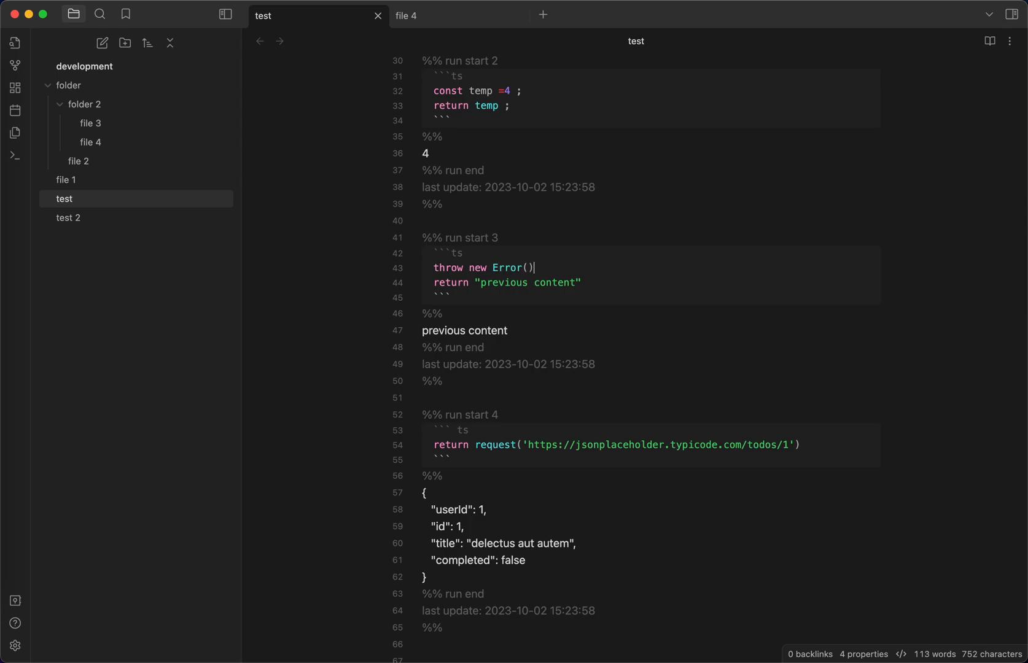
type("\"new Err\"")
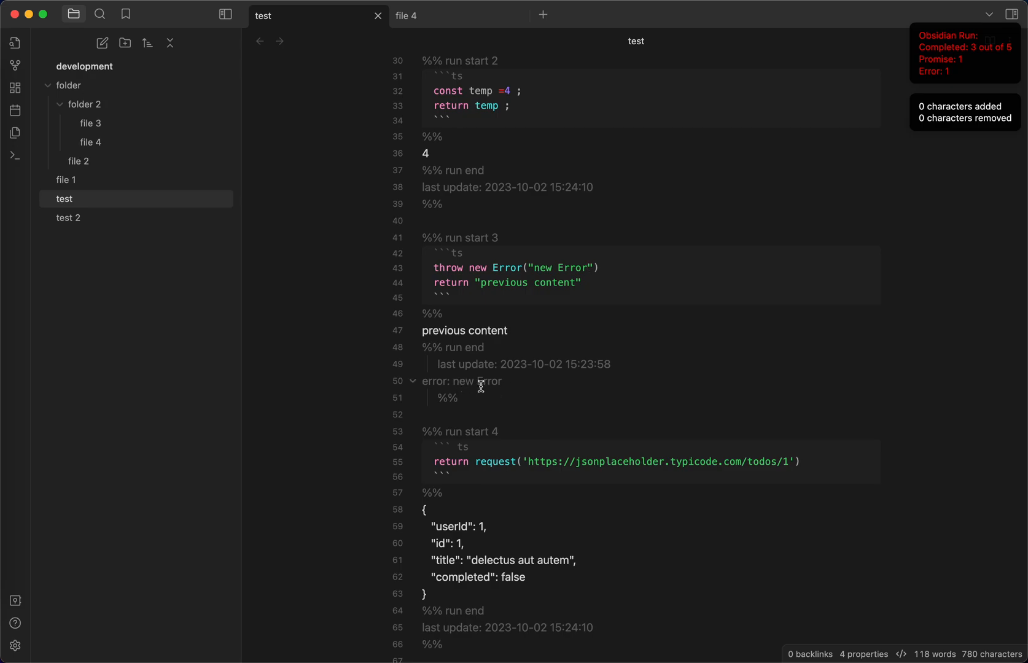
- Run the block and select the resulting error: new Error line under block 3
scroll("down", 3)
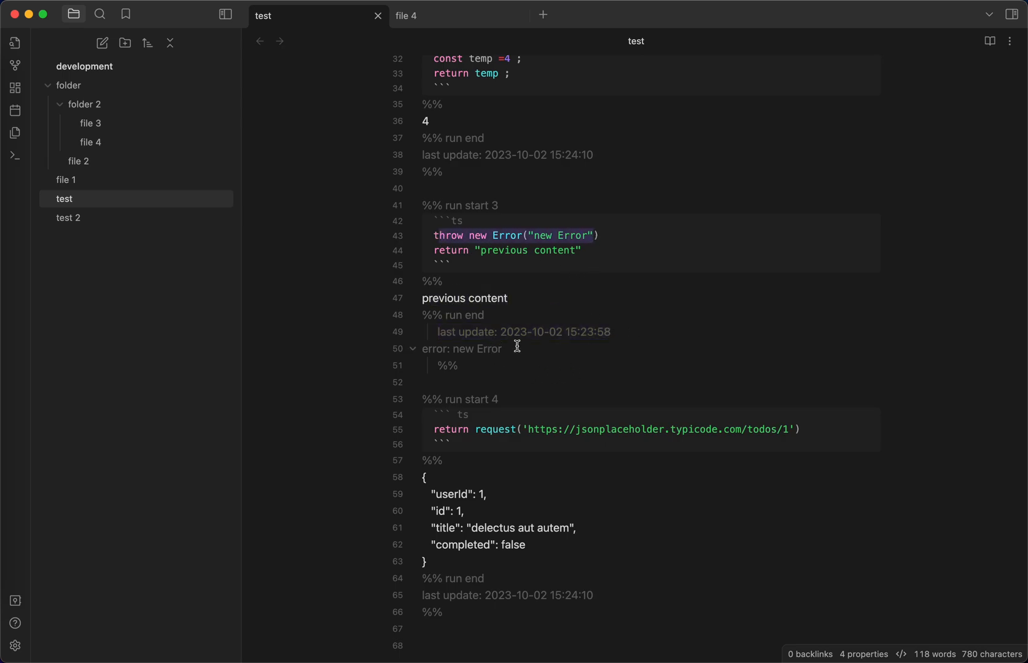
double_click(461, 349)
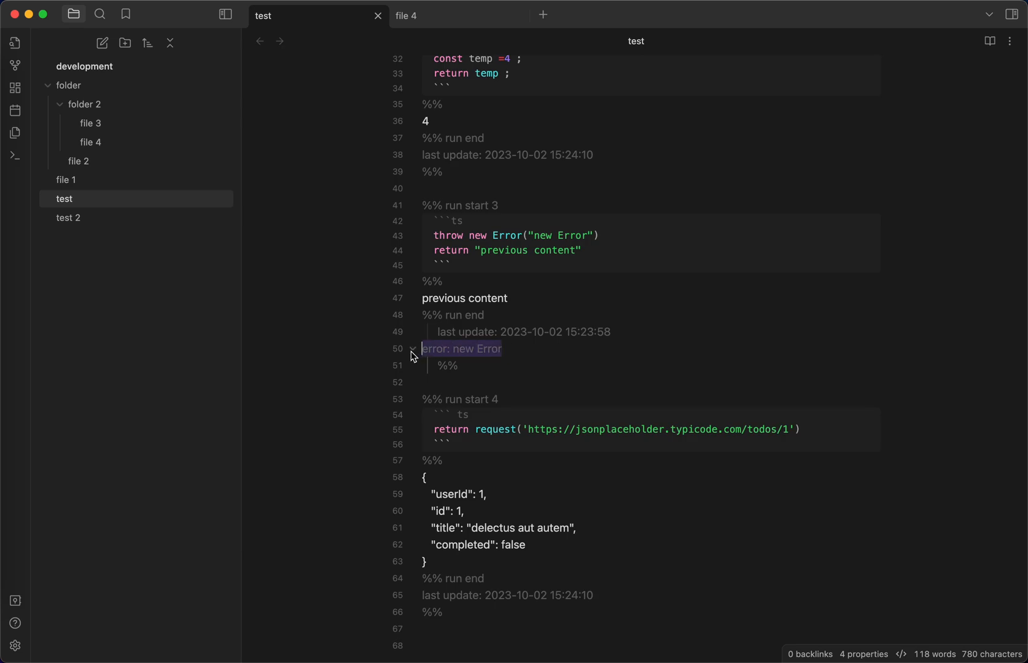
mouse_move(419, 315)
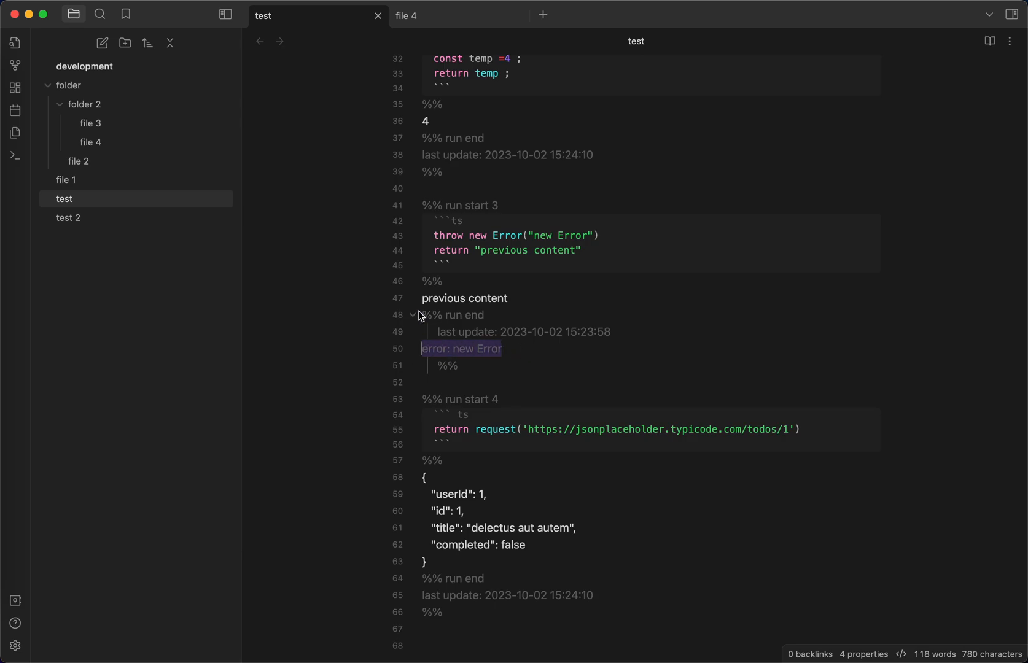
mouse_move(275, 135)
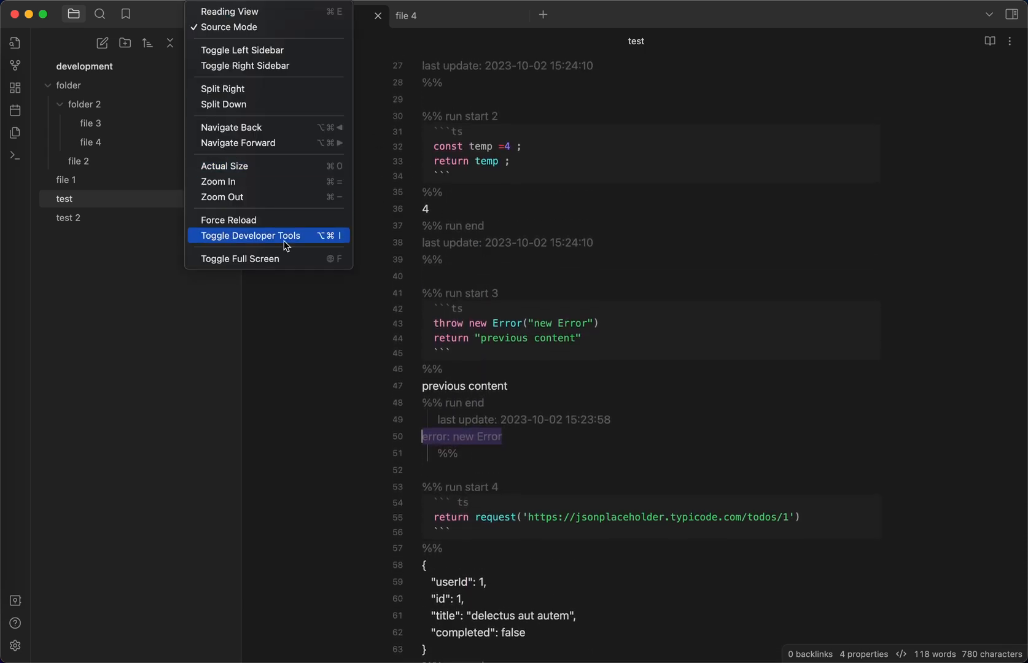
left_click(249, 235)
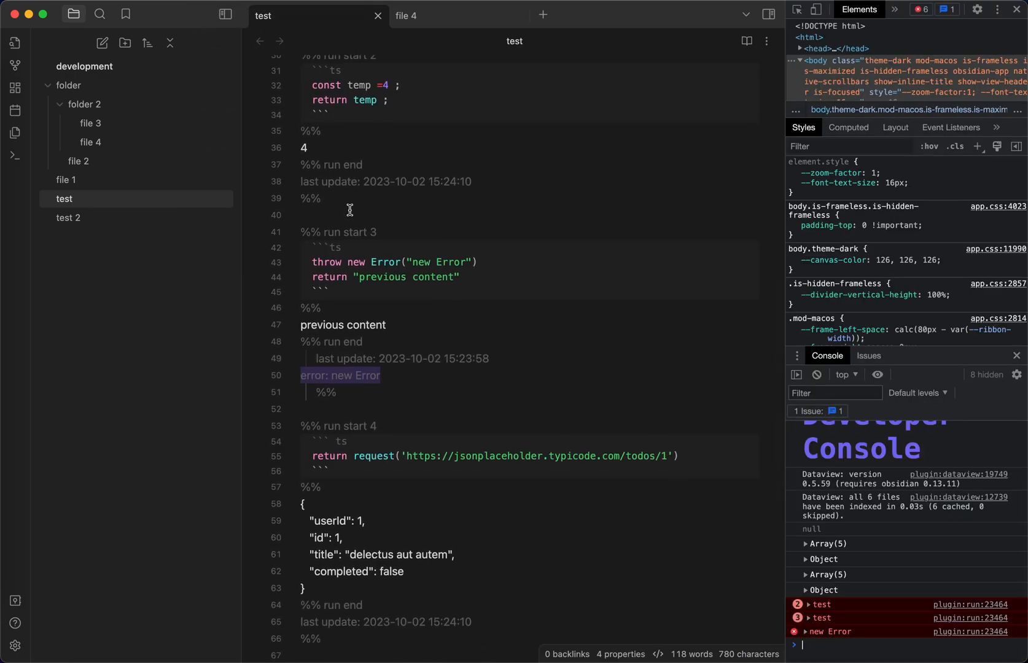
left_click(805, 632)
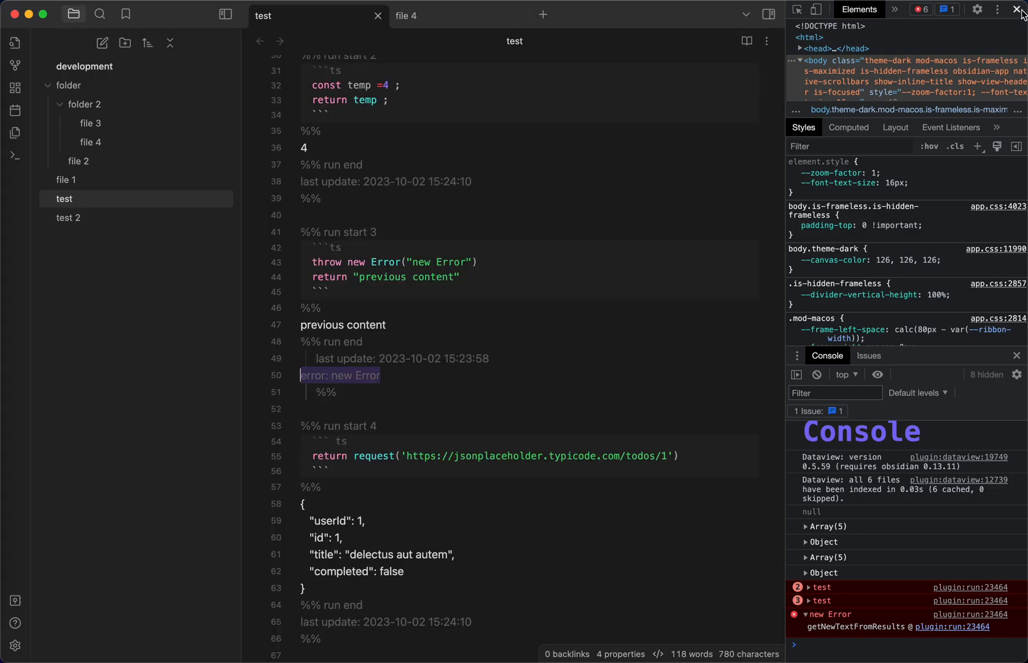
left_click(1015, 9)
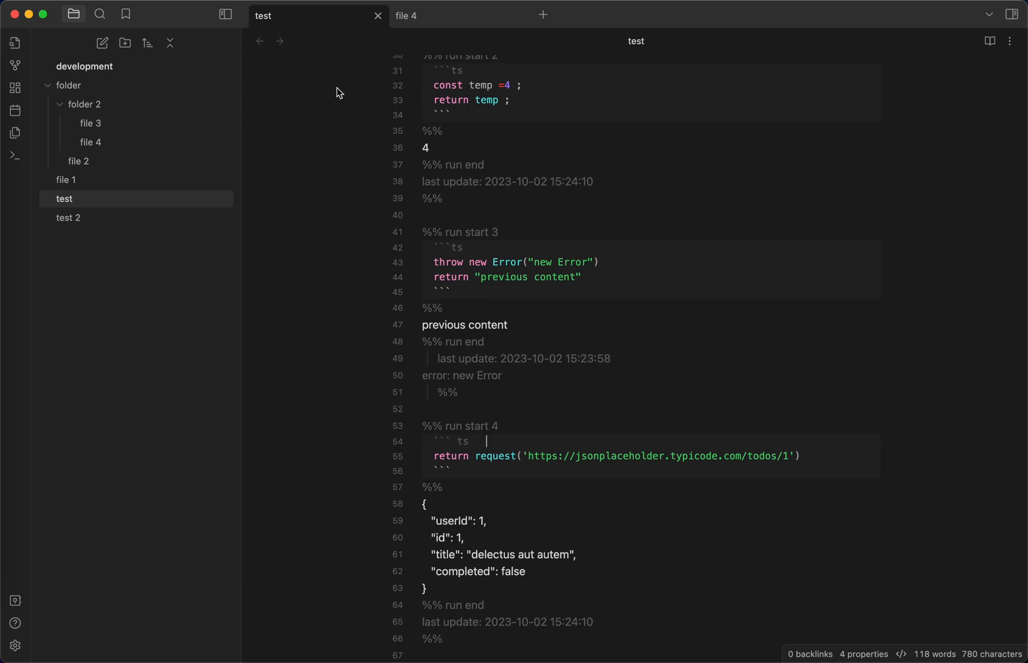
- Switch off Generate ending tag metadata in the Run plugin settings
type("settin")
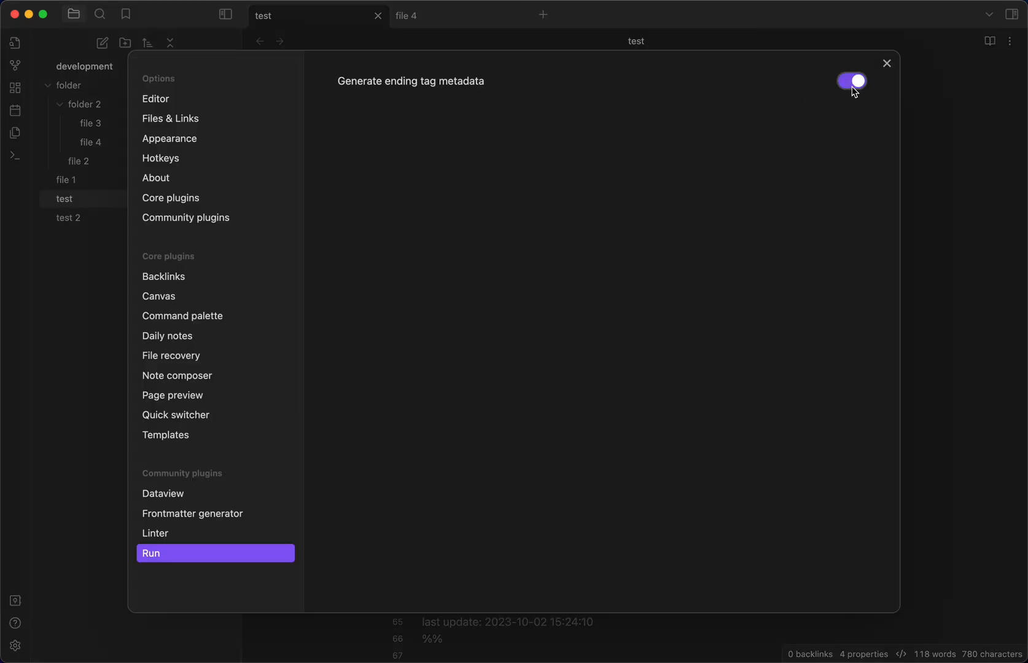
left_click(886, 63)
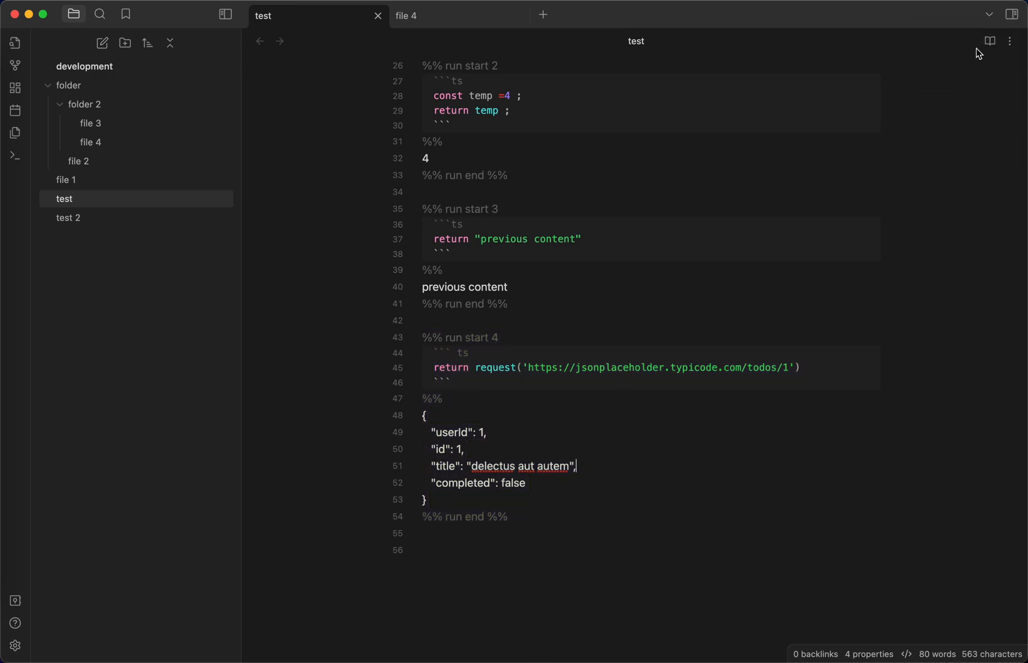
mouse_move(506, 435)
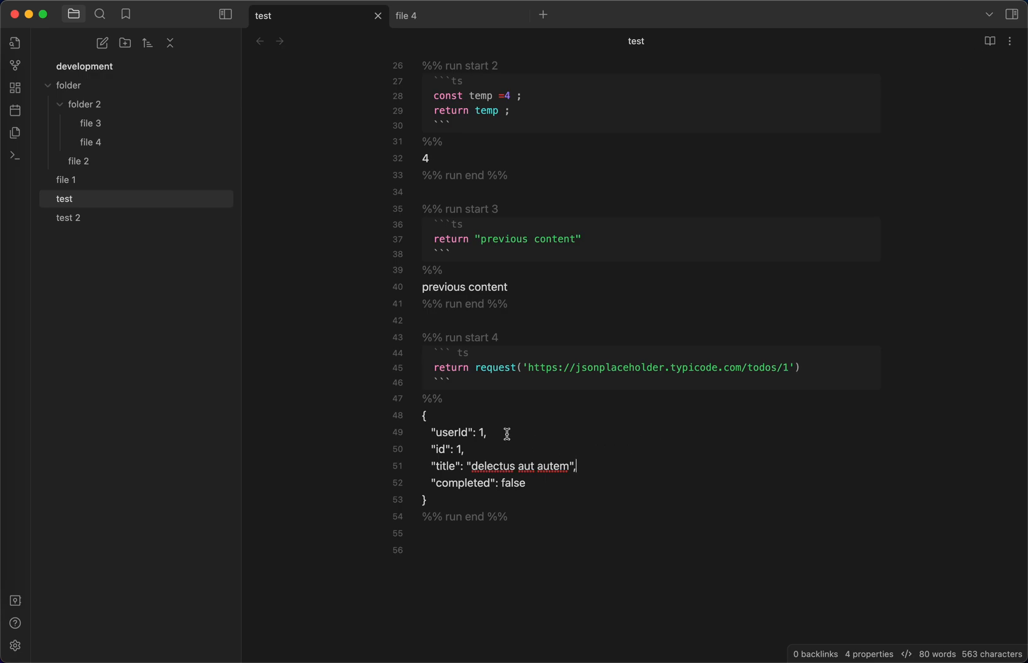
mouse_move(623, 250)
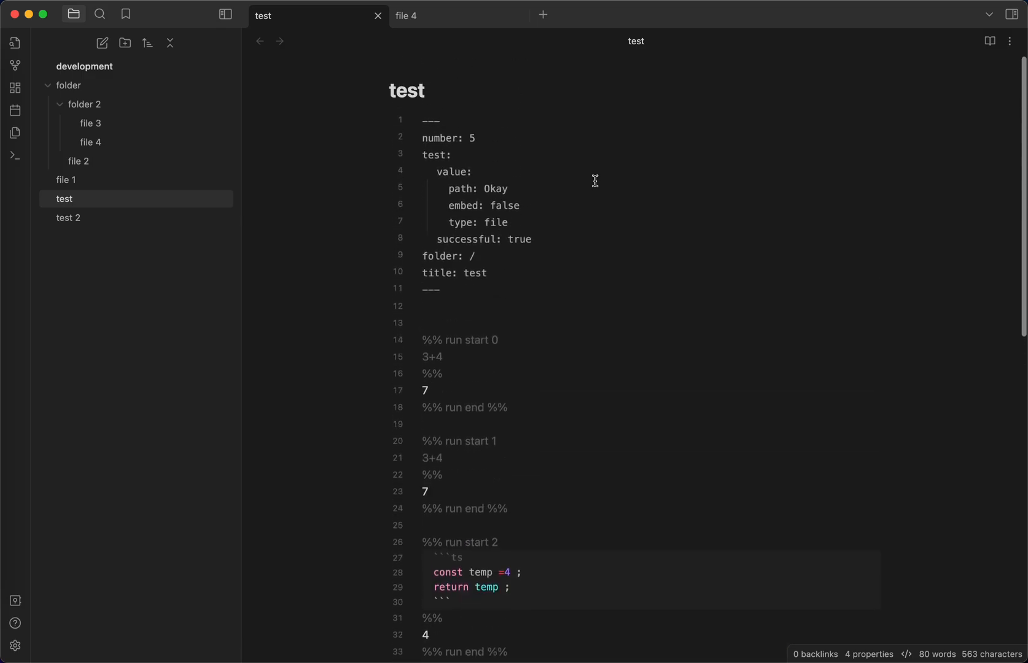
scroll("down", 3)
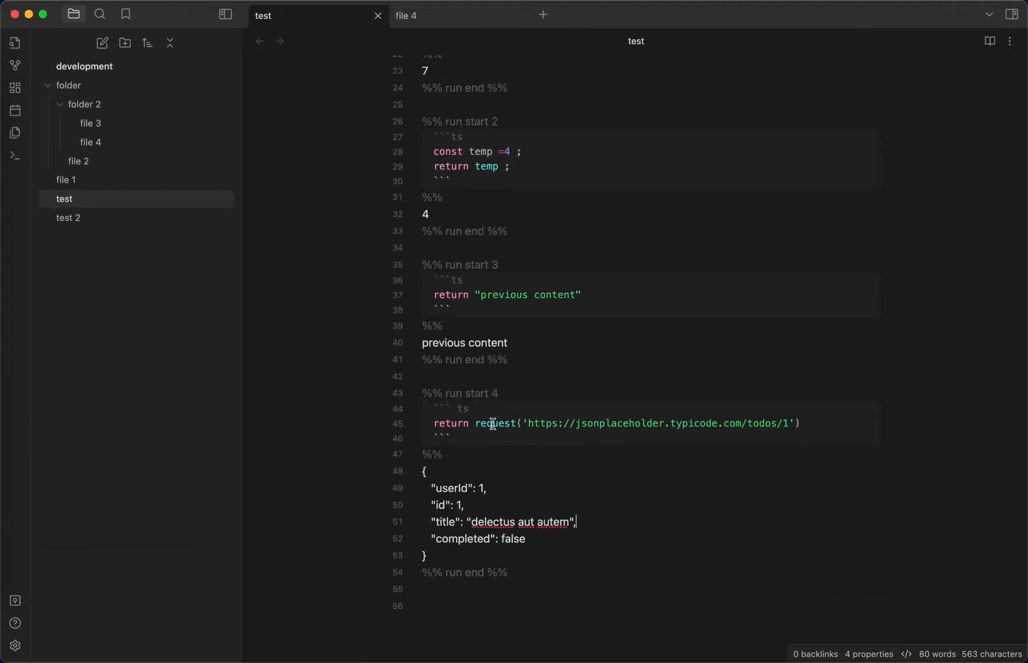
type("fetch")
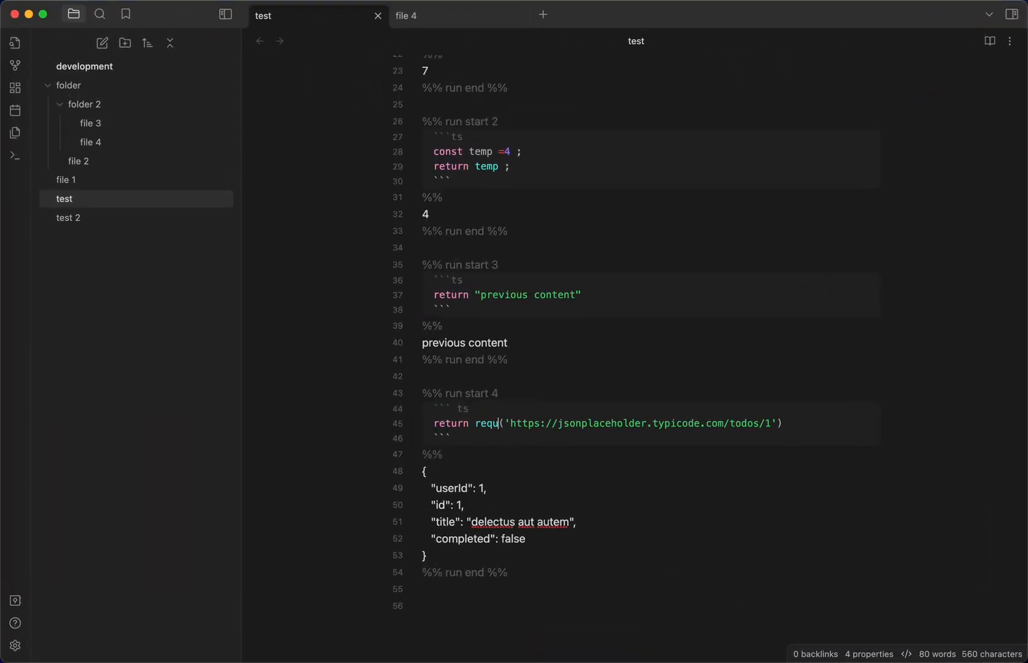
type("est")
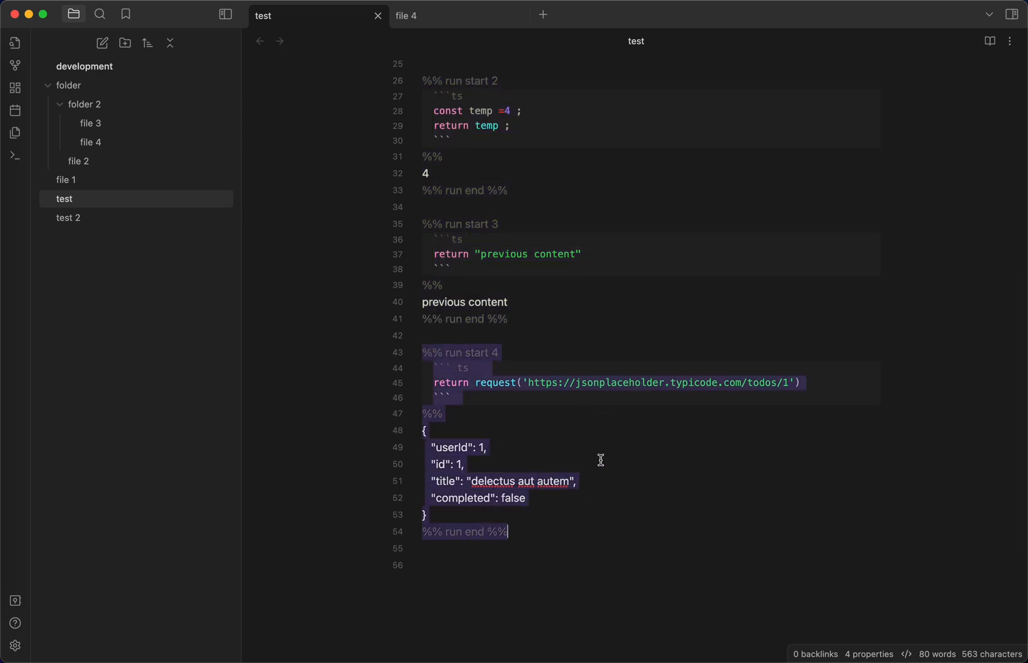
- Append a '%% run start 5 %%' block with a ts code fence after the last end marker
left_click(575, 531)
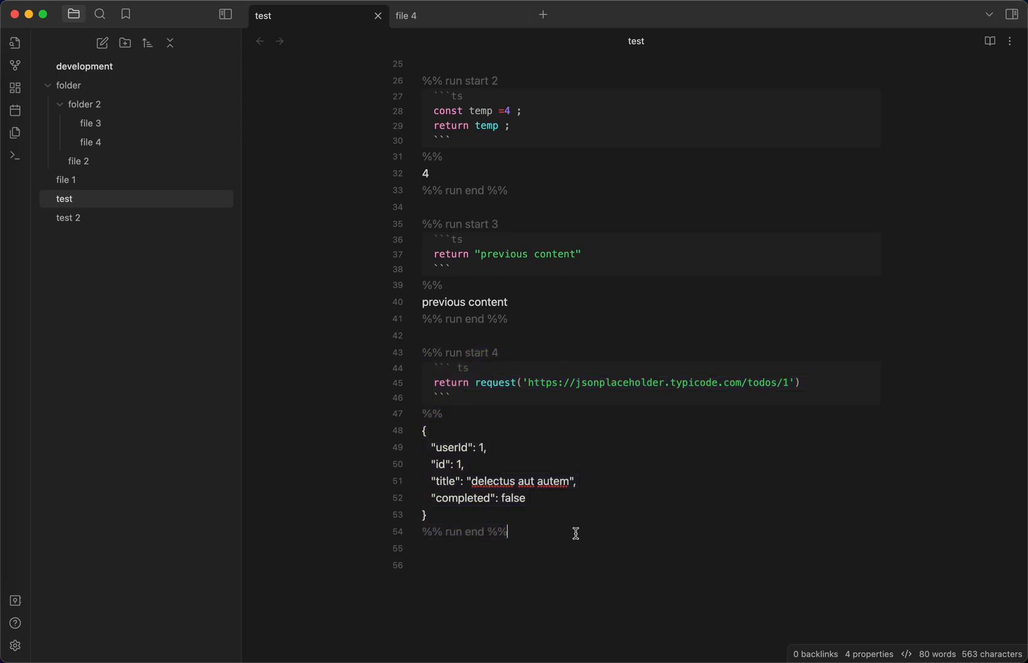
key("enter")
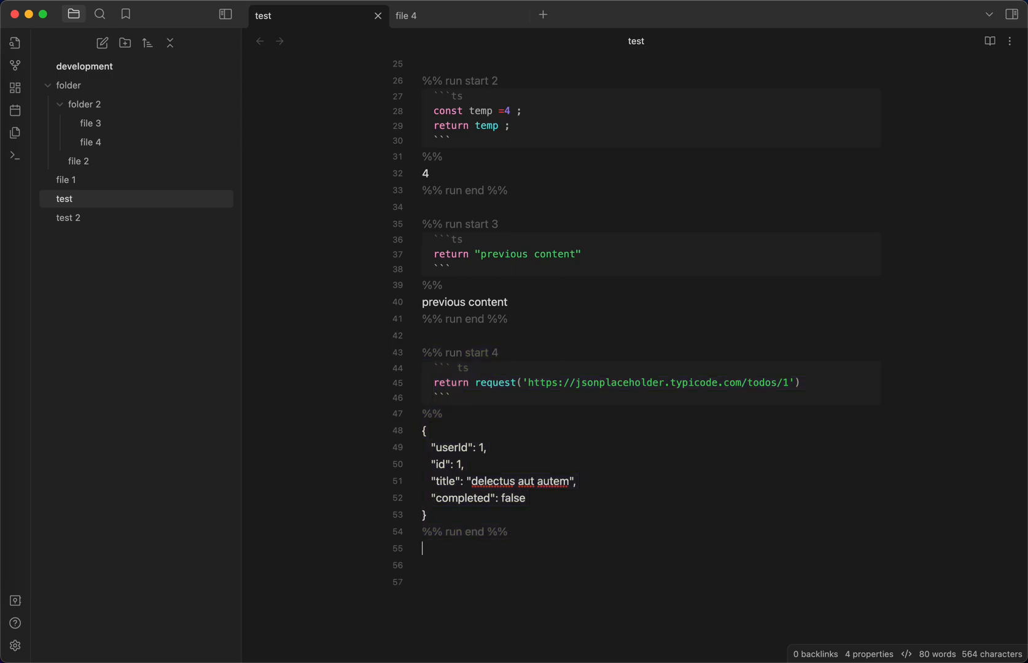
type("%% t")
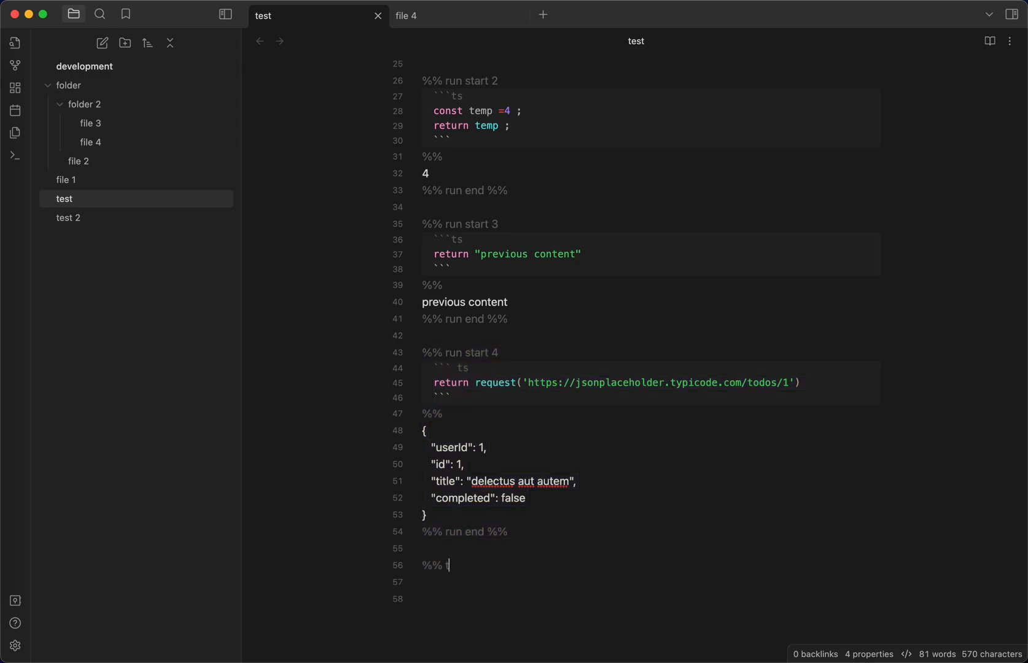
type("run start 5")
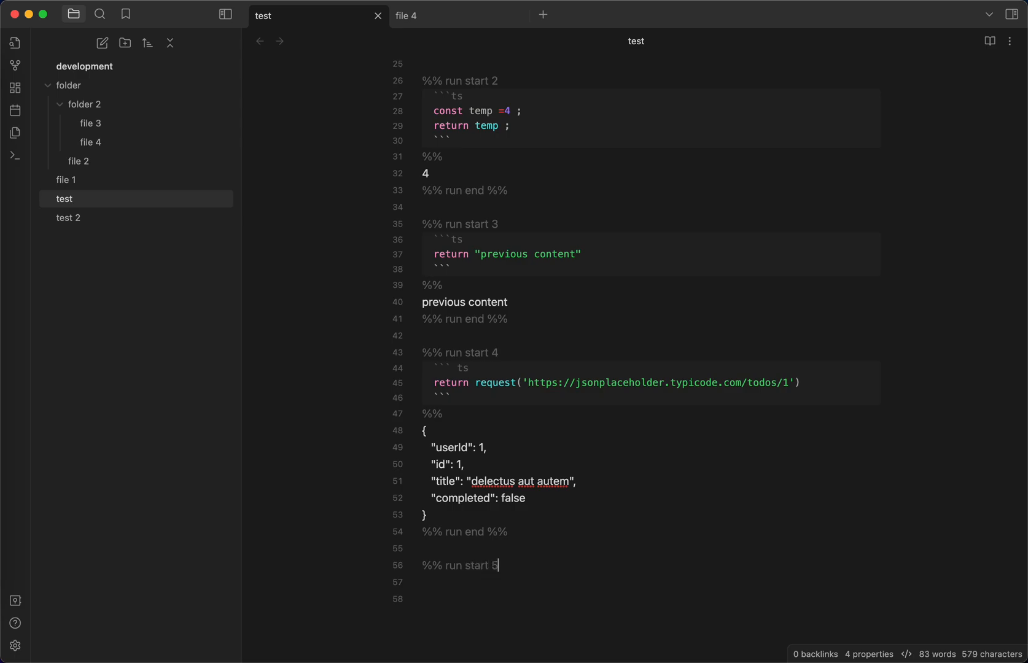
type("%%")
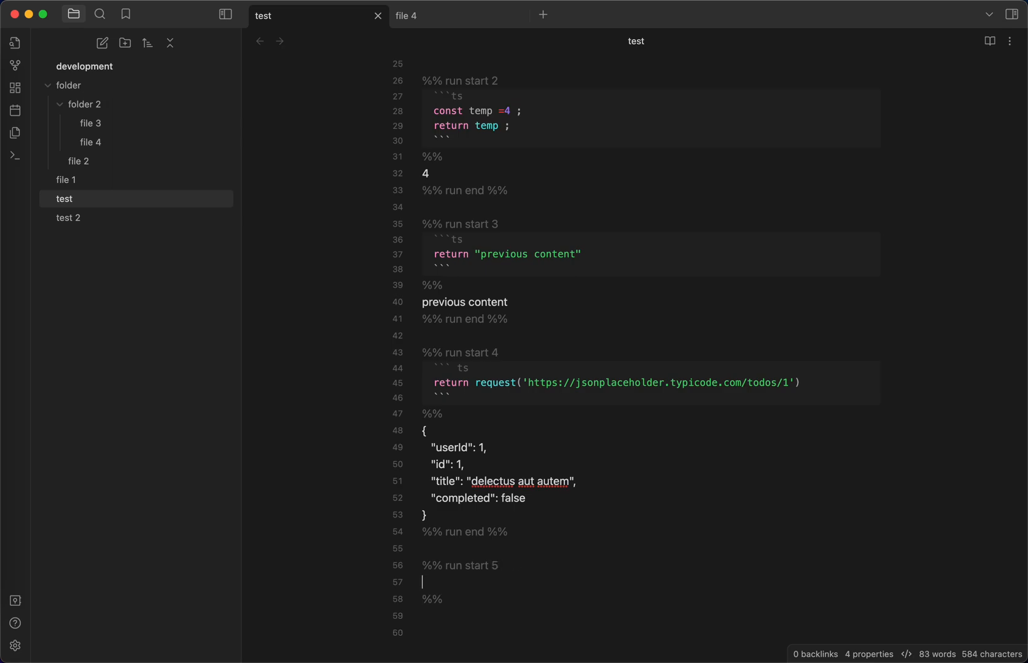
type("```ts")
type("return \"\";")
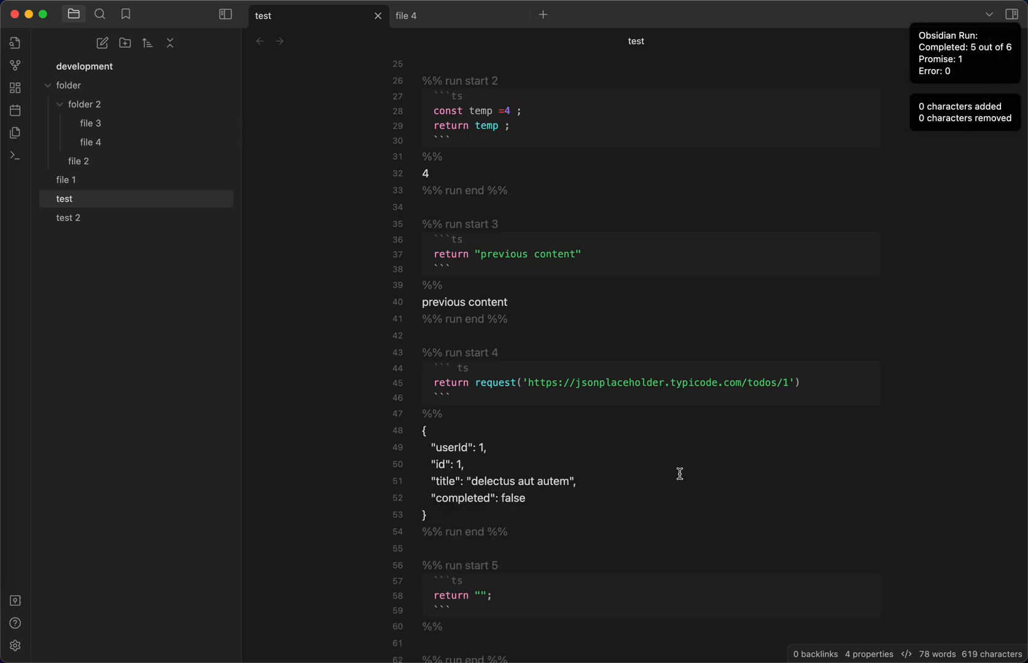
scroll("down", 3)
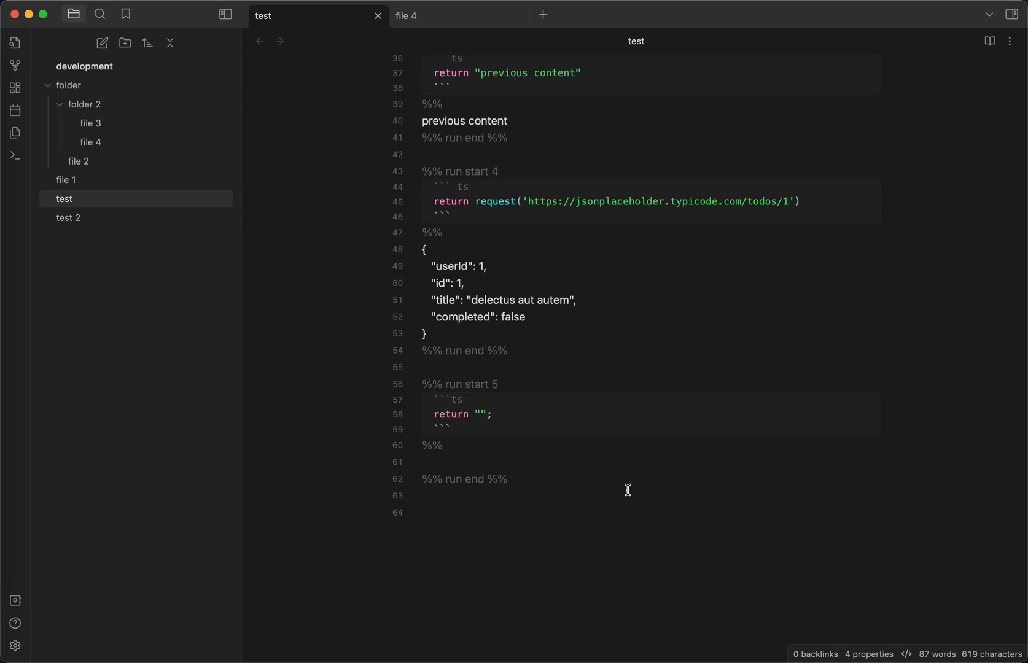
- View file 4 and check its #ai/image tag
left_click(90, 142)
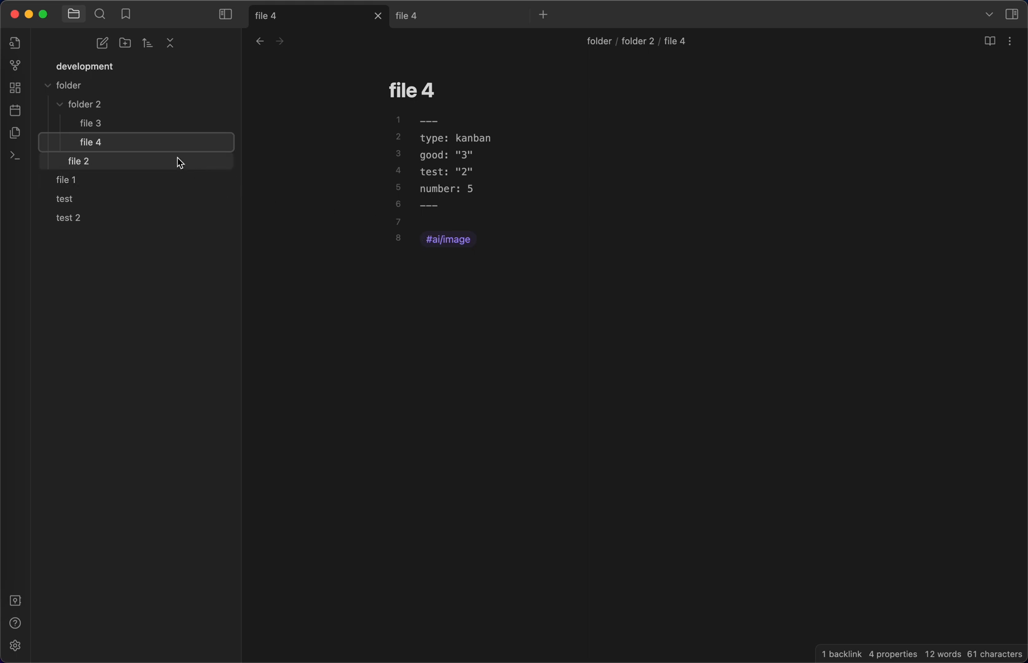
left_click(470, 240)
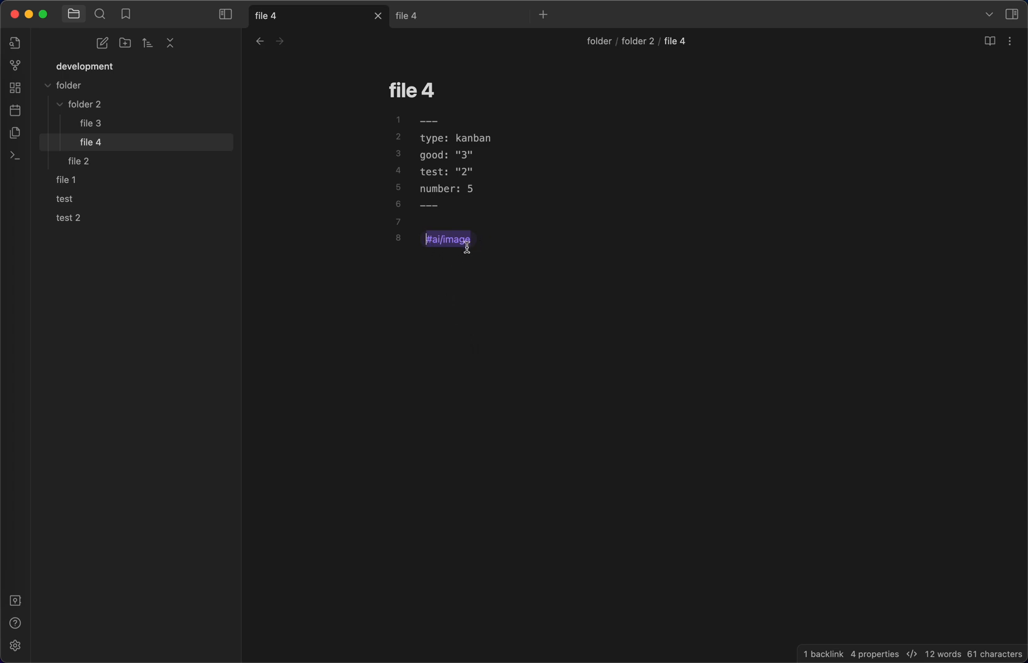
mouse_move(489, 256)
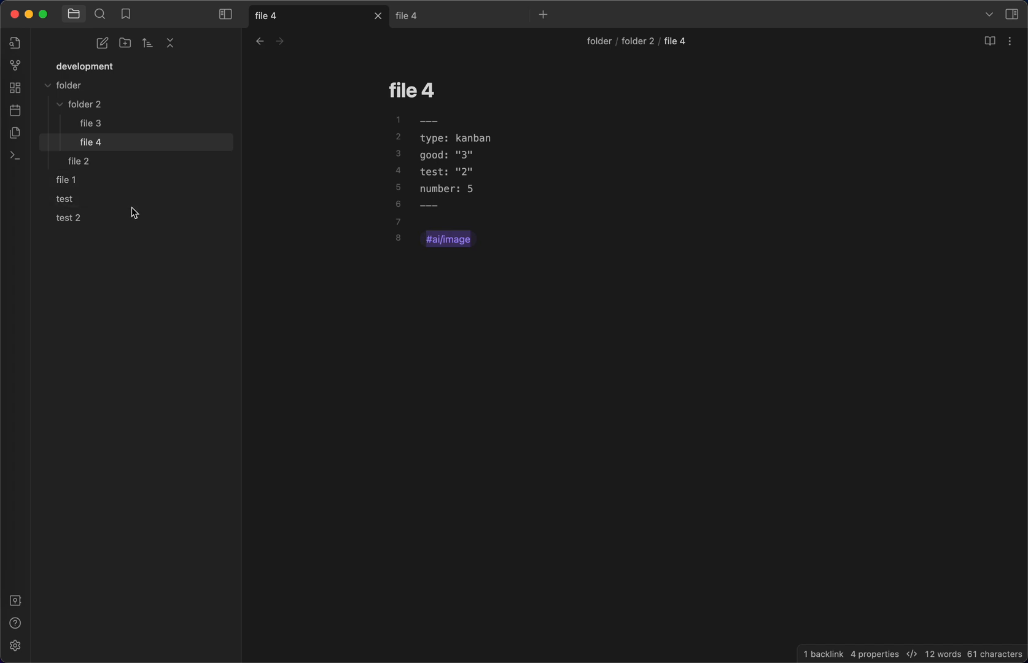
- Back in the test note, start block 5 with dv.markdownList(dv.pages("#ai/image"))
left_click(64, 198)
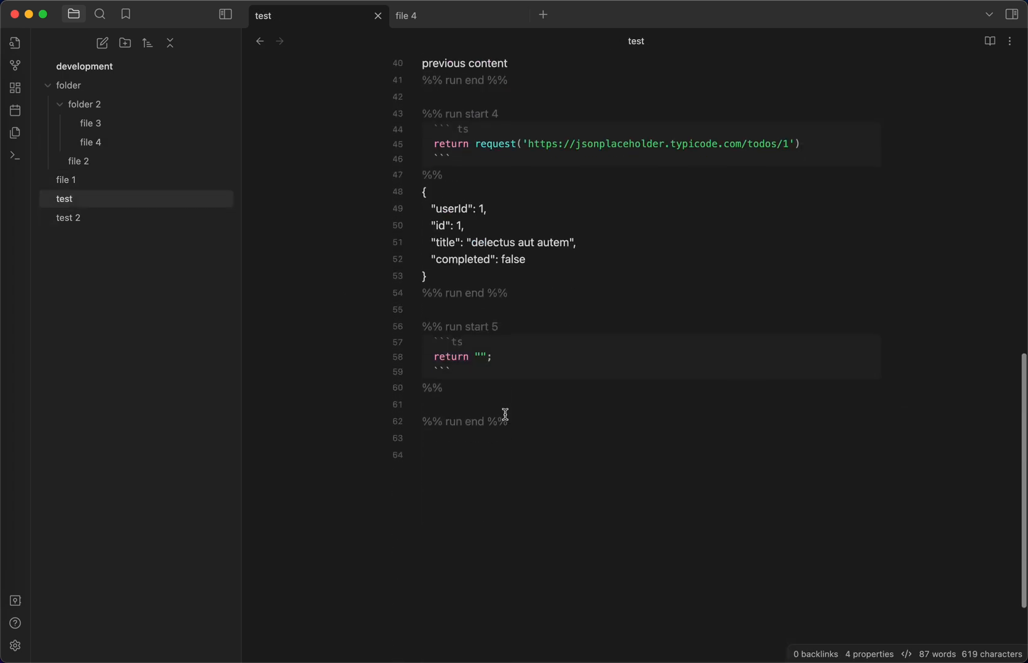
type("te")
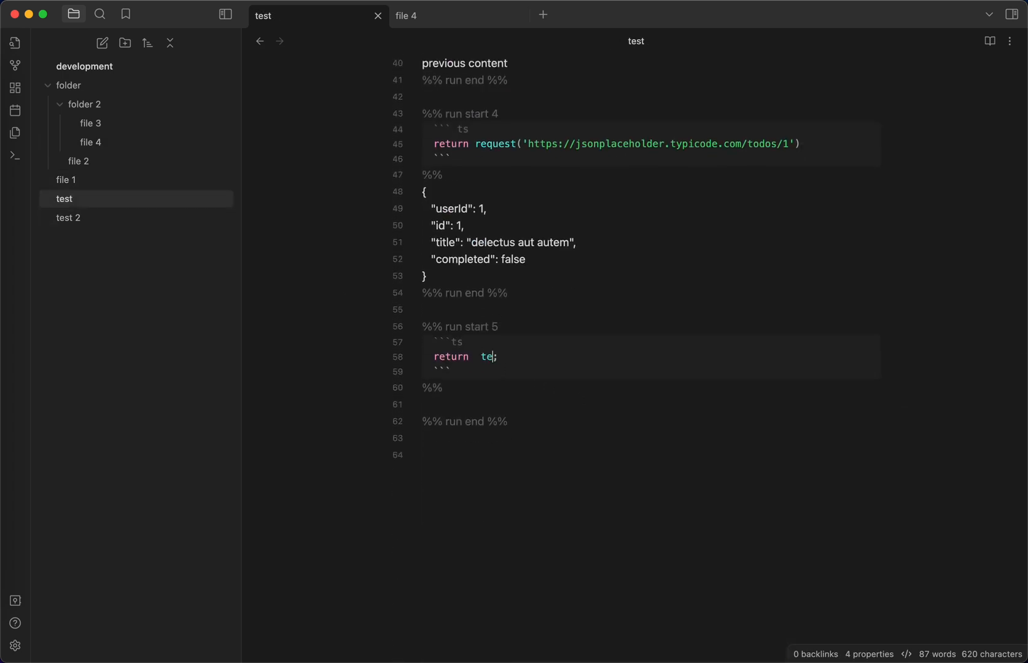
type("dv.")
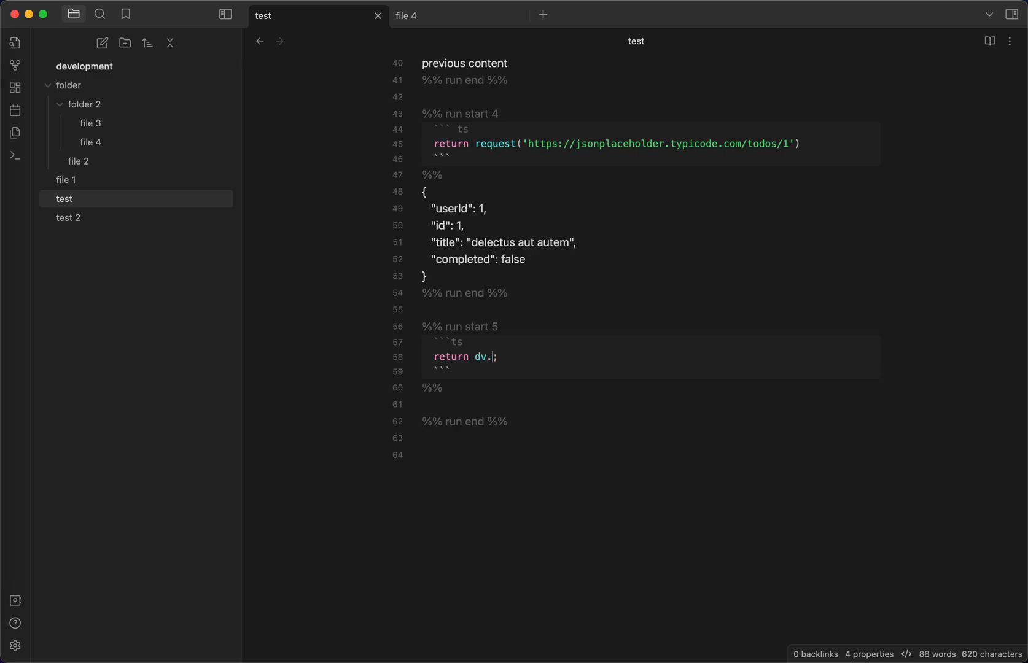
type("markdown")
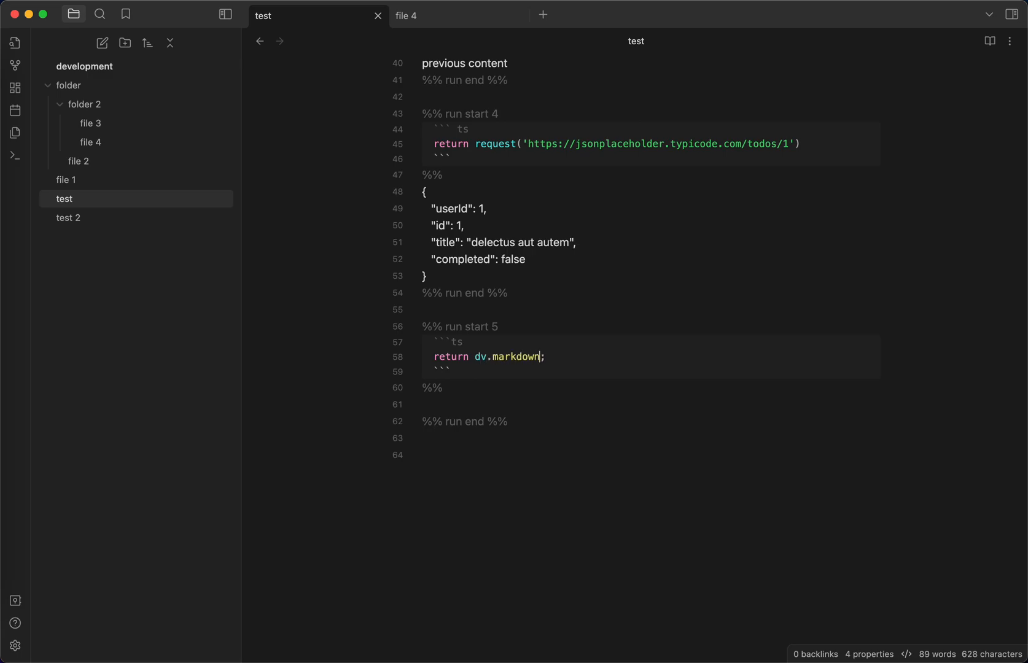
type("List() t")
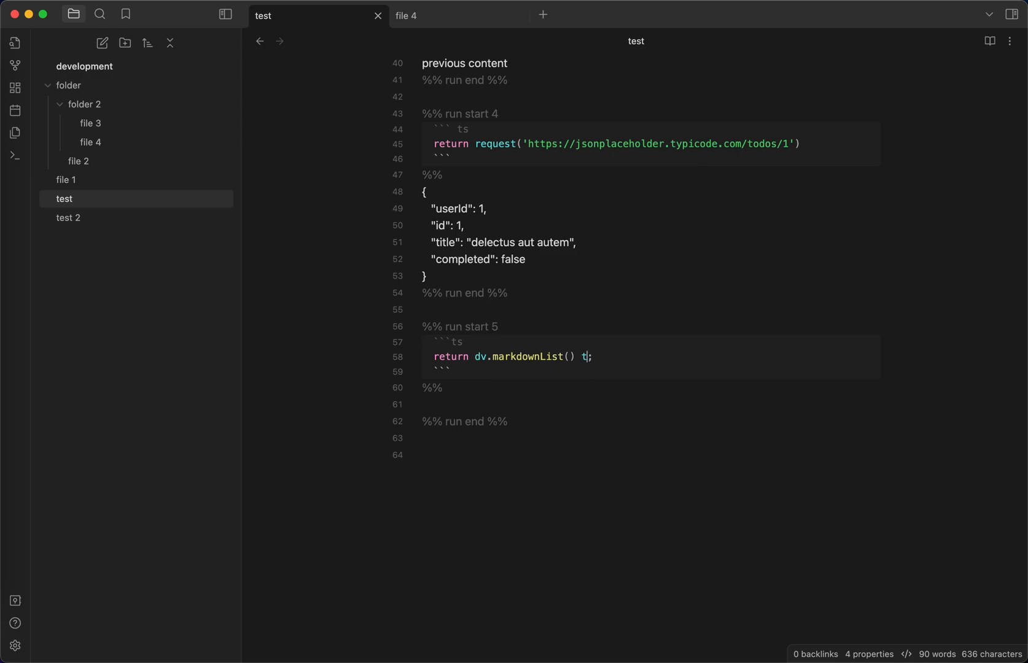
type("dv.pages() te)")
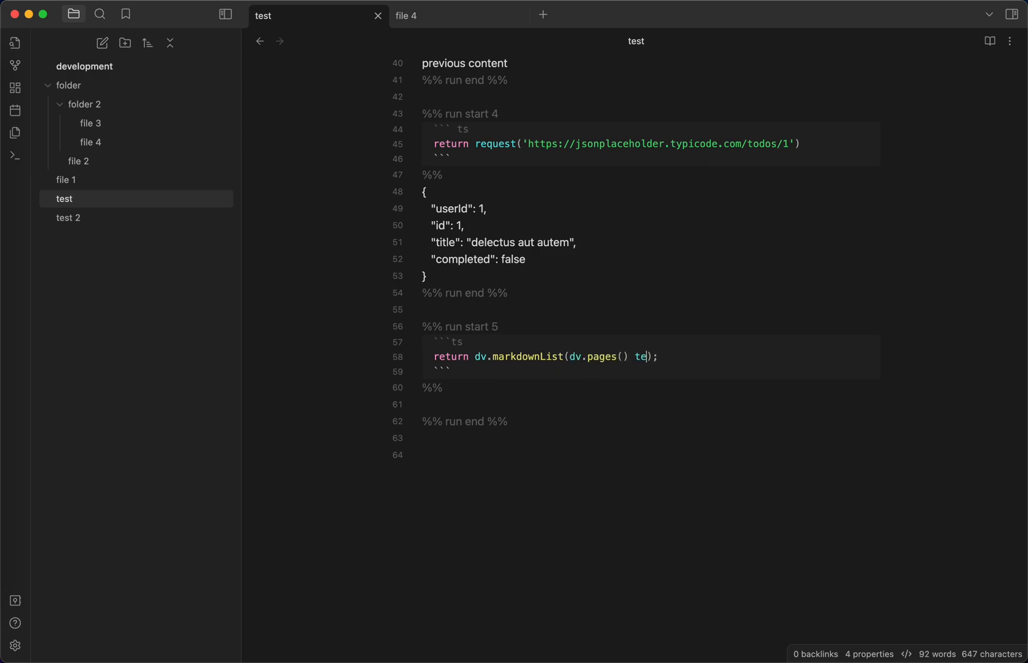
type("\"#ai/image\"")
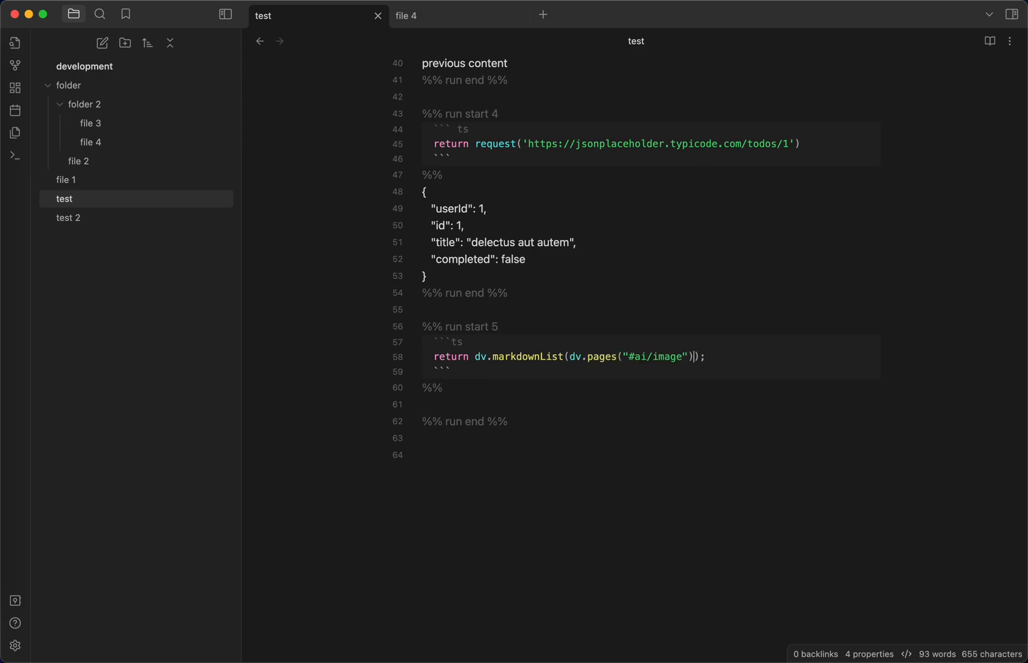
- Complete the expression with .map(page => page.file.link) to list each tagged file's link
type(".p")
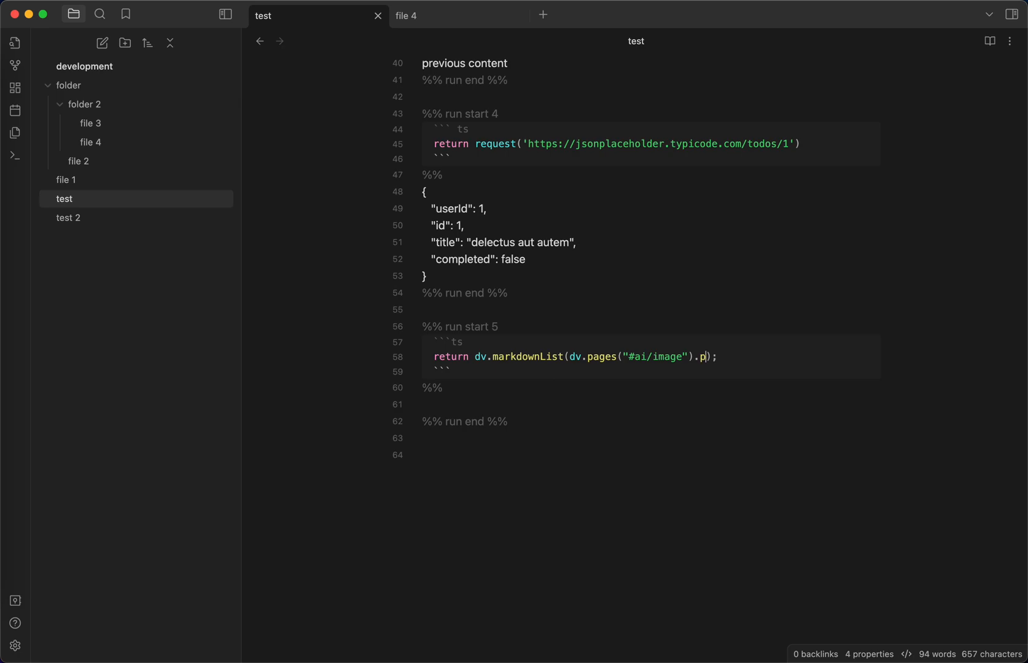
type("map( t")
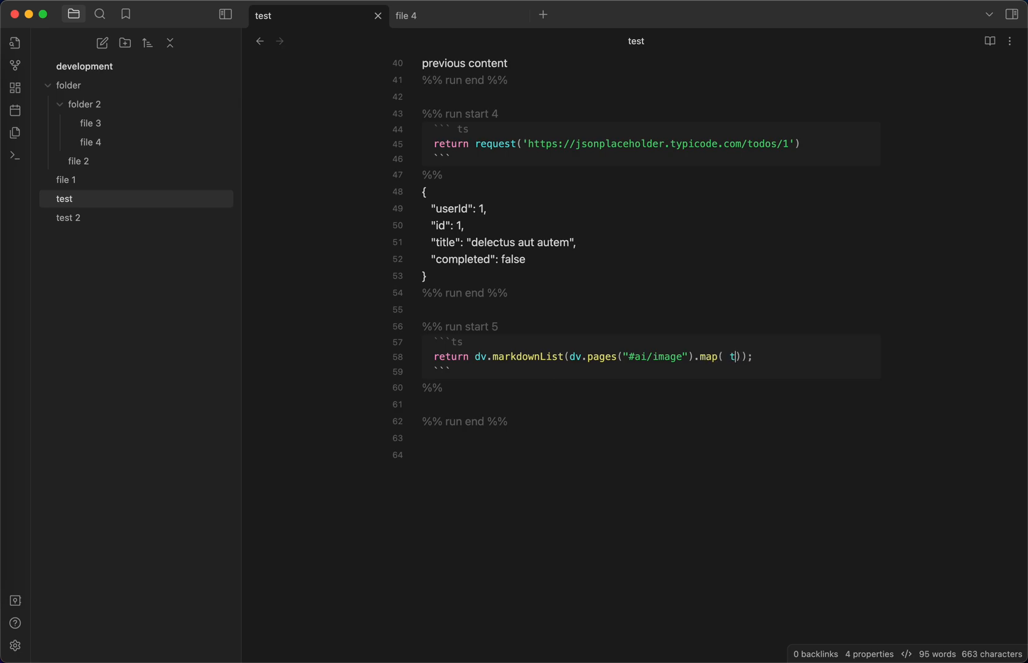
key("Backspace")
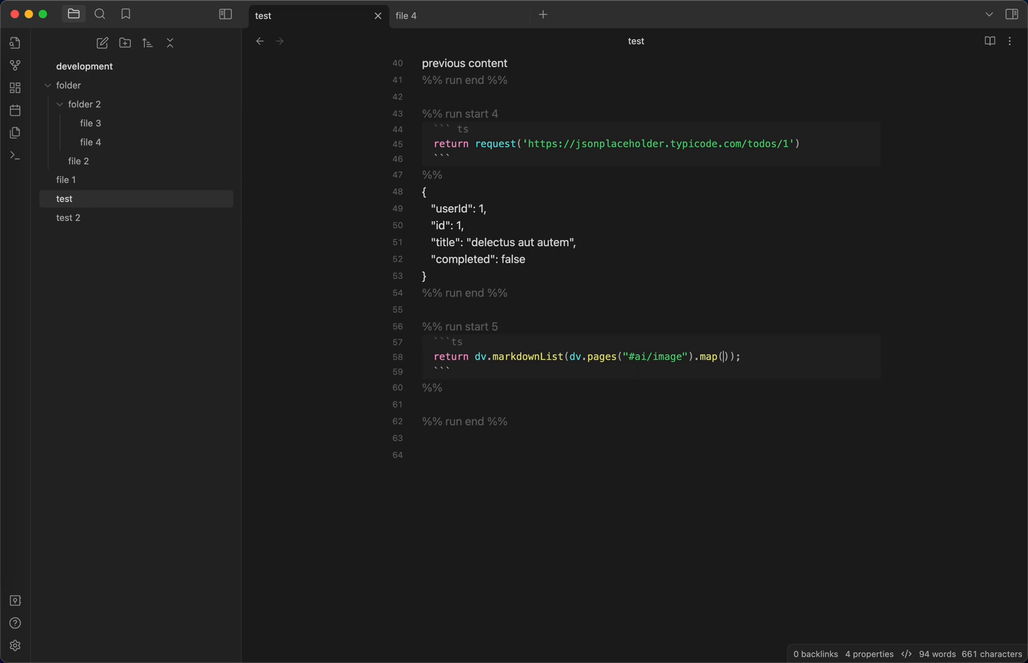
type("page")
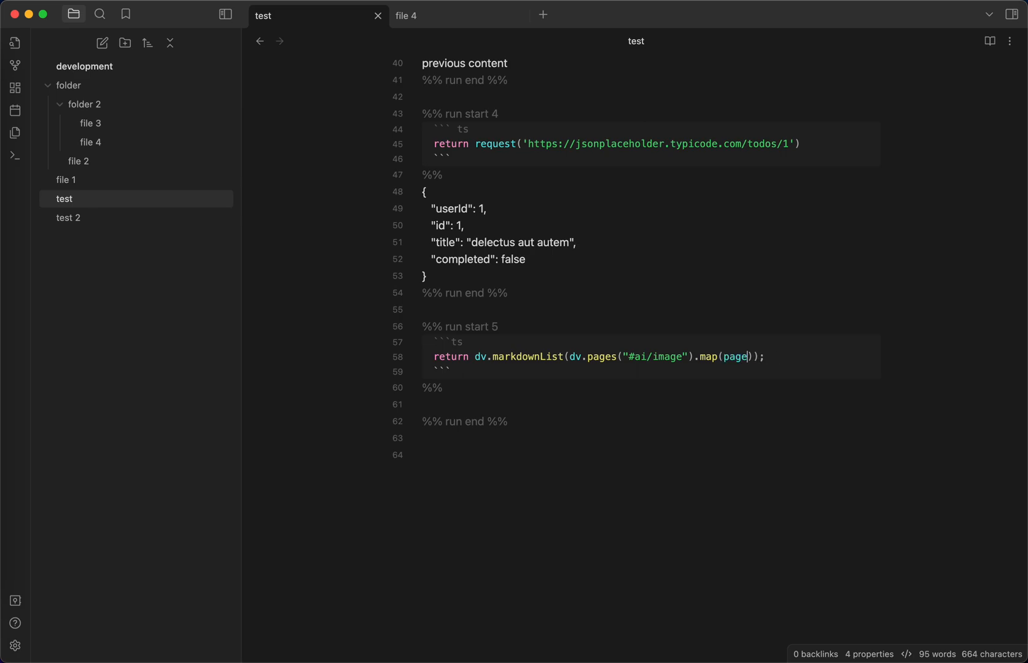
type("=> page.")
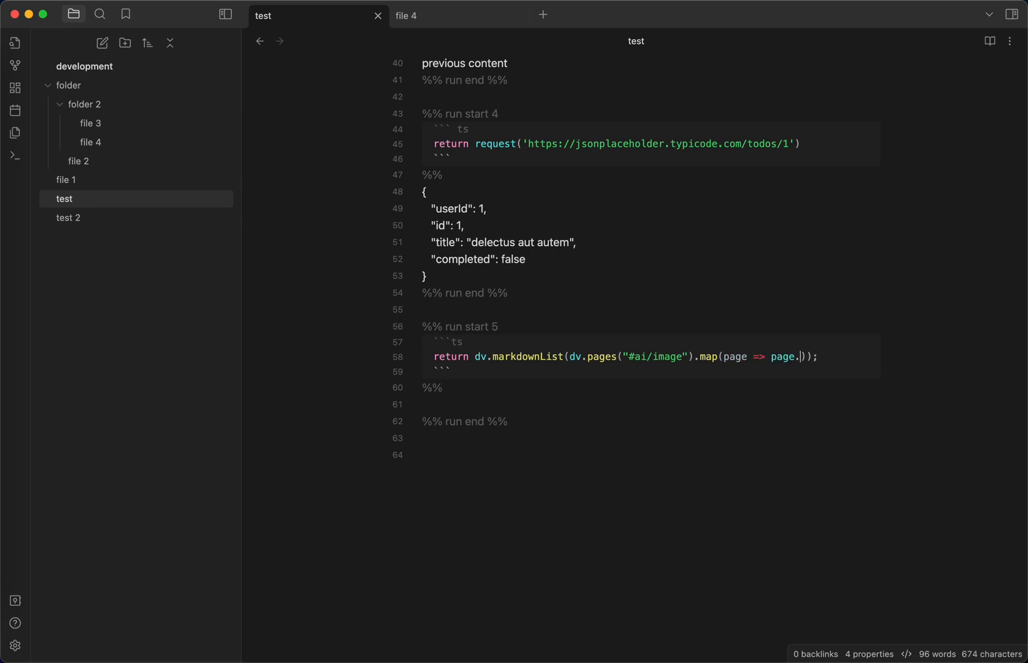
type("file.link")
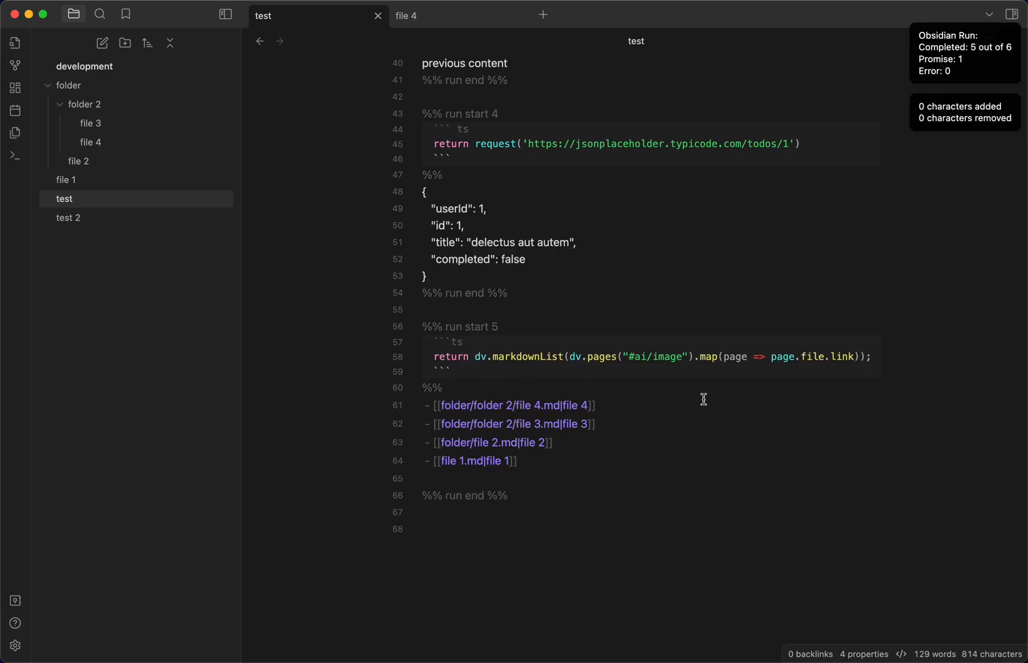
mouse_move(799, 380)
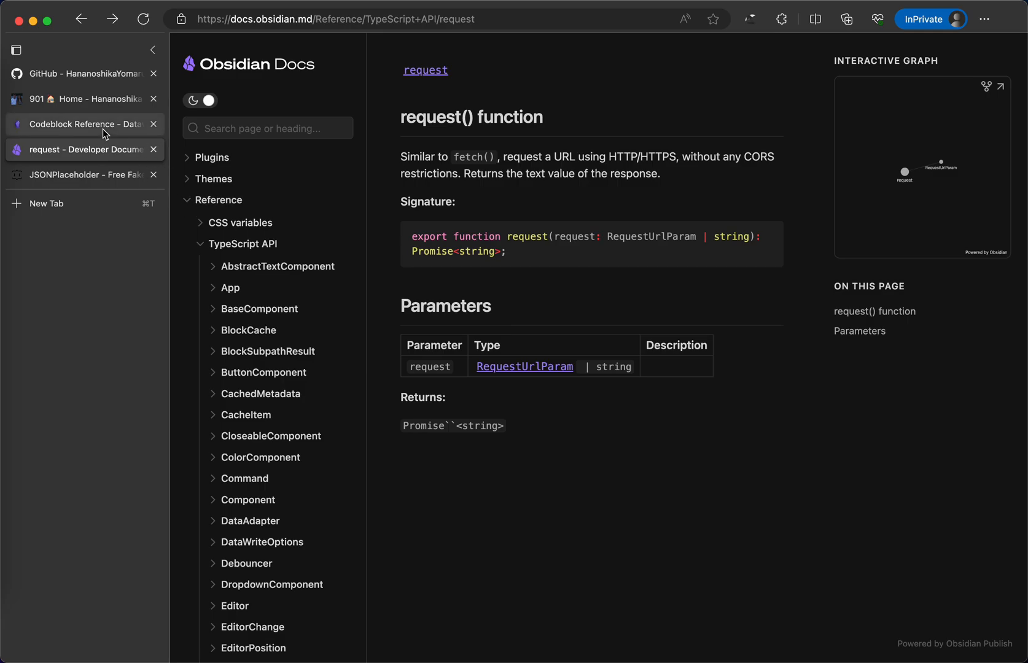
left_click(83, 124)
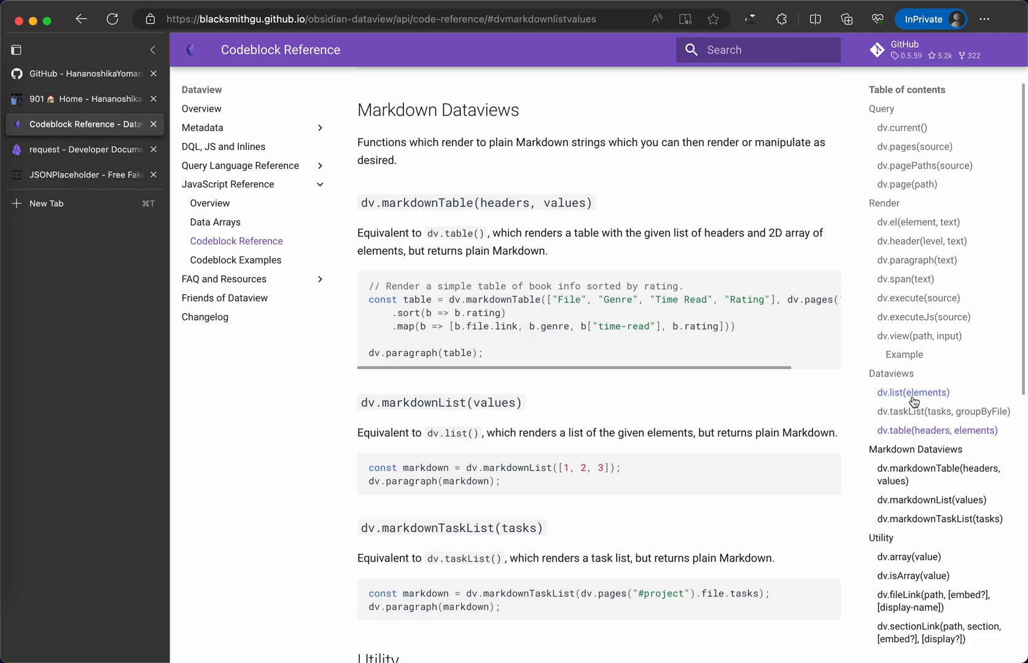
left_click(937, 474)
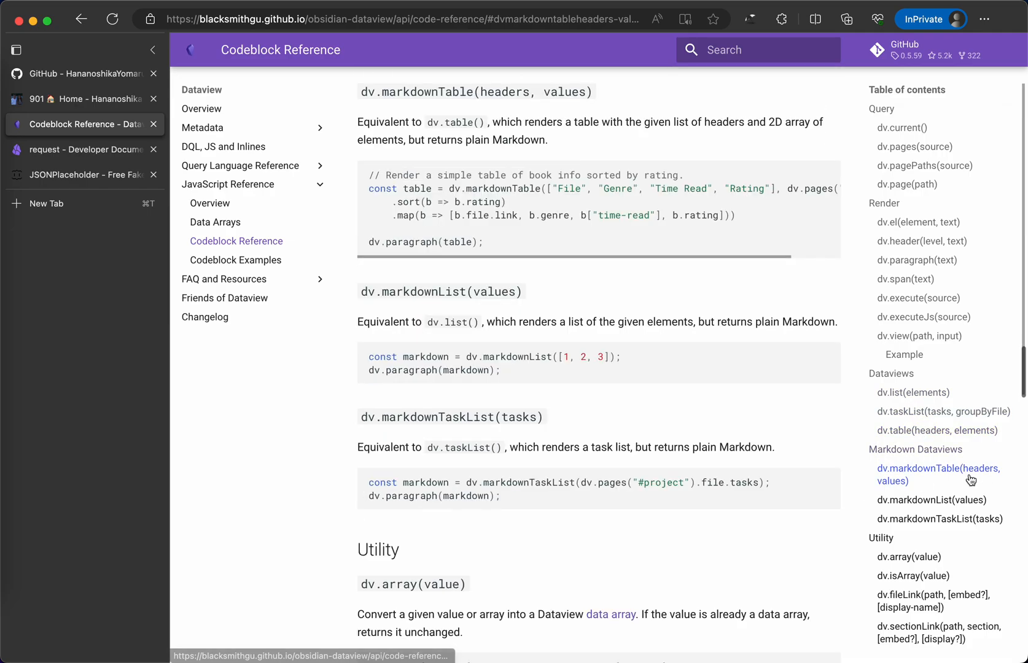
mouse_move(953, 494)
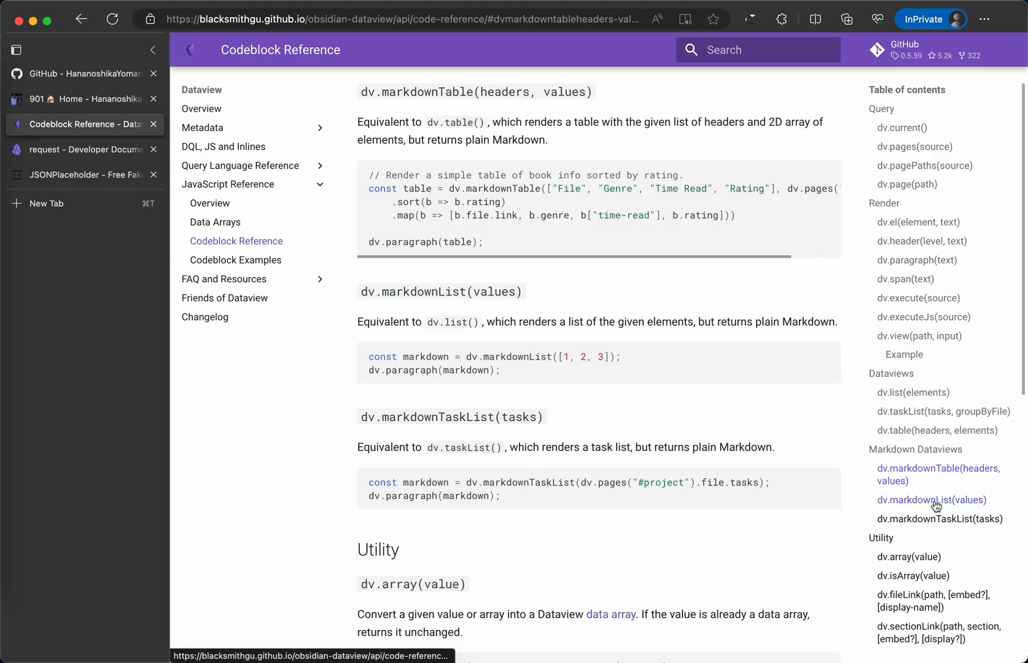
left_click(930, 499)
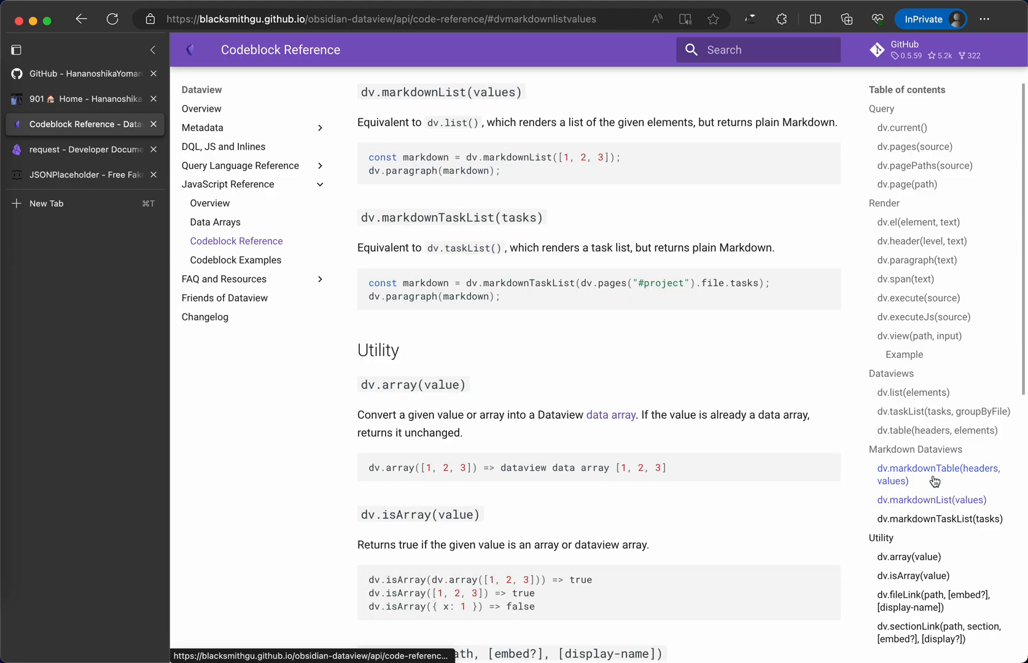
left_click(936, 468)
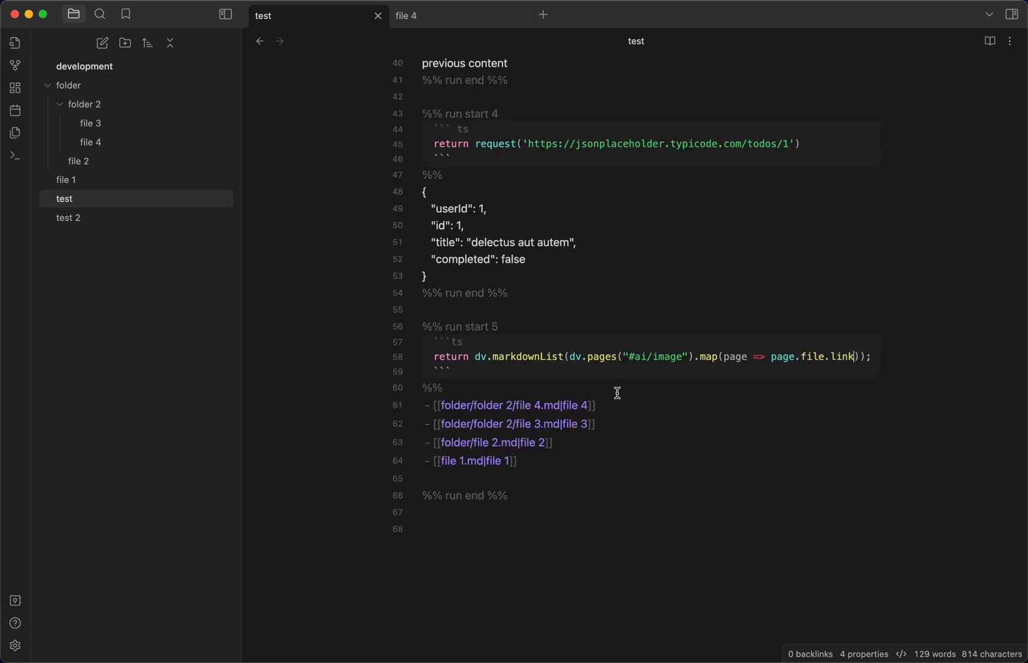
- Visit file 4 to drop its #ai/image tag, then return to the test note
left_click(90, 142)
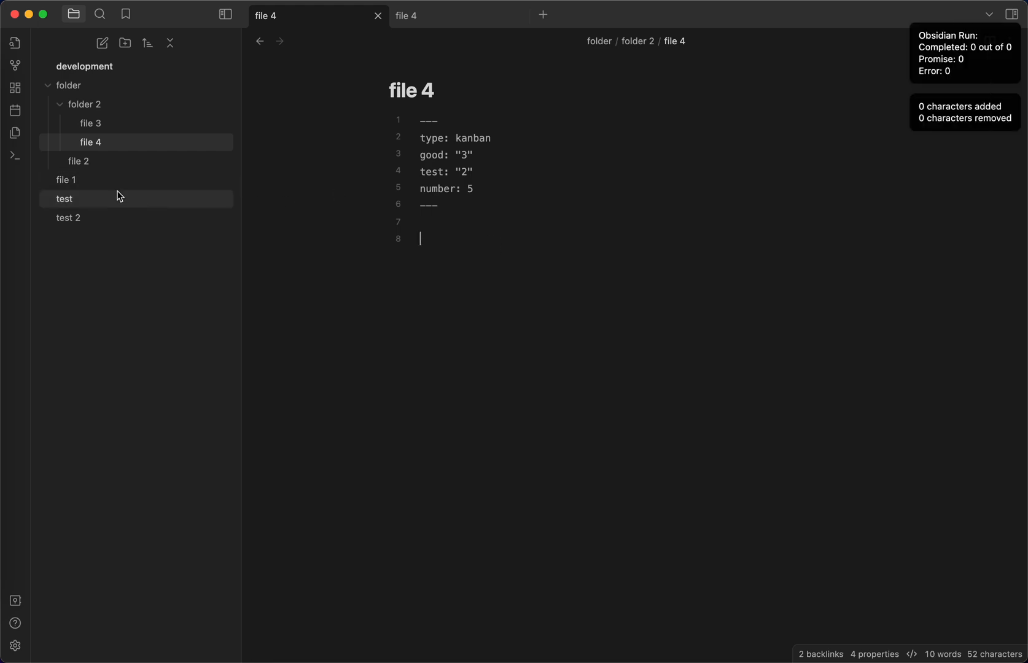
left_click(64, 198)
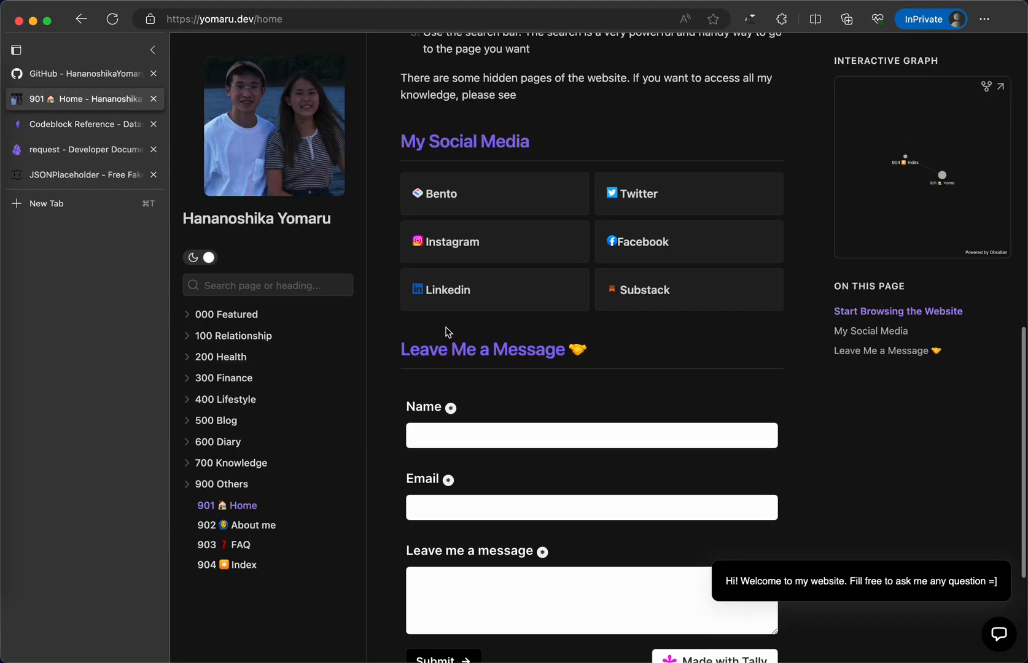
- Show the obsidian-run GitHub README scrolled to its Usage section
left_click(86, 74)
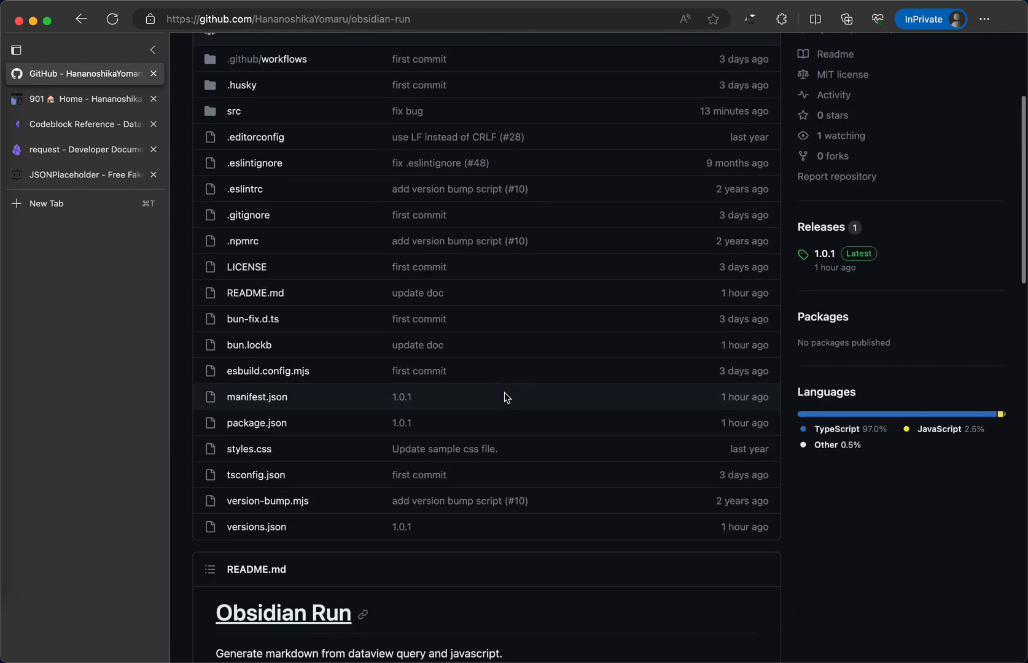
scroll("down", 3)
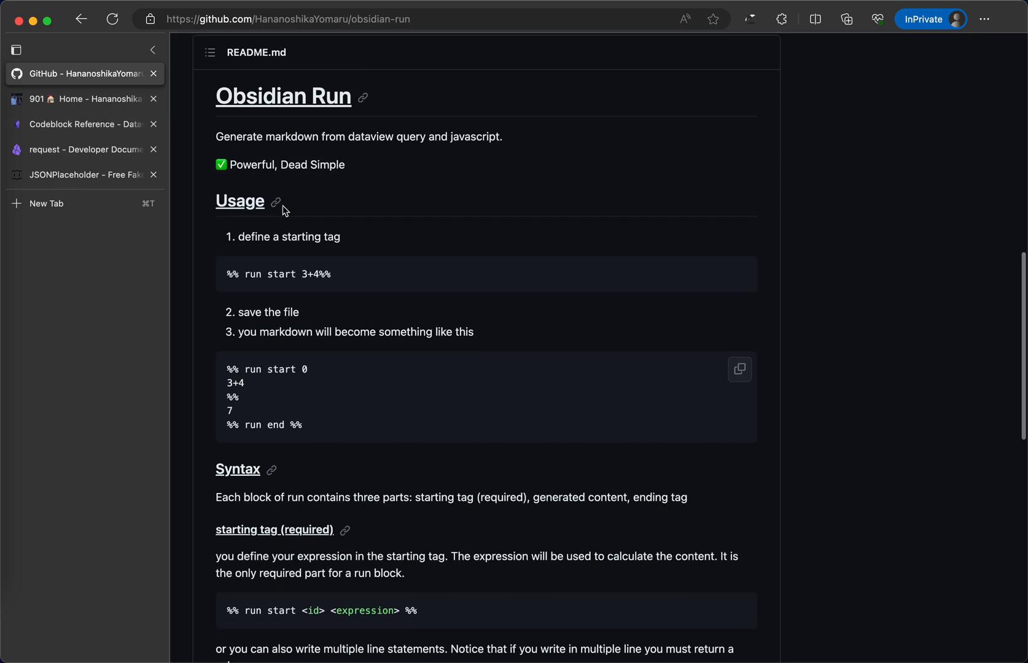
mouse_move(286, 217)
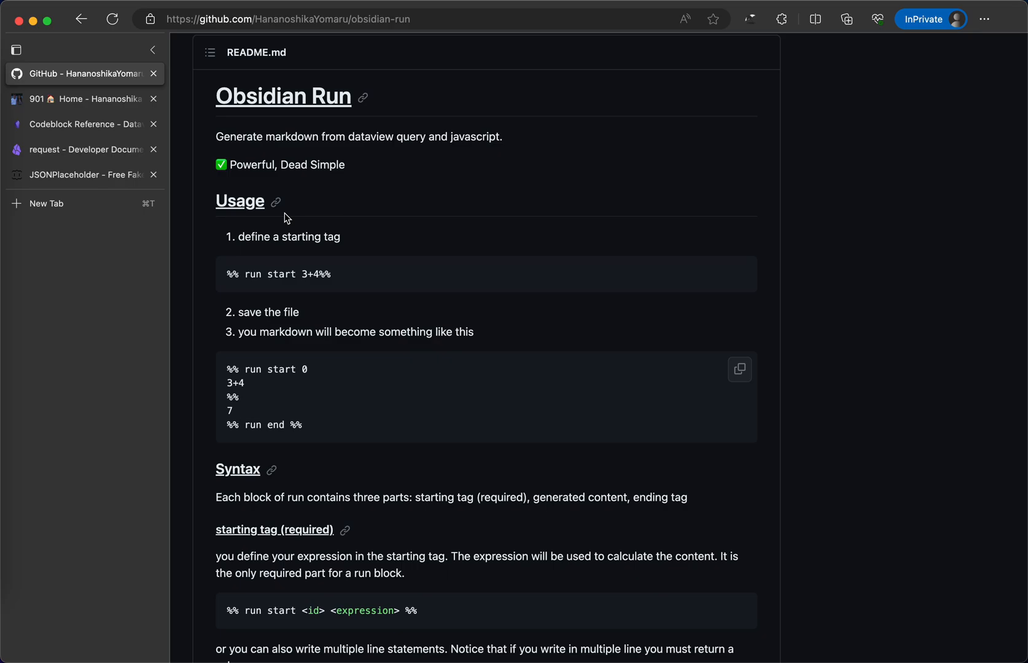